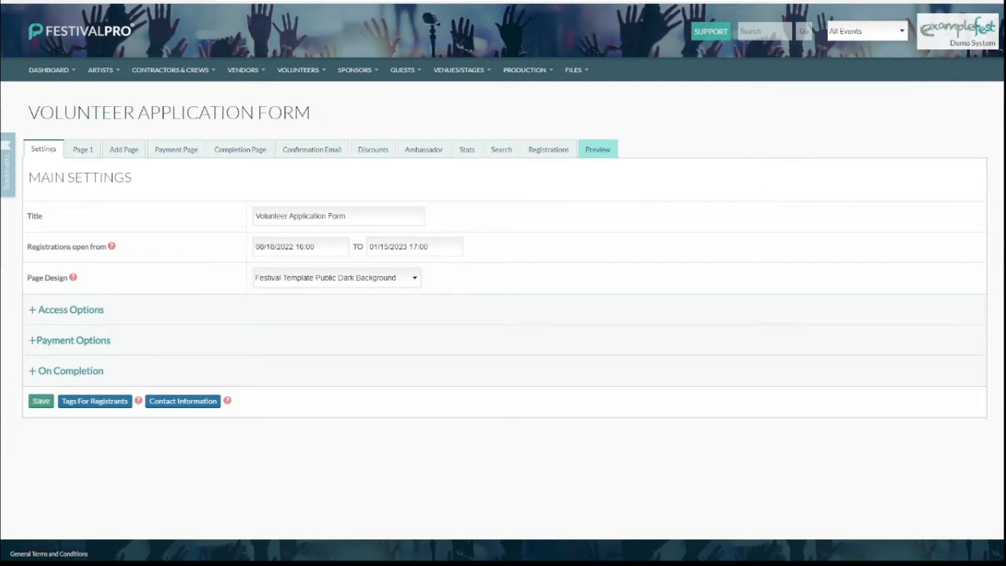
# Reach the list of all forms via the Dashboard menu
pyautogui.doubleClick(82, 113)
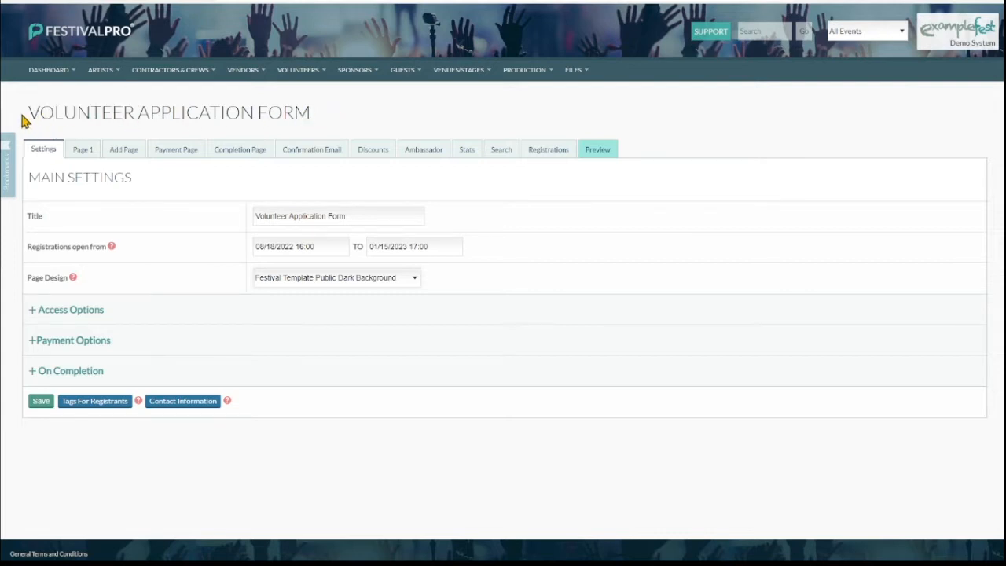
pyautogui.doubleClick(82, 113)
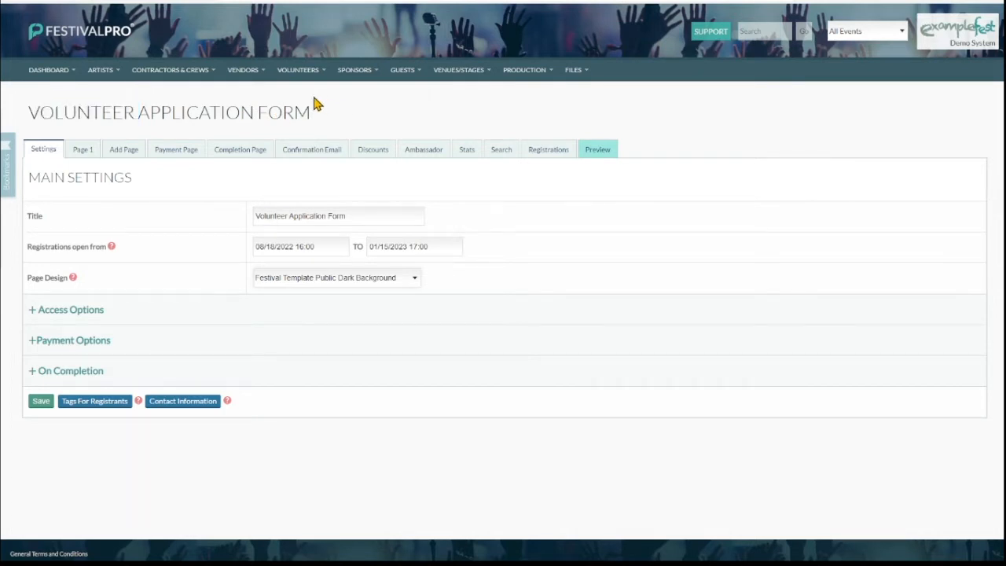
pyautogui.click(299, 69)
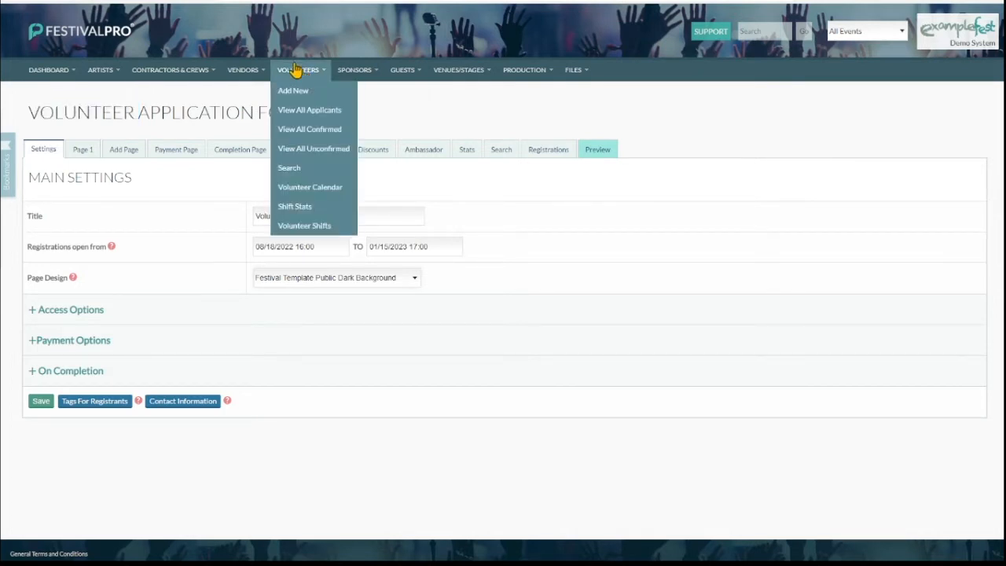
pyautogui.click(49, 69)
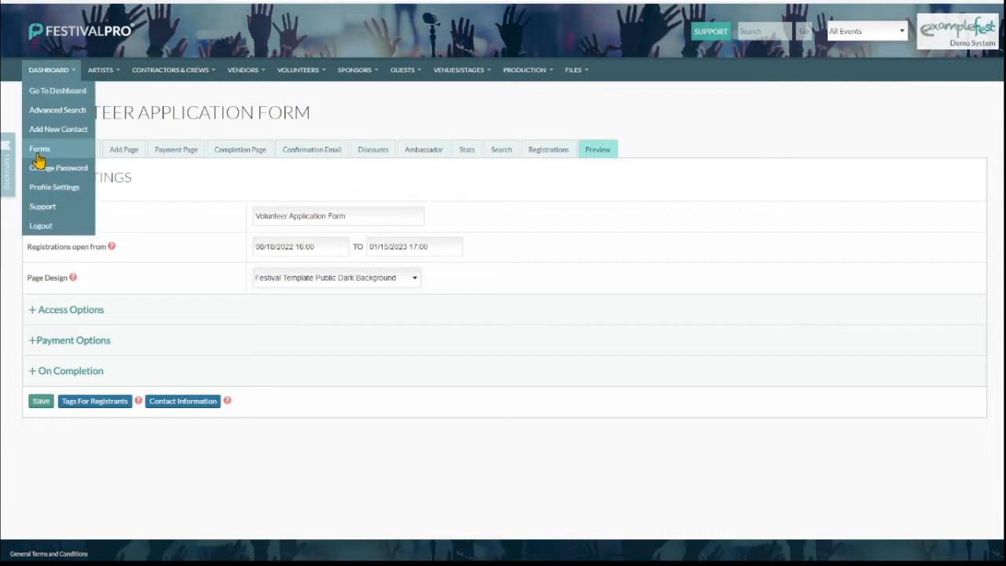
pyautogui.click(39, 148)
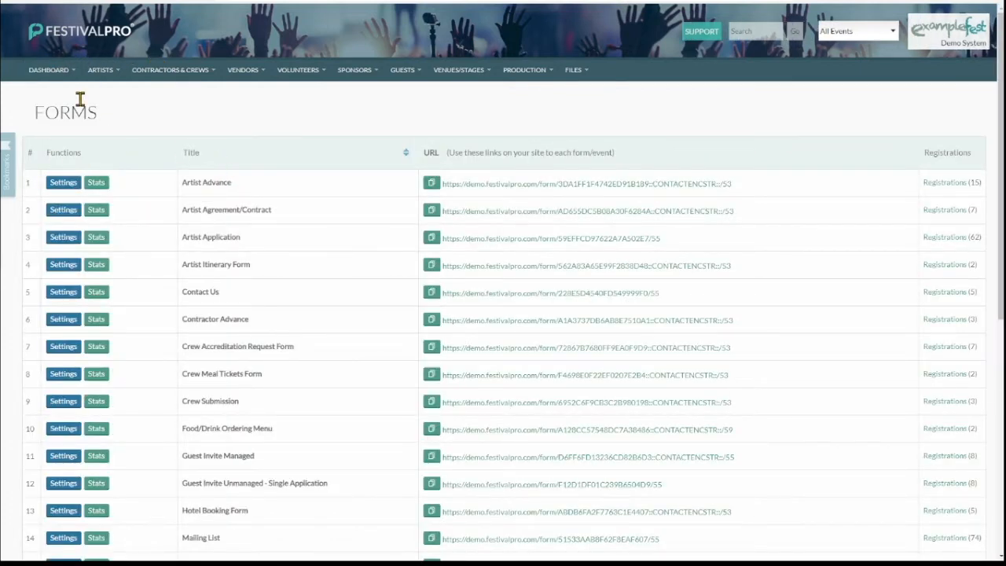
# Open the Volunteer Application Form and show its Page 1 section
pyautogui.scroll(-3)
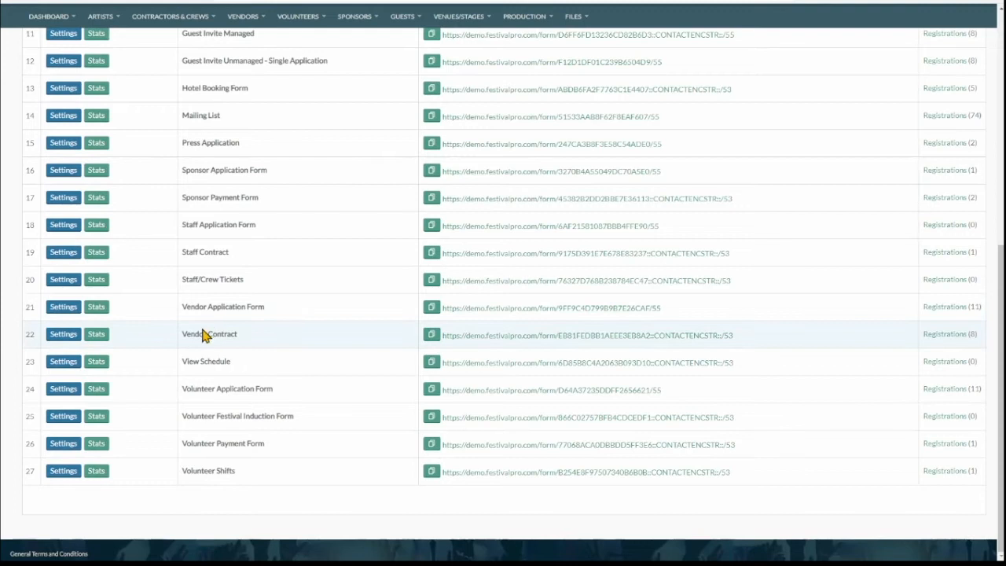
pyautogui.doubleClick(226, 389)
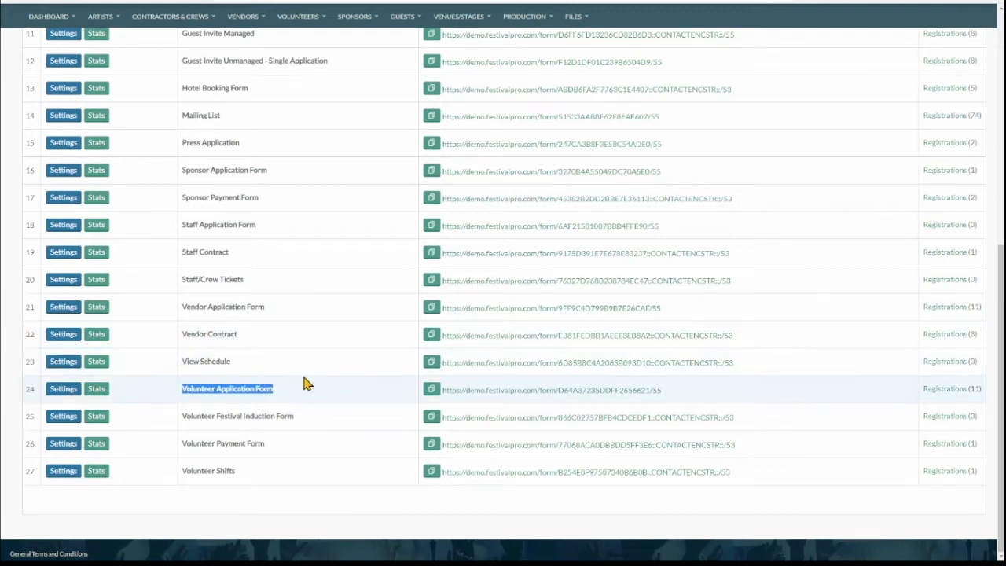
pyautogui.moveTo(264, 110)
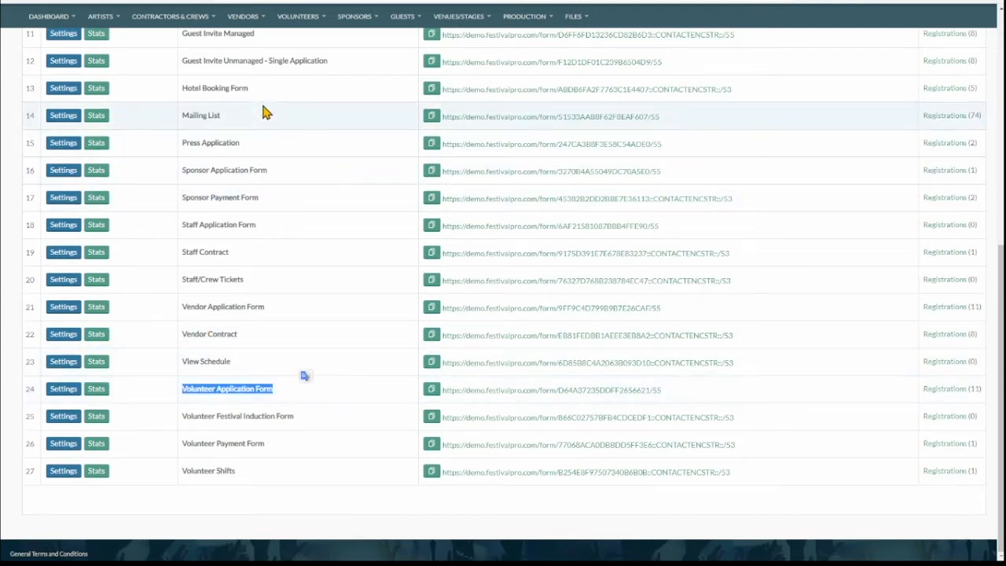
pyautogui.click(299, 16)
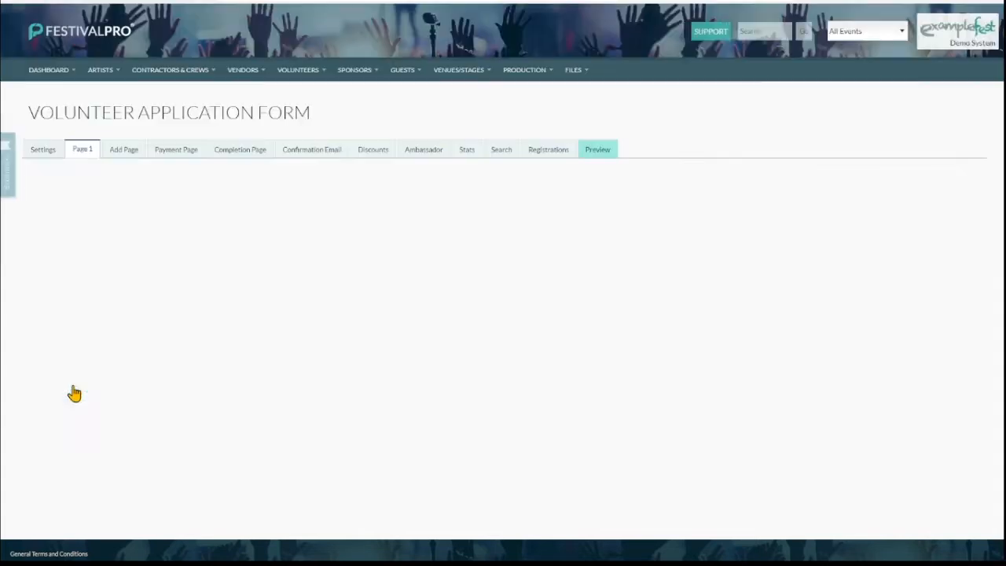
# Scroll through Page 1's custom fields from First Name down to Availability and Deposit
pyautogui.click(82, 148)
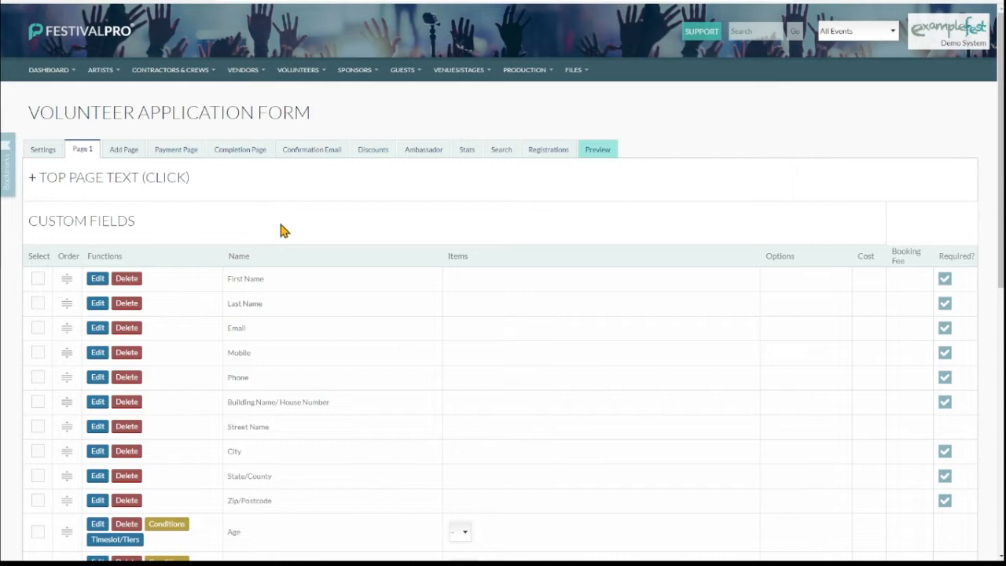
pyautogui.moveTo(260, 281)
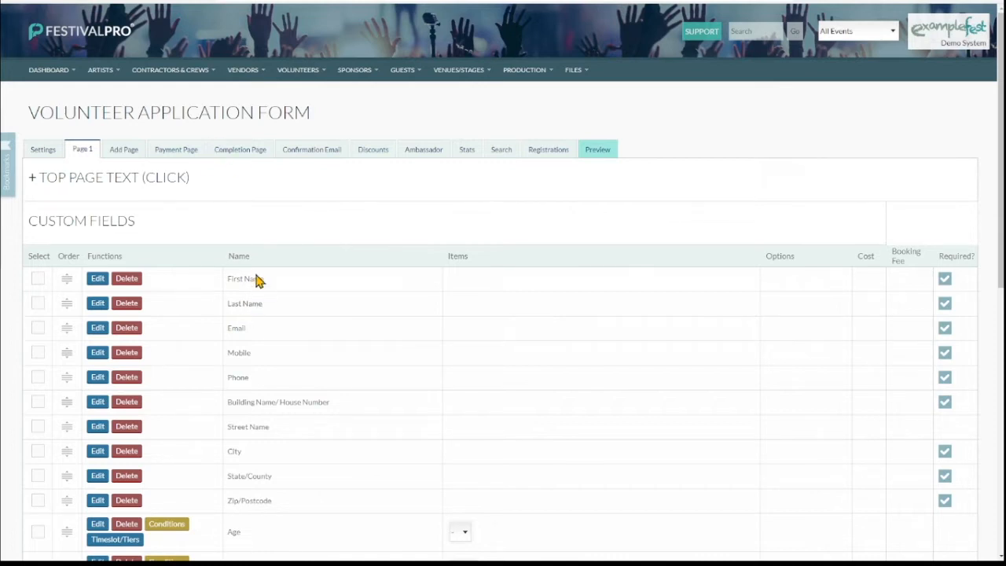
pyautogui.scroll(-3)
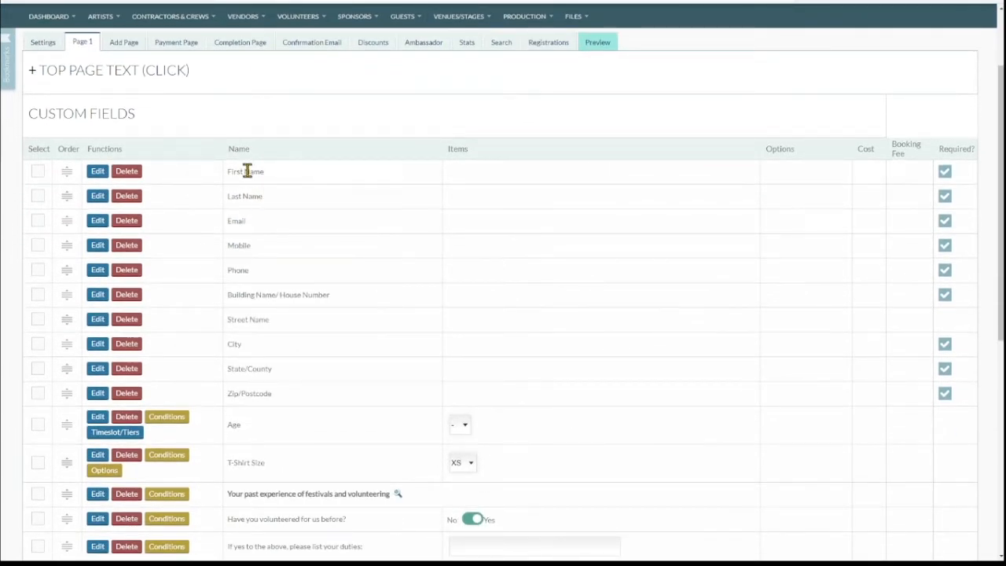
pyautogui.click(110, 69)
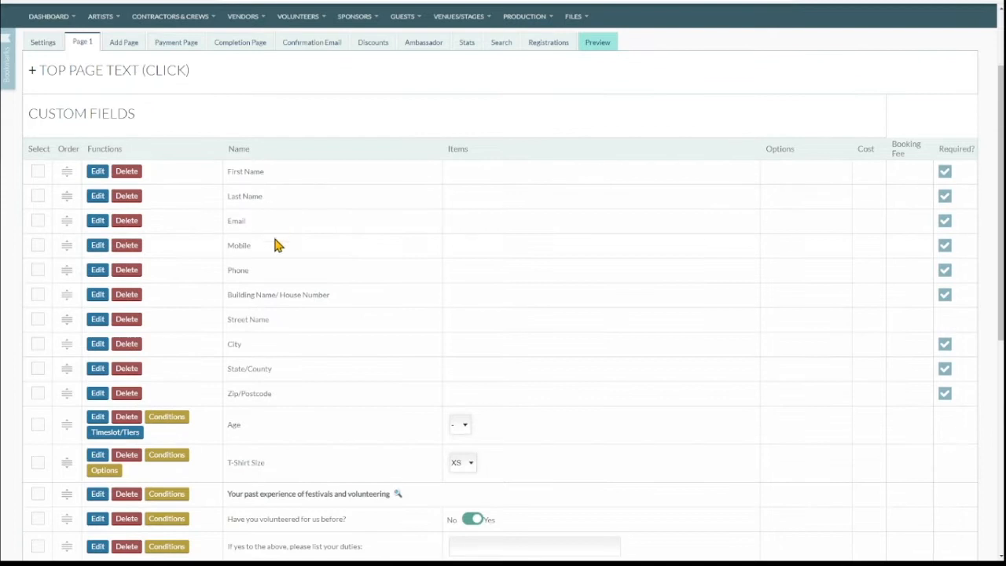
pyautogui.scroll(-3)
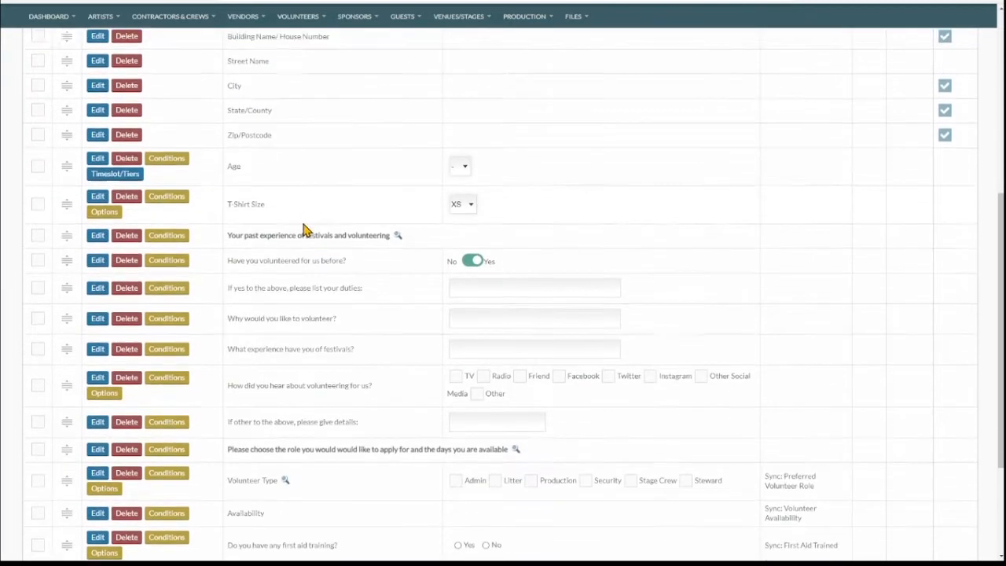
pyautogui.scroll(-3)
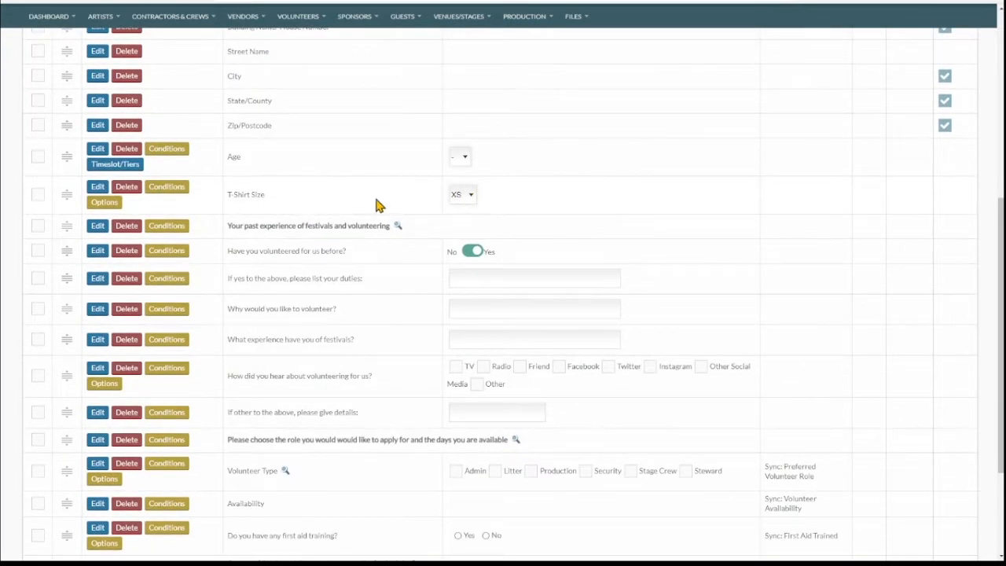
pyautogui.scroll(-3)
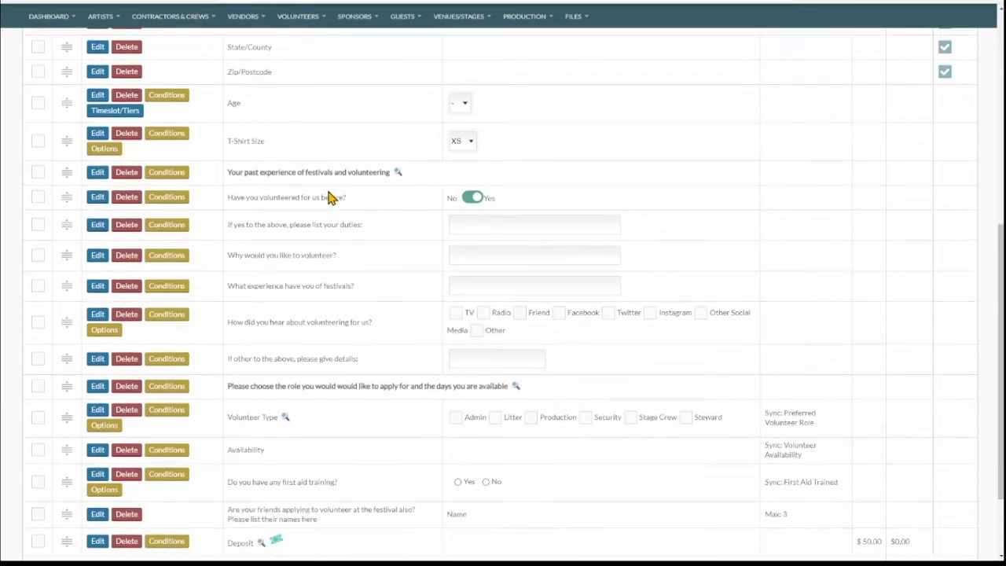
pyautogui.scroll(-3)
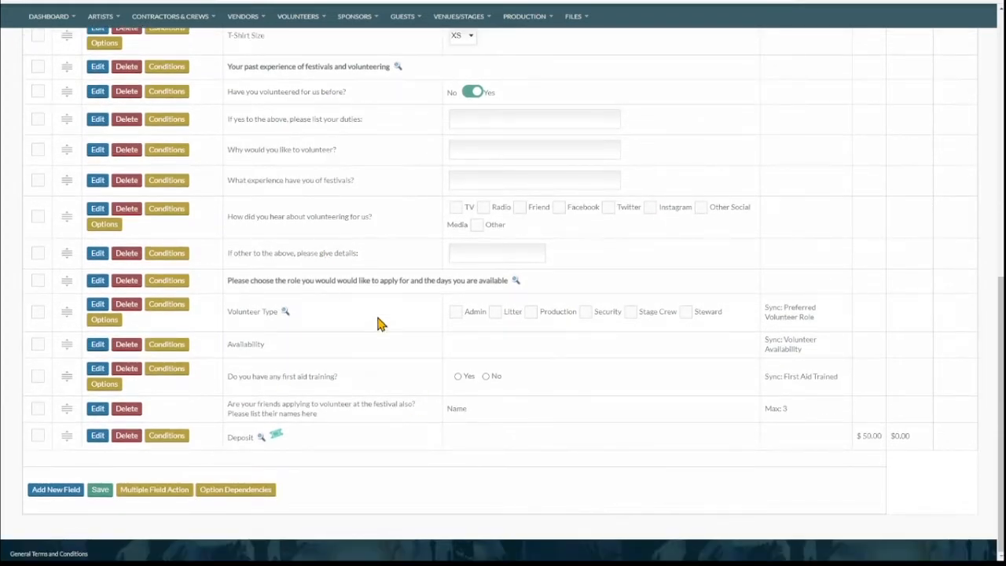
pyautogui.moveTo(460, 328)
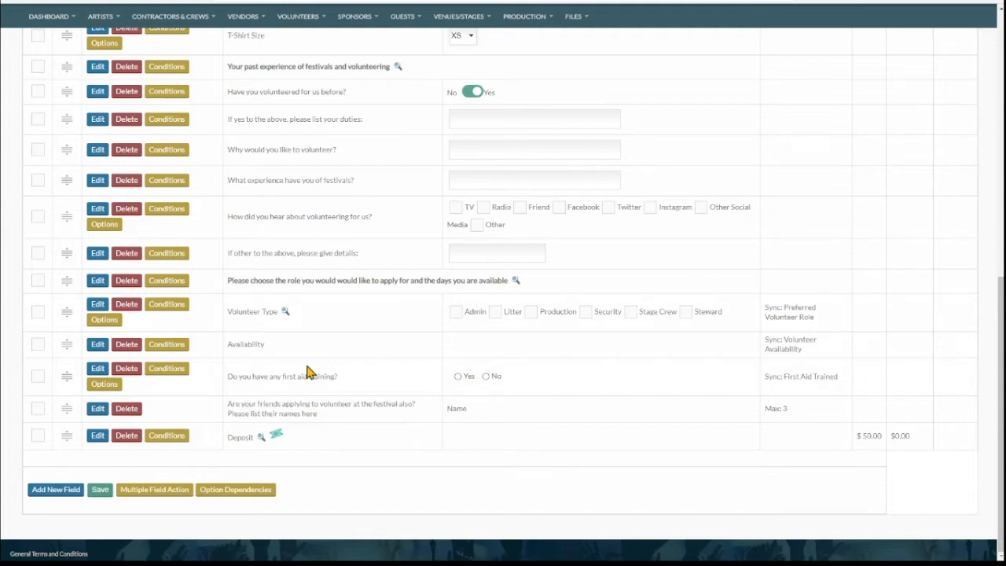
pyautogui.moveTo(228, 352)
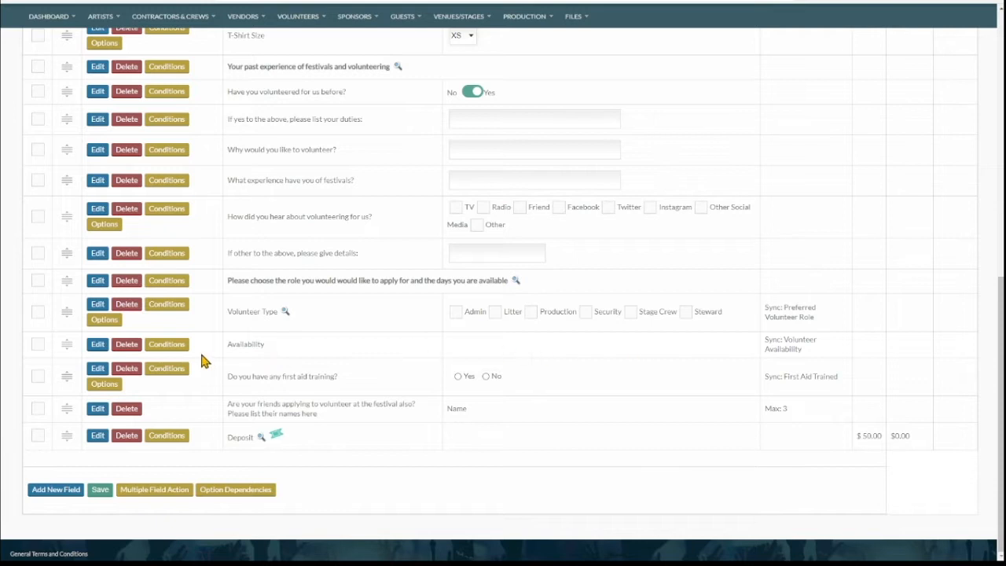
pyautogui.moveTo(98, 348)
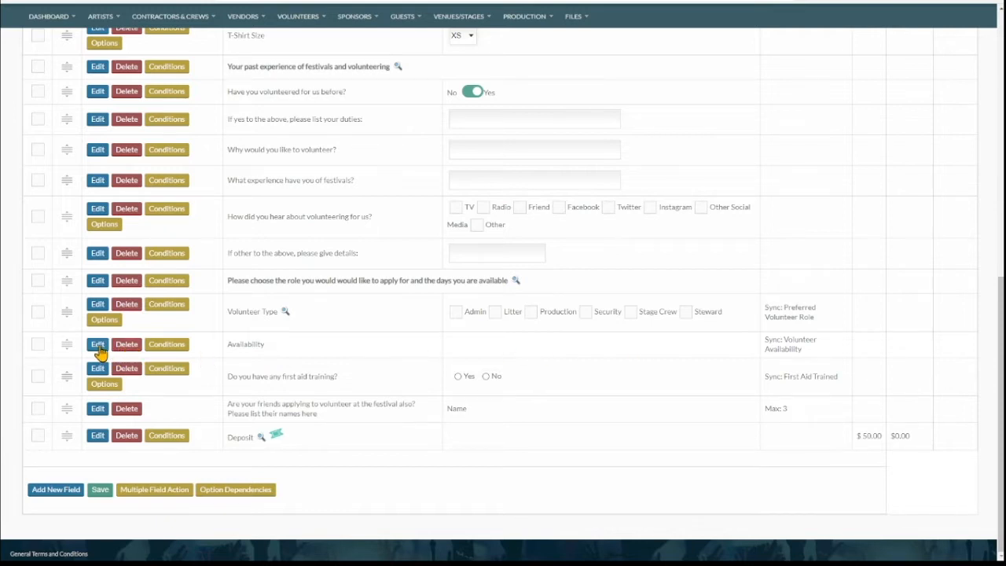
# Open the Availability field's Update Custom Field screen showing its Volunteer Availability profile link
pyautogui.click(98, 344)
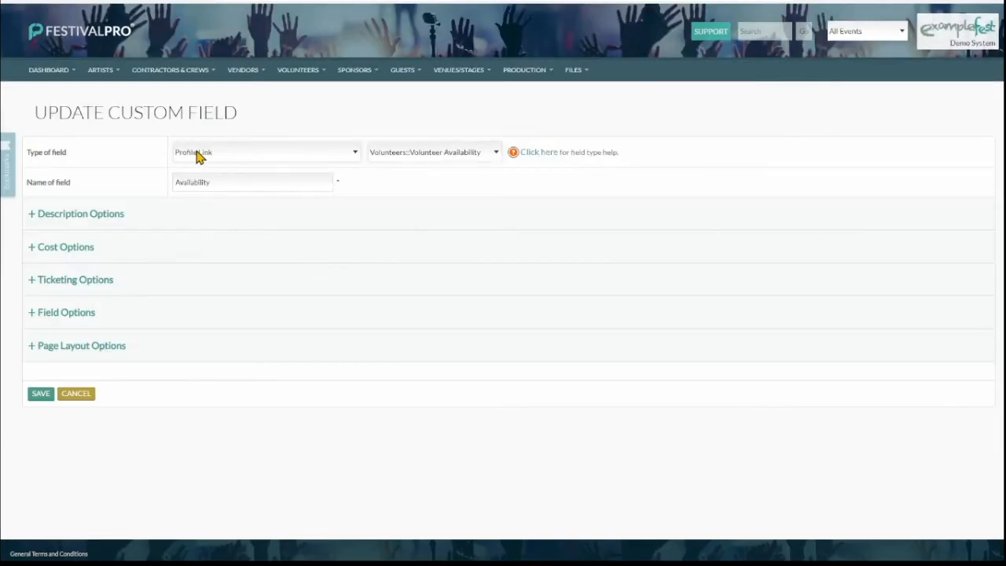
pyautogui.moveTo(385, 163)
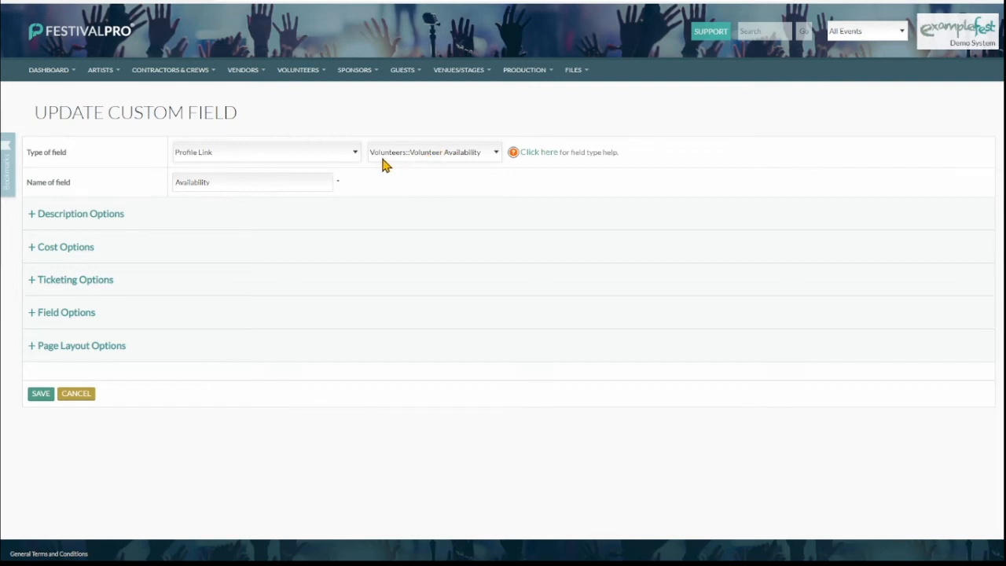
pyautogui.moveTo(428, 160)
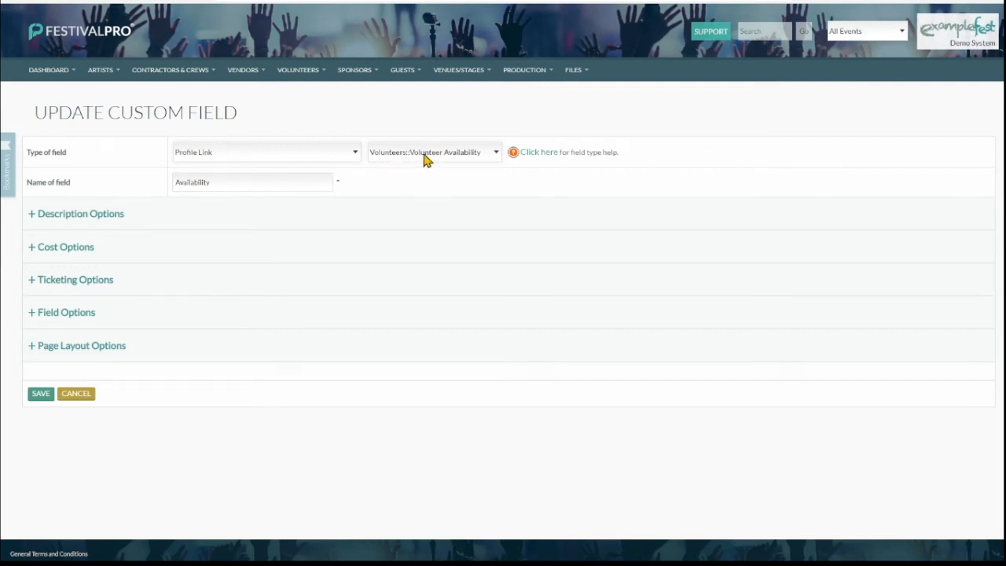
pyautogui.moveTo(437, 162)
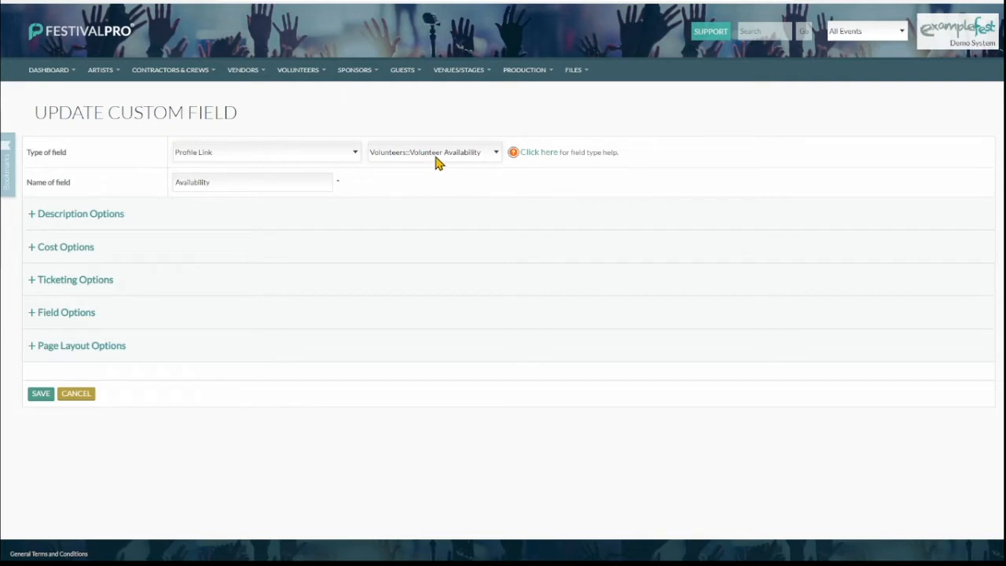
pyautogui.moveTo(24, 6)
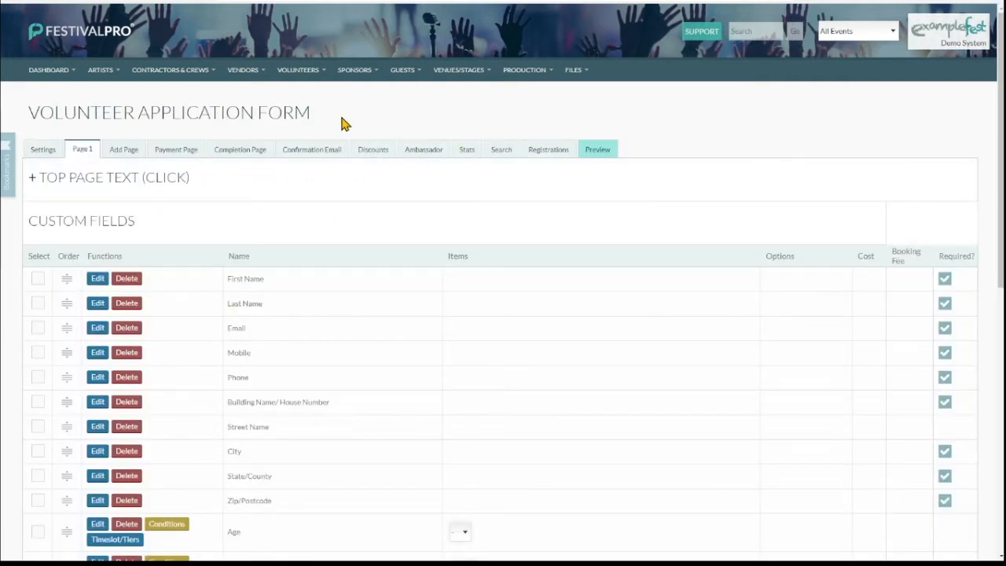
pyautogui.moveTo(374, 212)
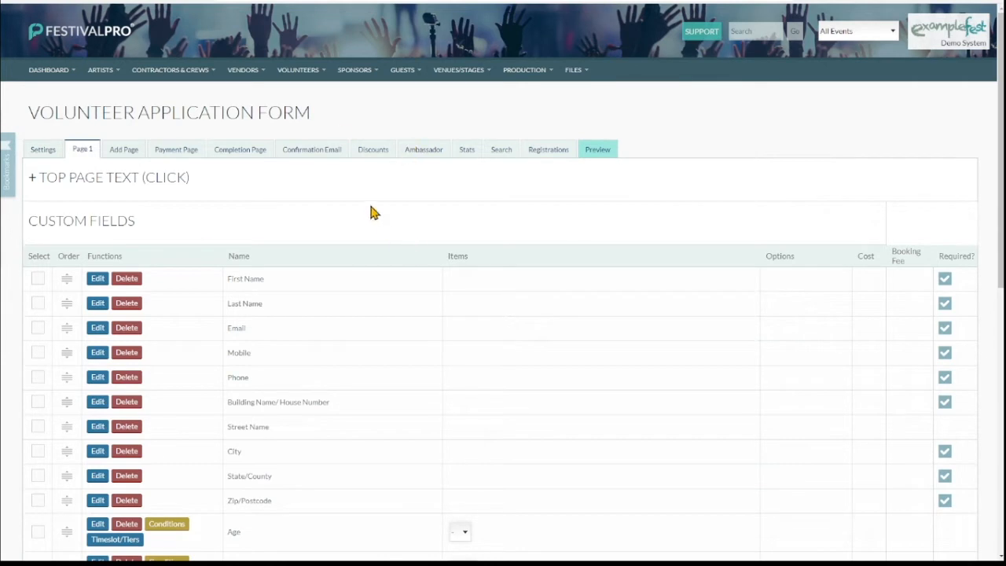
# Scroll the Page 1 custom fields down to the Deposit field
pyautogui.scroll(-3)
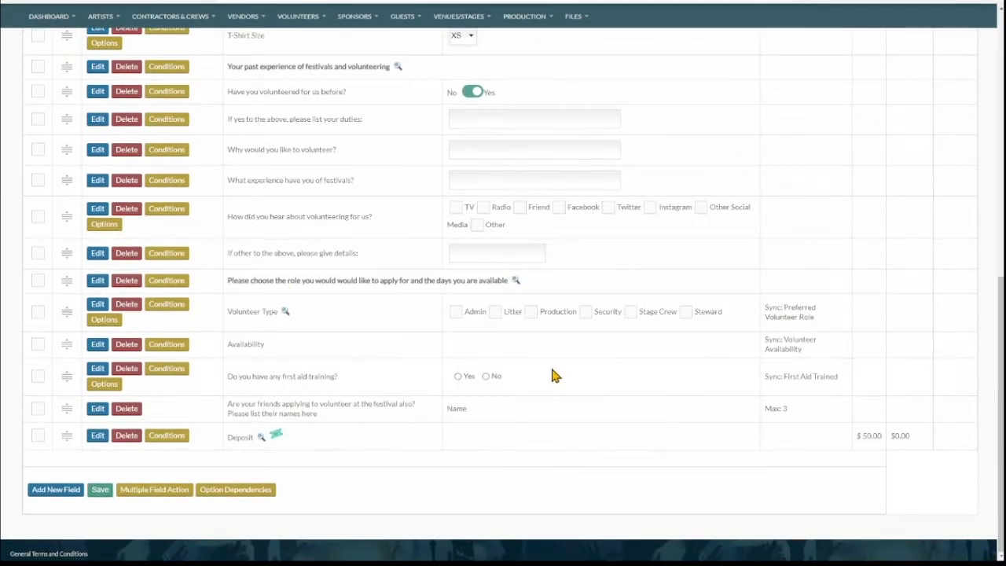
pyautogui.moveTo(495, 356)
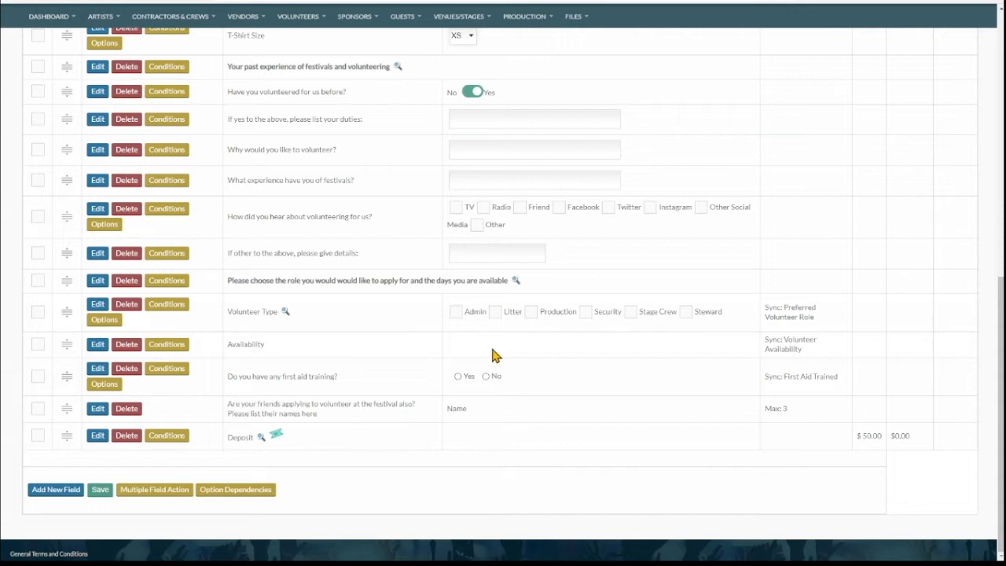
pyautogui.moveTo(503, 337)
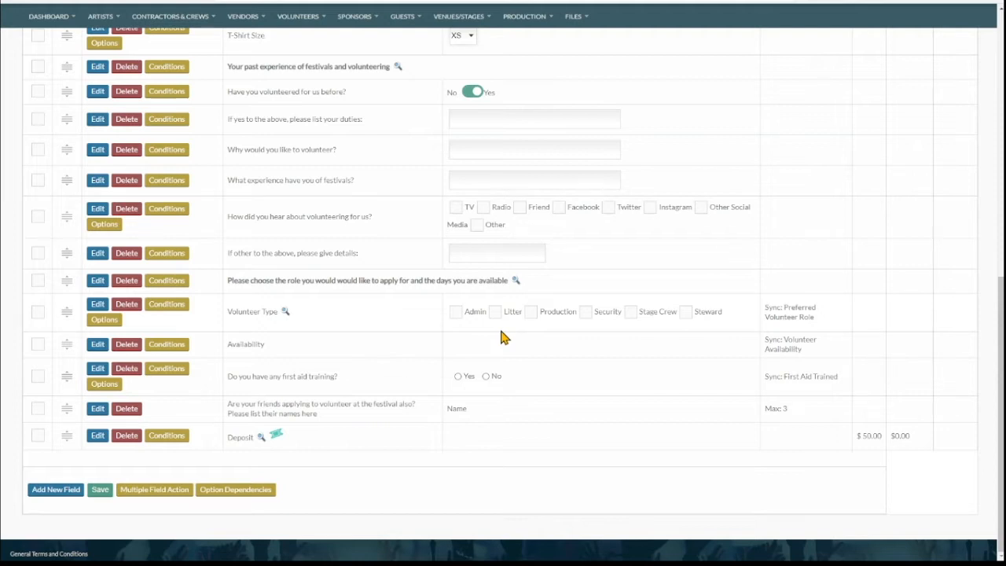
pyautogui.moveTo(280, 431)
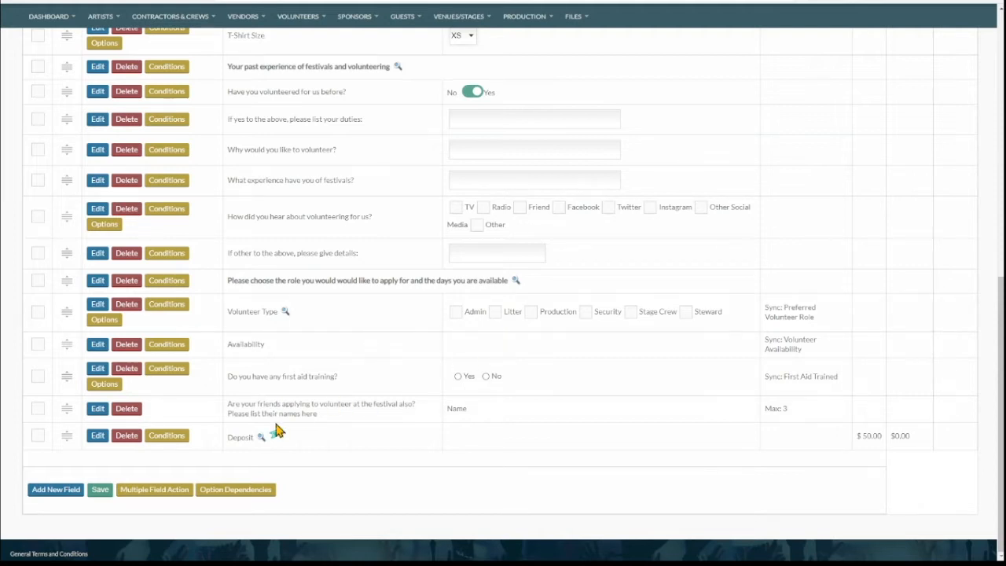
pyautogui.moveTo(275, 442)
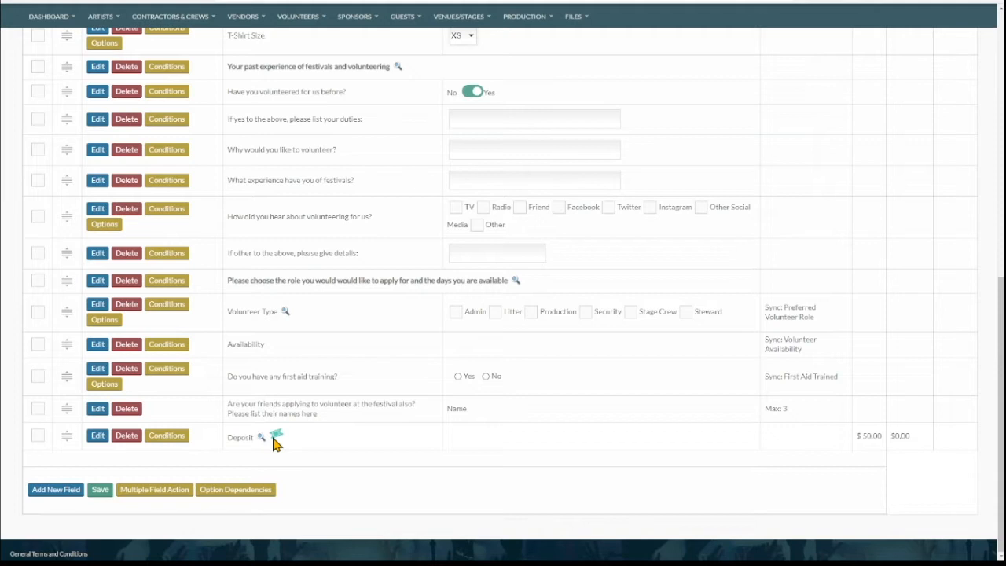
pyautogui.doubleClick(240, 437)
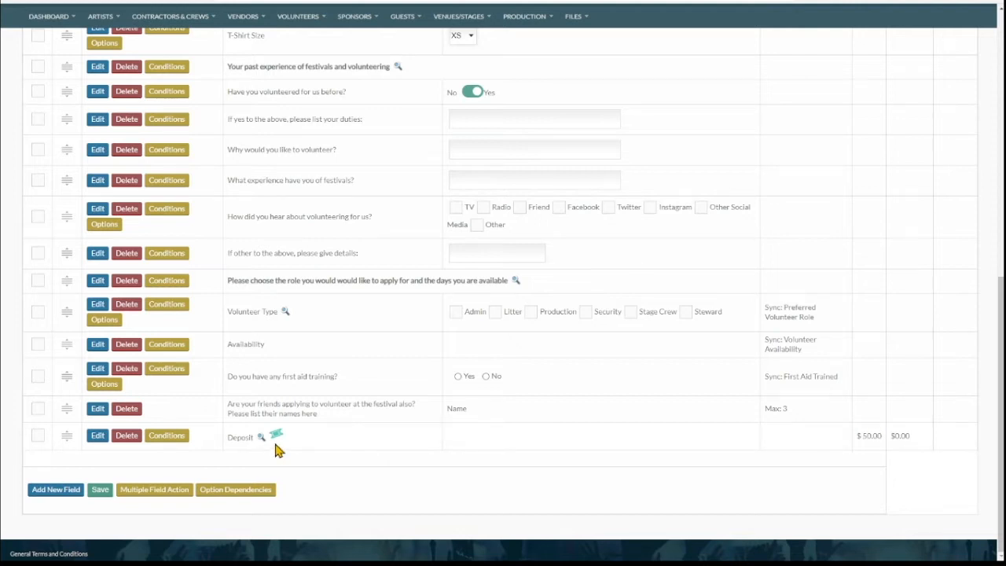
pyautogui.moveTo(230, 447)
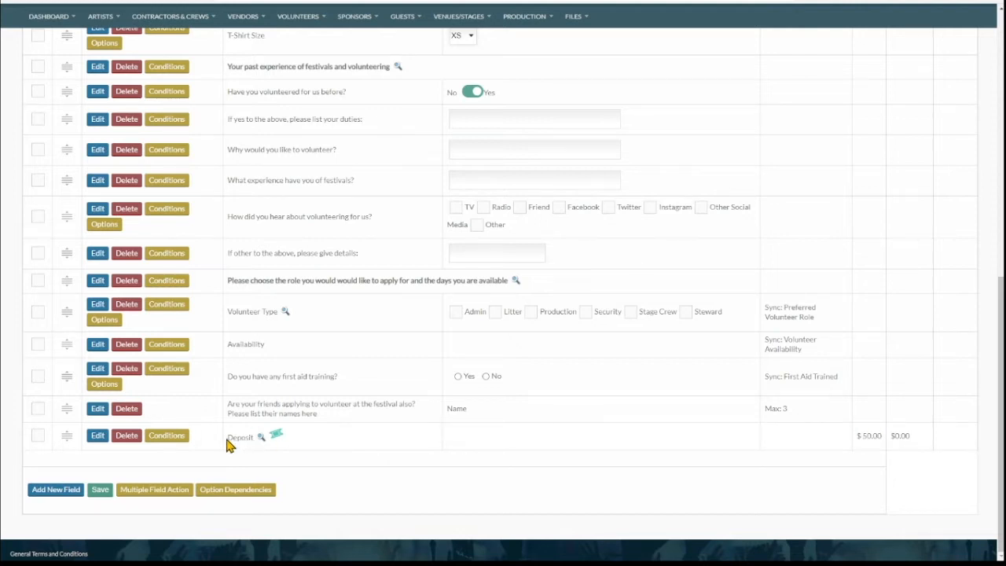
pyautogui.moveTo(279, 445)
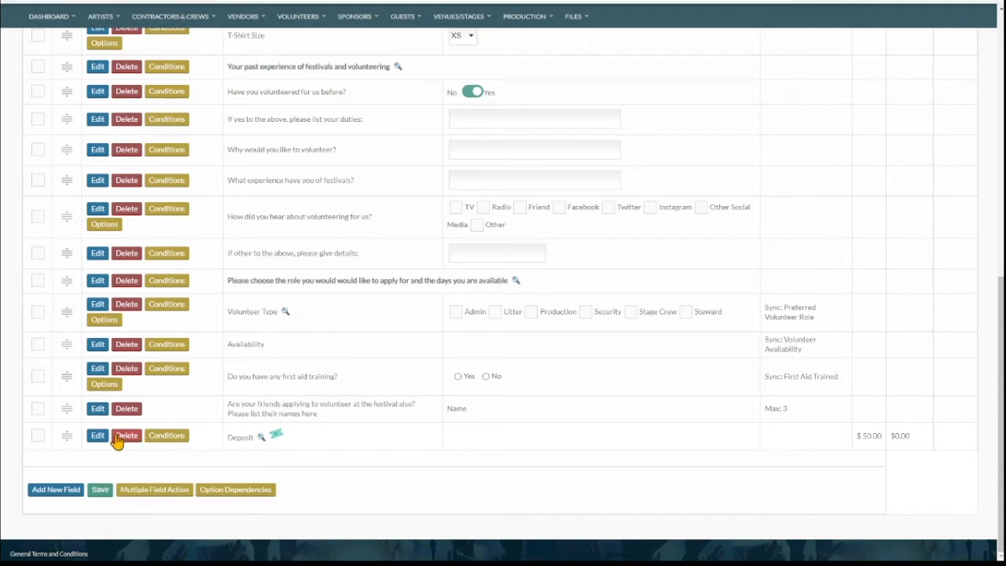
# Edit the Deposit field, reveal its 50.00 cost and 20% tax, and set its type to Checkbox
pyautogui.click(98, 434)
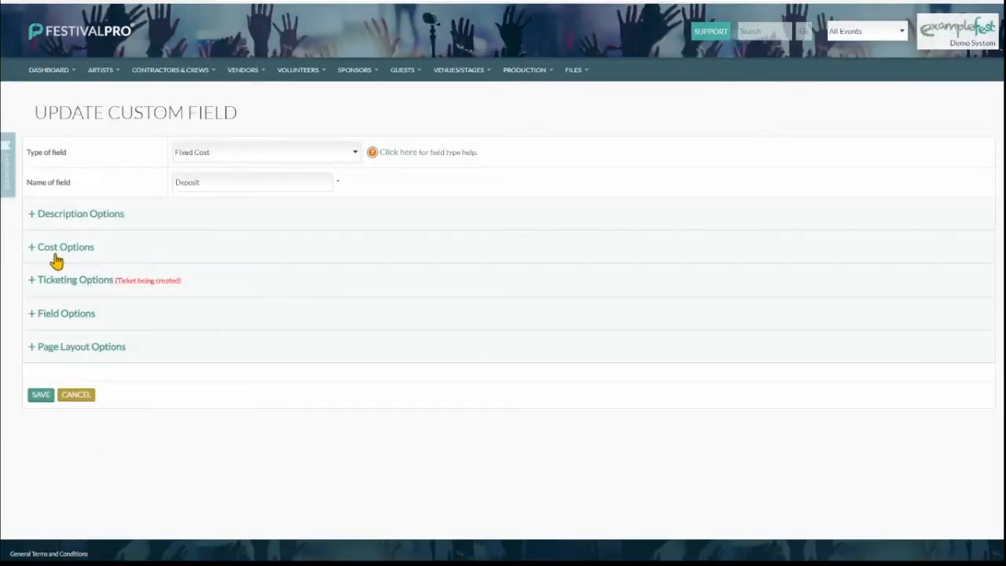
pyautogui.click(67, 246)
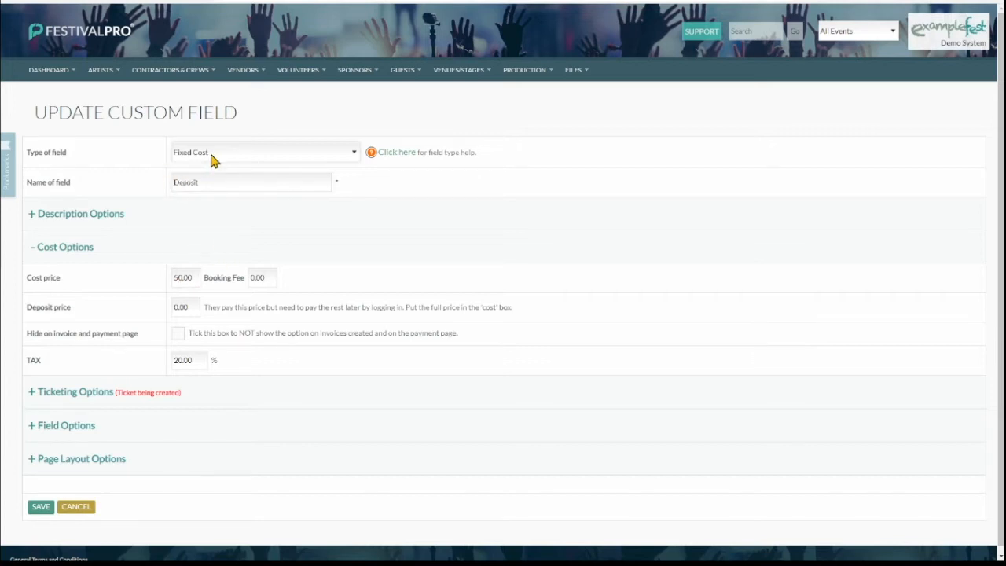
pyautogui.click(264, 151)
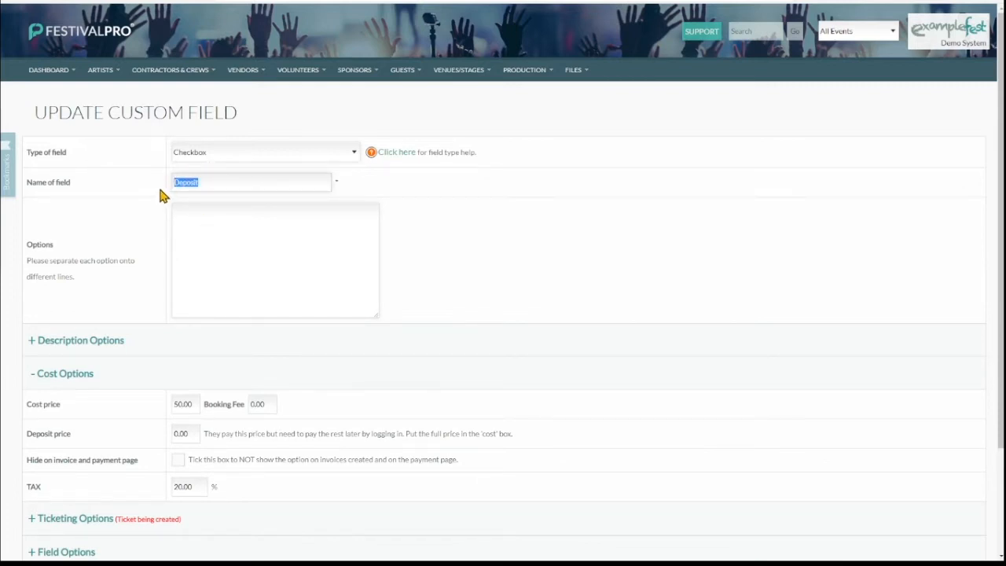
pyautogui.moveTo(35, 110)
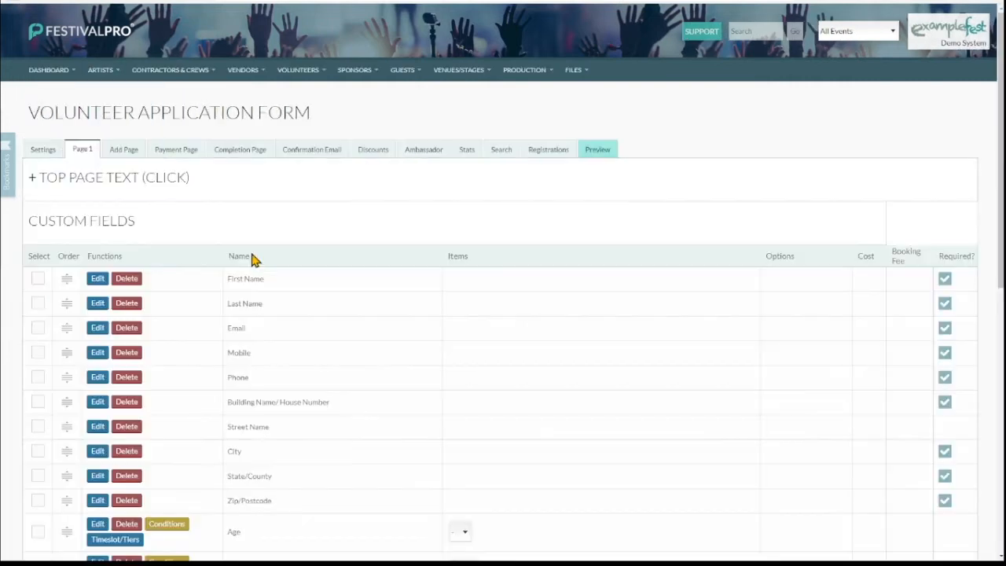
# Return to the custom fields list with Deposit still showing its 50.00 cost
pyautogui.scroll(-3)
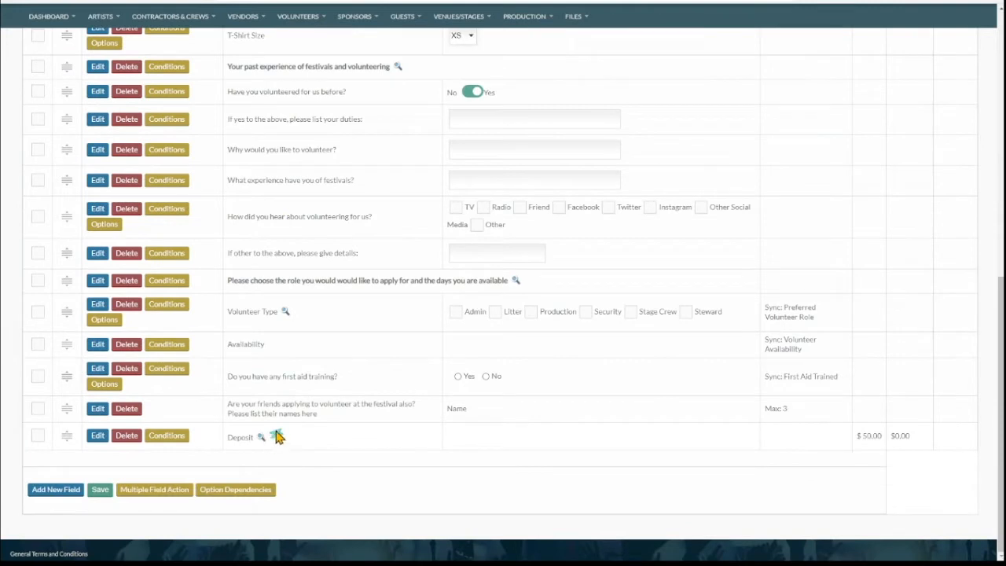
pyautogui.scroll(3)
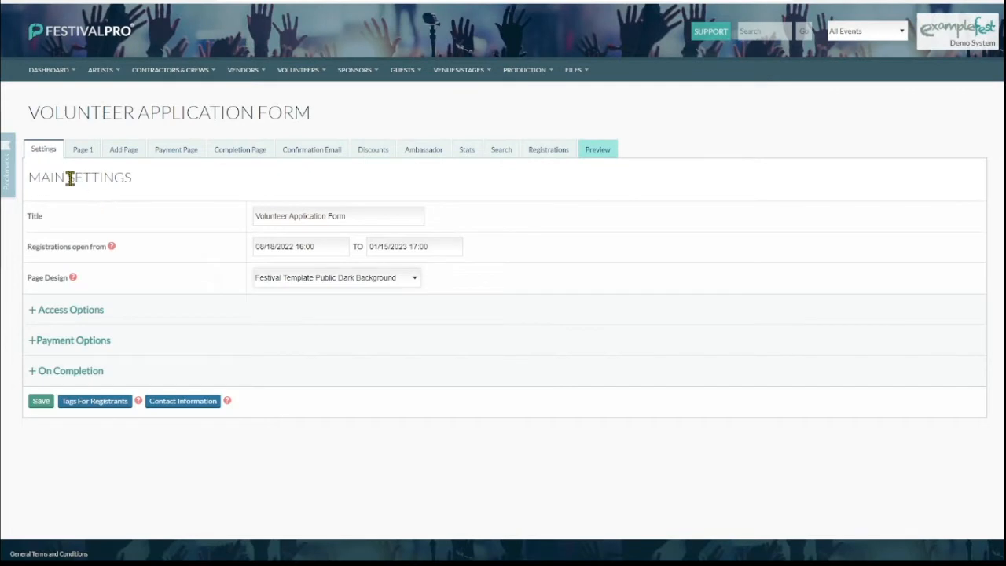
pyautogui.moveTo(75, 322)
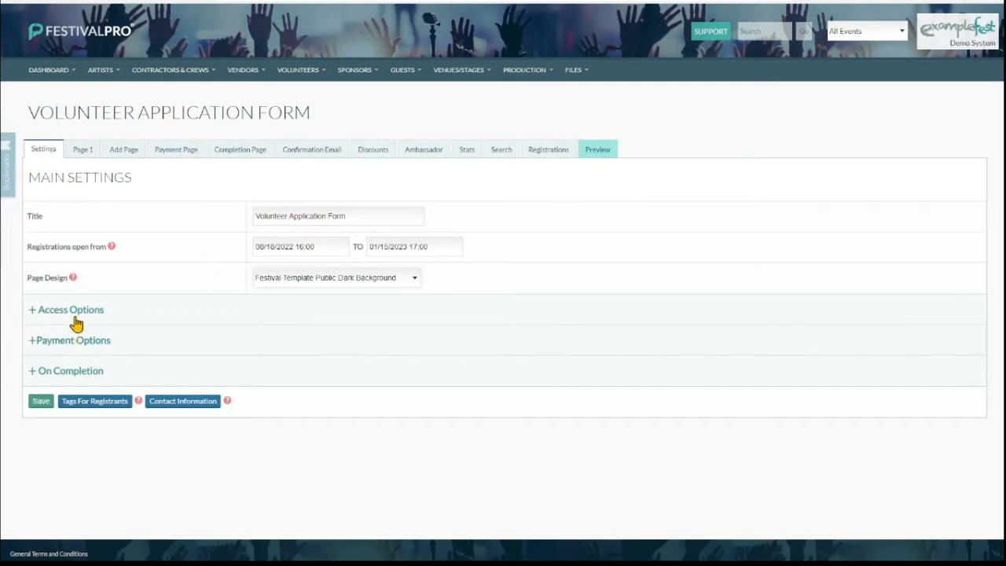
pyautogui.moveTo(76, 376)
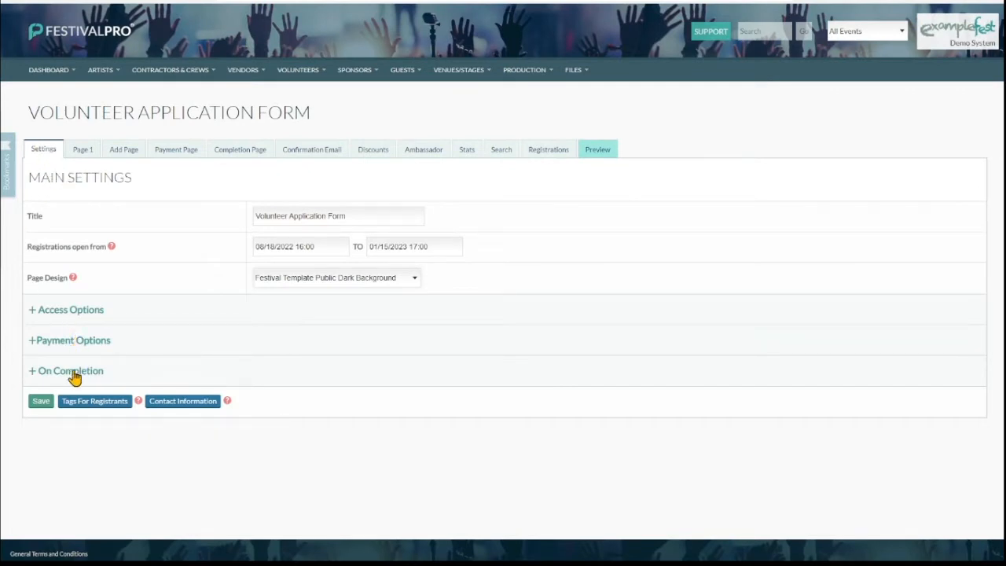
pyautogui.moveTo(75, 344)
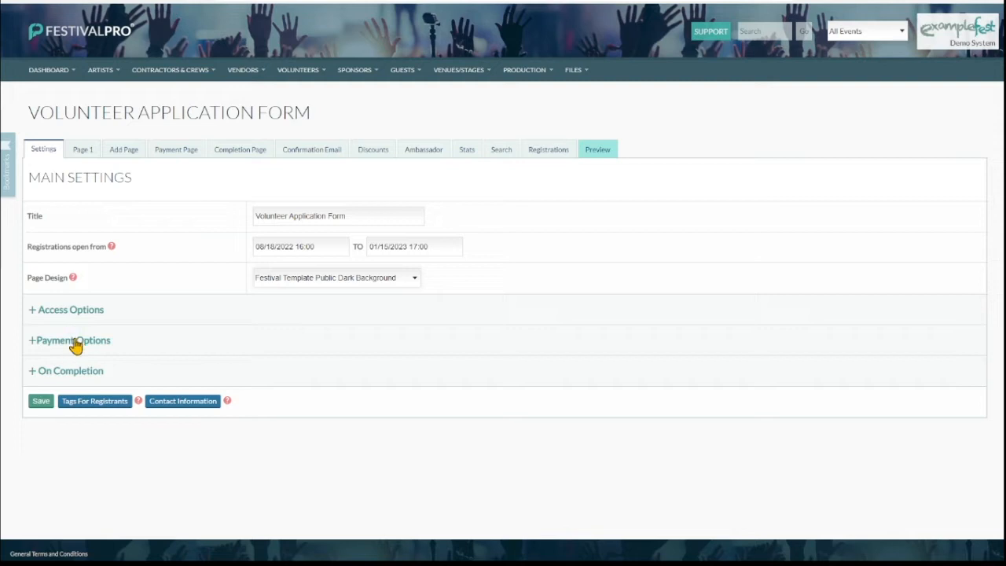
# Expand the form's On Completion options for ticket sending, form locking and notifications
pyautogui.click(69, 371)
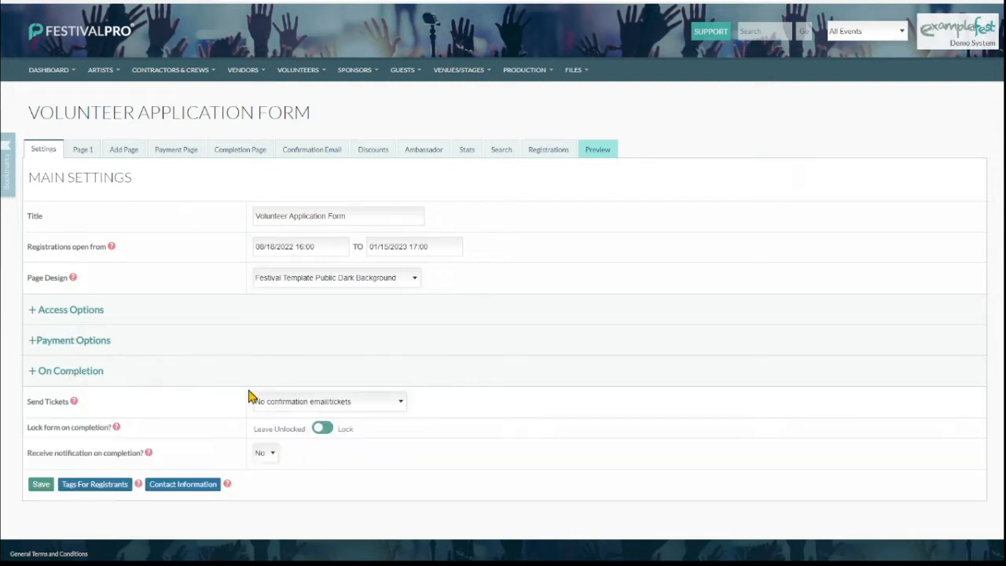
pyautogui.moveTo(337, 418)
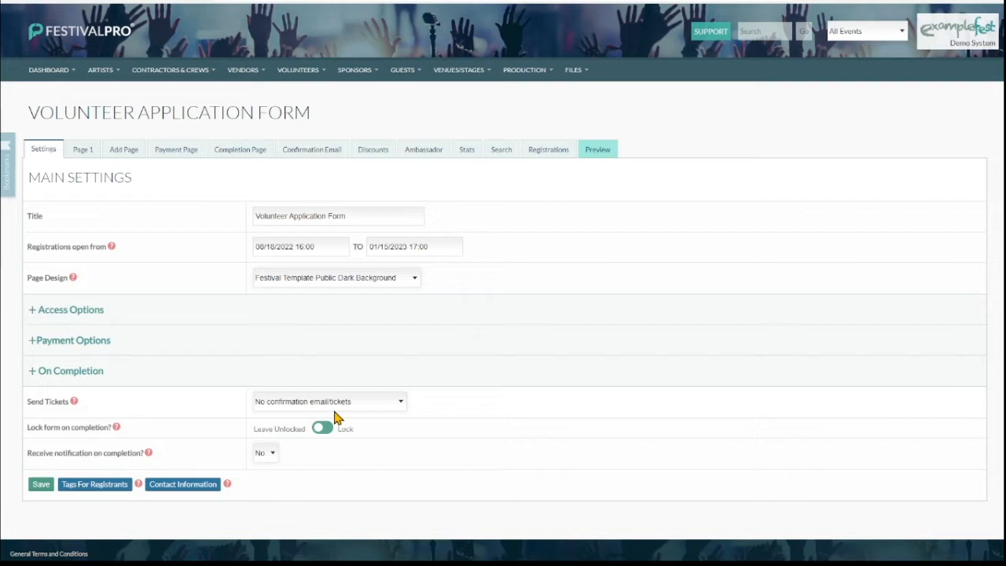
pyautogui.moveTo(281, 412)
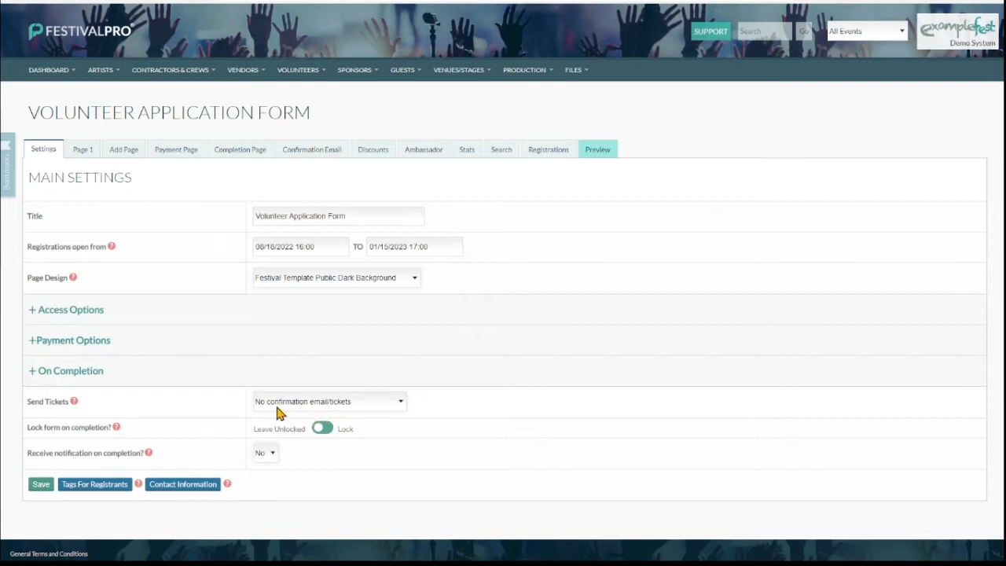
pyautogui.moveTo(270, 412)
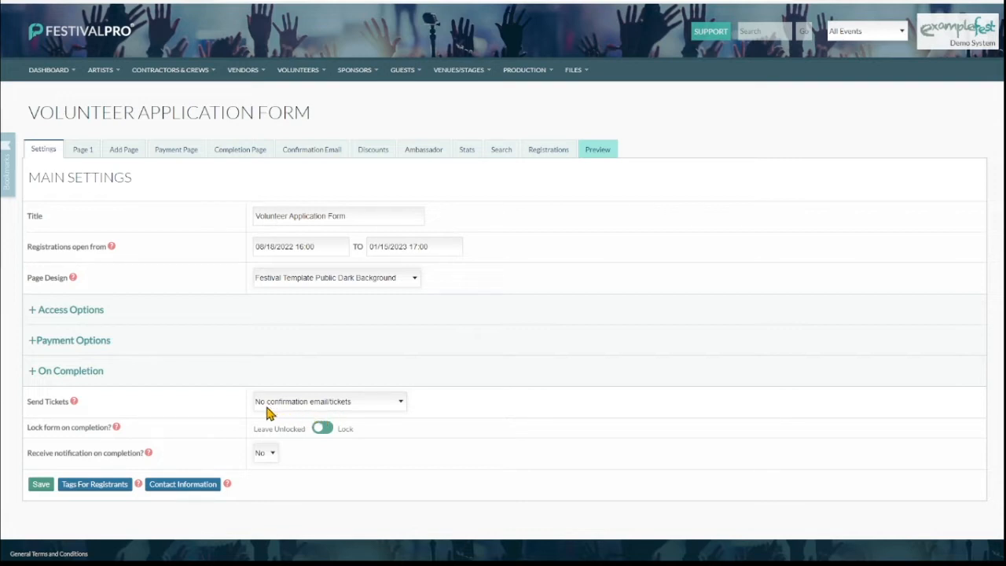
pyautogui.moveTo(282, 415)
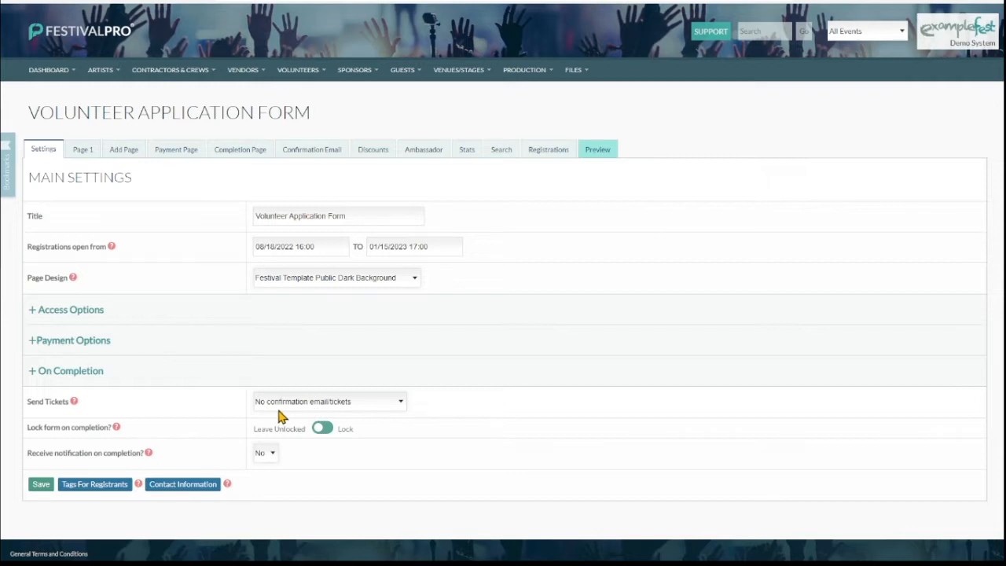
pyautogui.moveTo(327, 406)
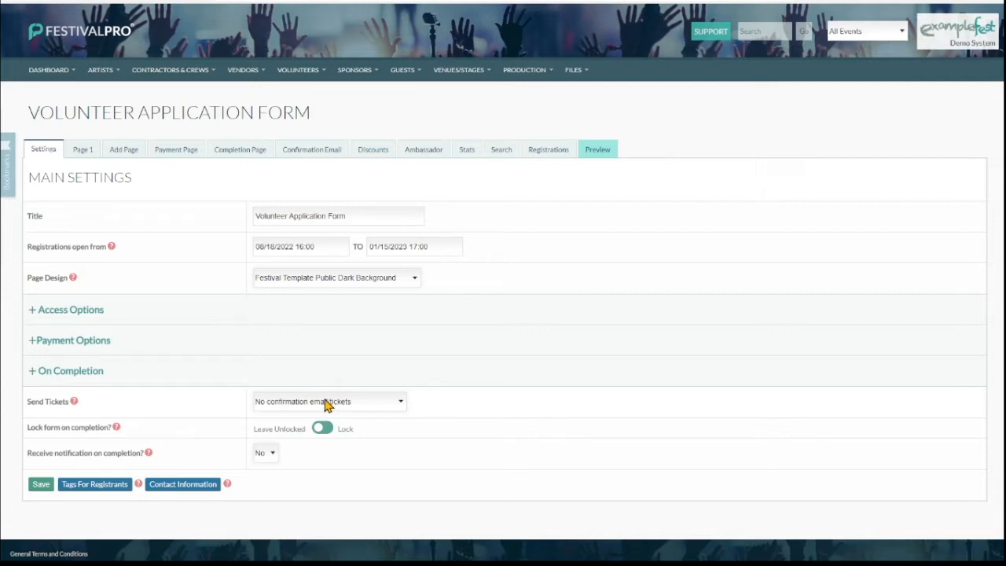
# Open the Registrations list and view a volunteer's paid registration record
pyautogui.click(547, 149)
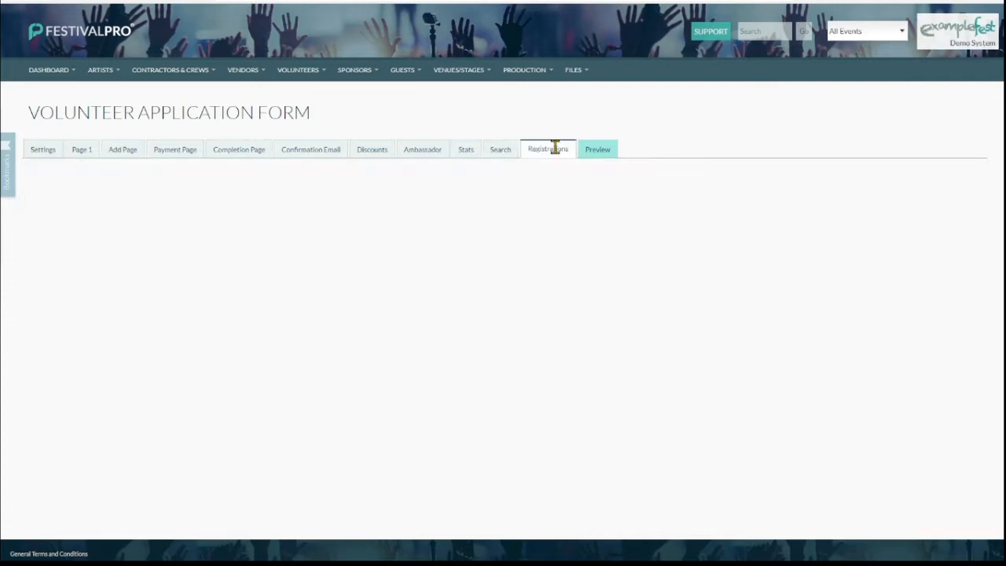
pyautogui.click(547, 148)
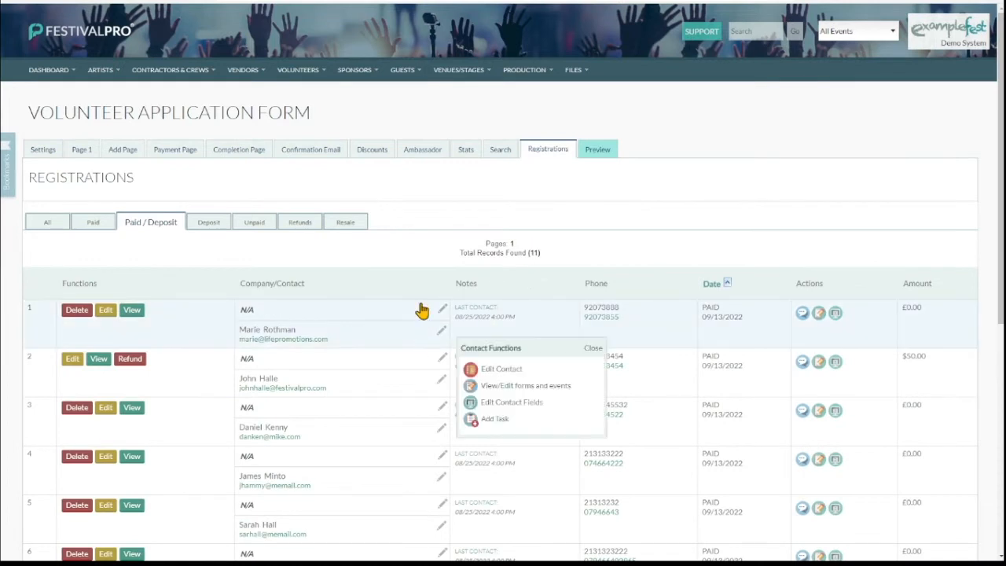
pyautogui.scroll(3)
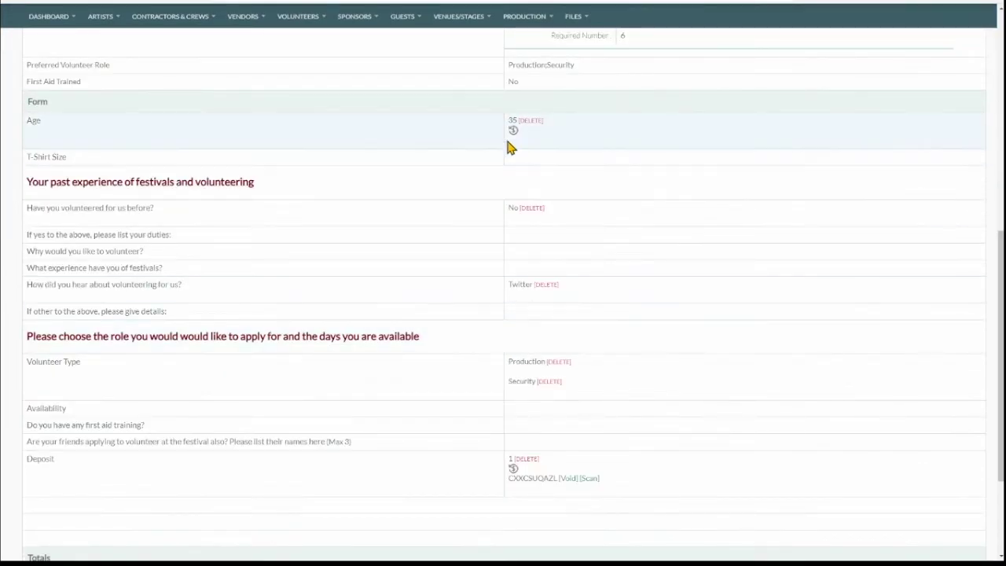
pyautogui.moveTo(537, 267)
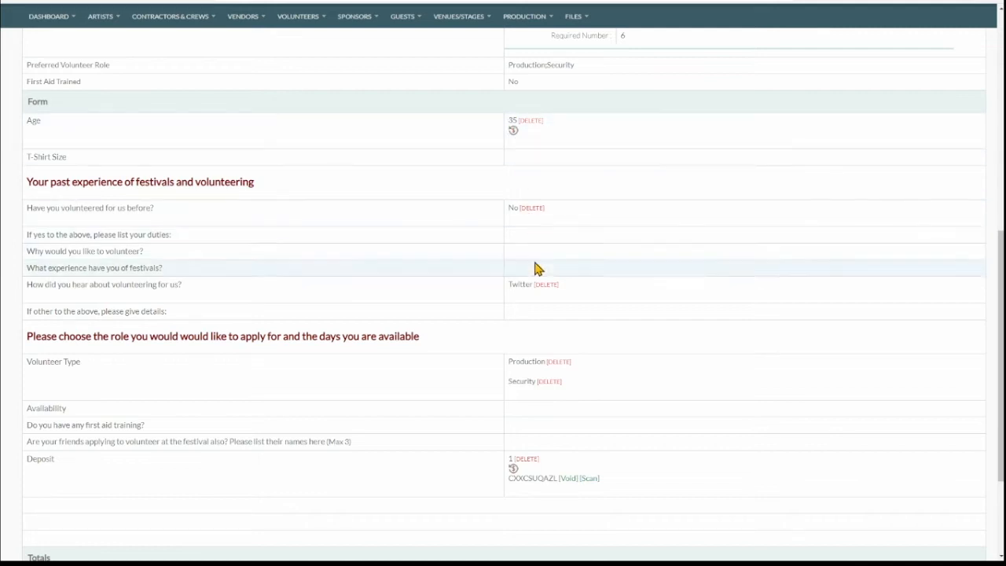
# Review the registrant's personal details, submitted field data and deposit
pyautogui.scroll(-3)
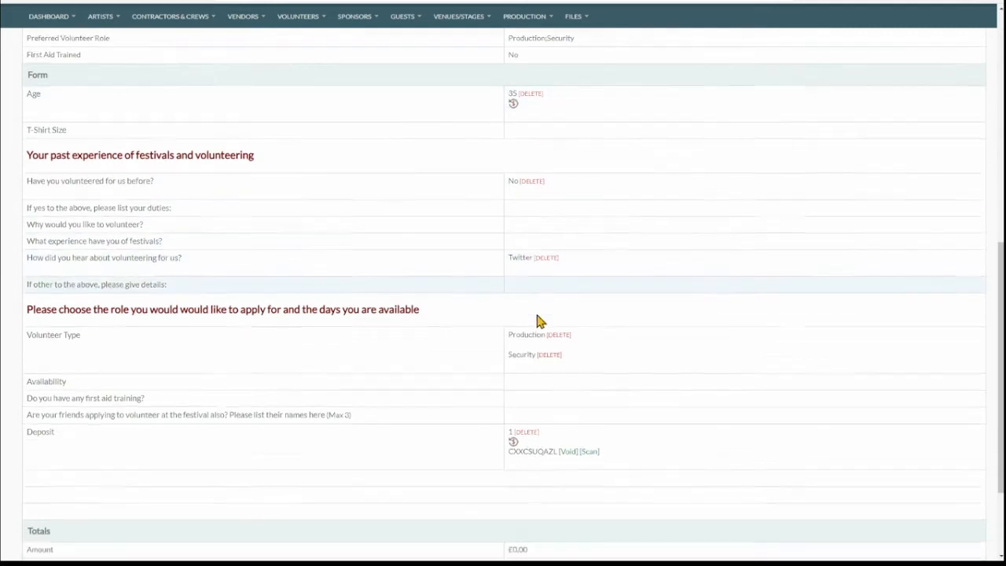
pyautogui.scroll(-3)
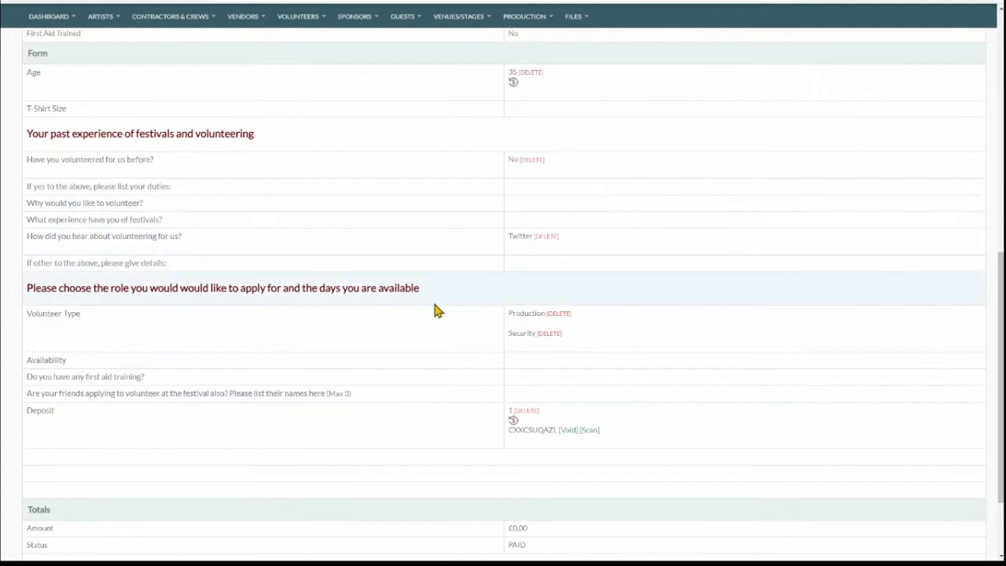
pyautogui.scroll(-3)
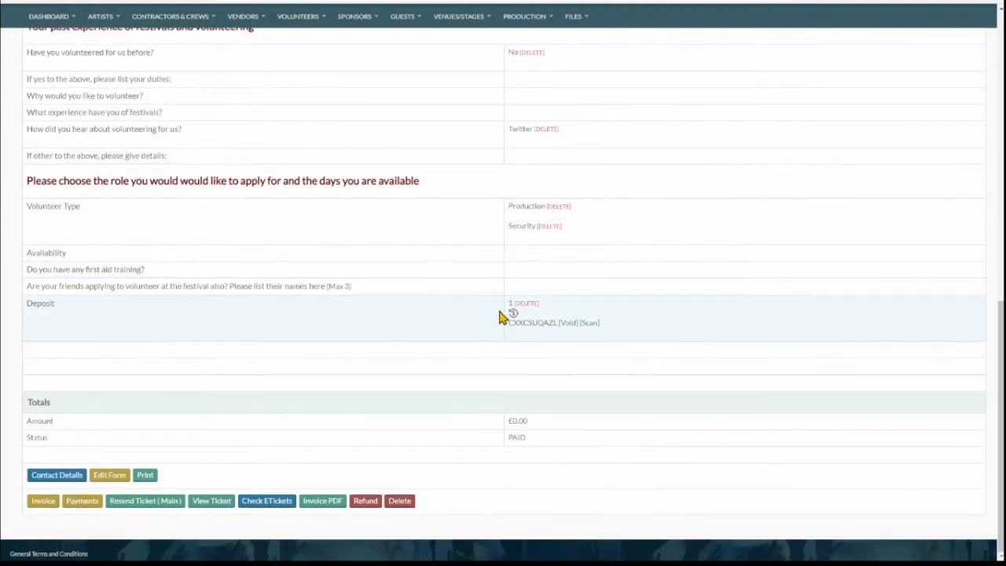
pyautogui.doubleClick(531, 322)
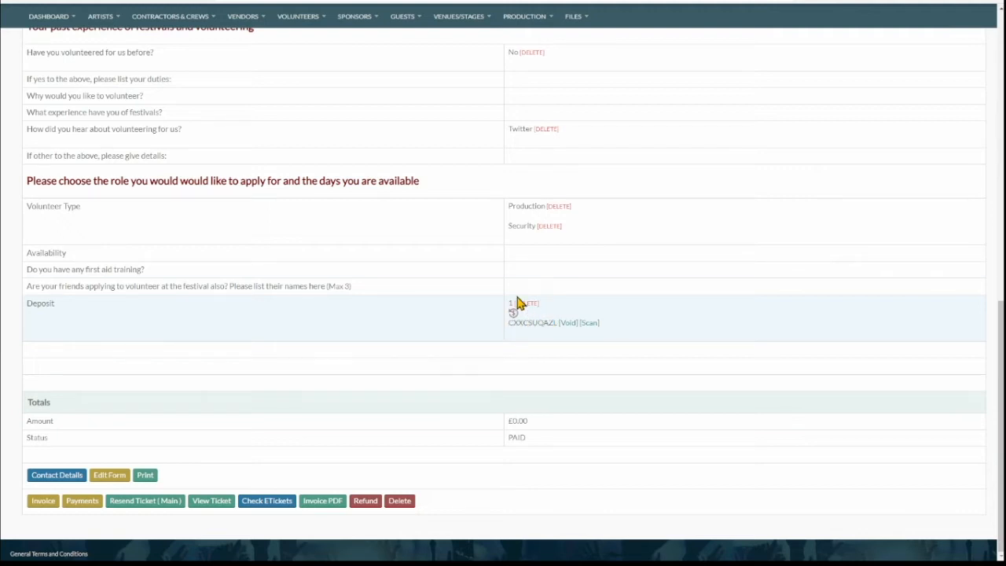
pyautogui.moveTo(541, 345)
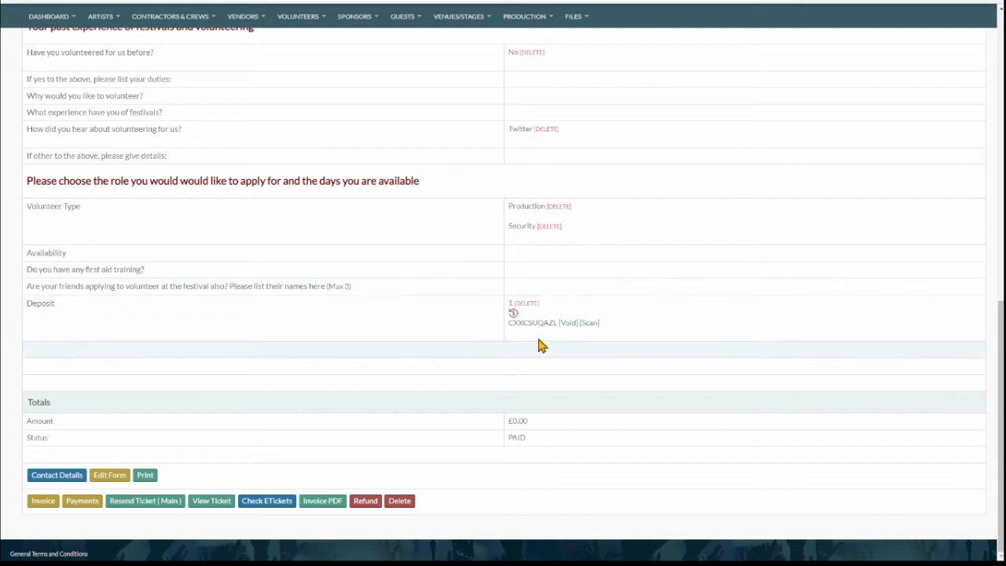
pyautogui.scroll(3)
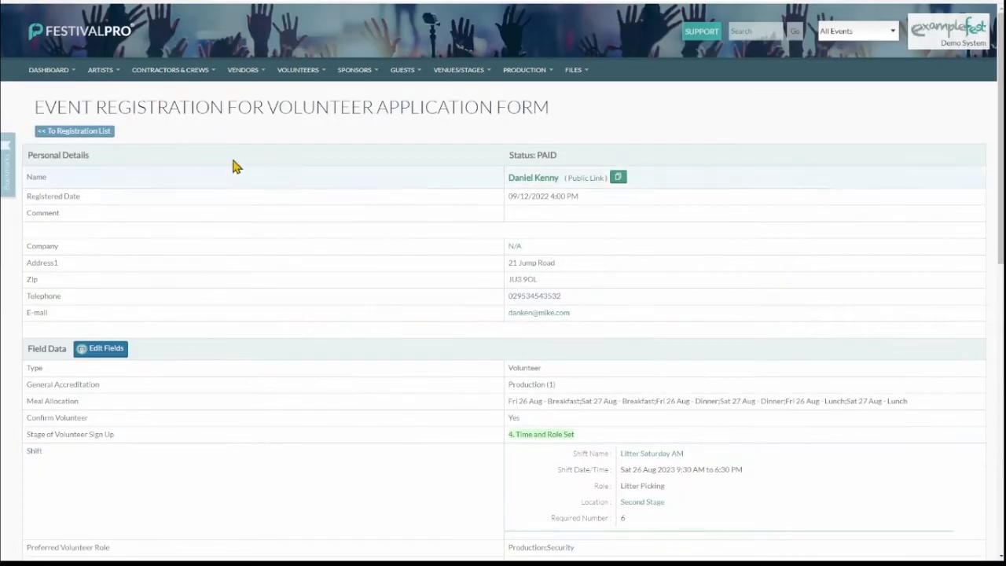
pyautogui.moveTo(302, 148)
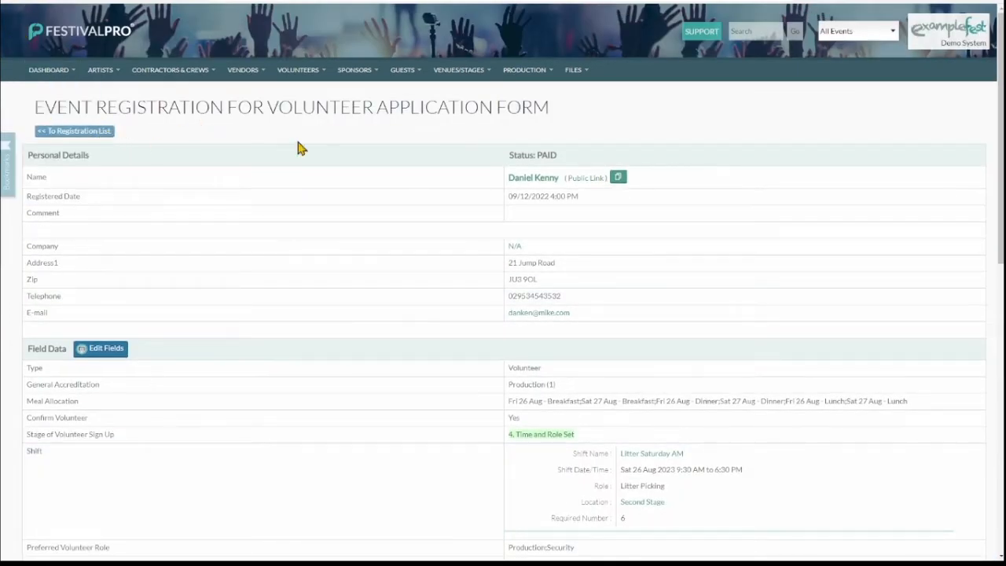
# Return to the Paid / Deposit registrations, briefly viewing and closing a volunteer's edit popup
pyautogui.click(74, 130)
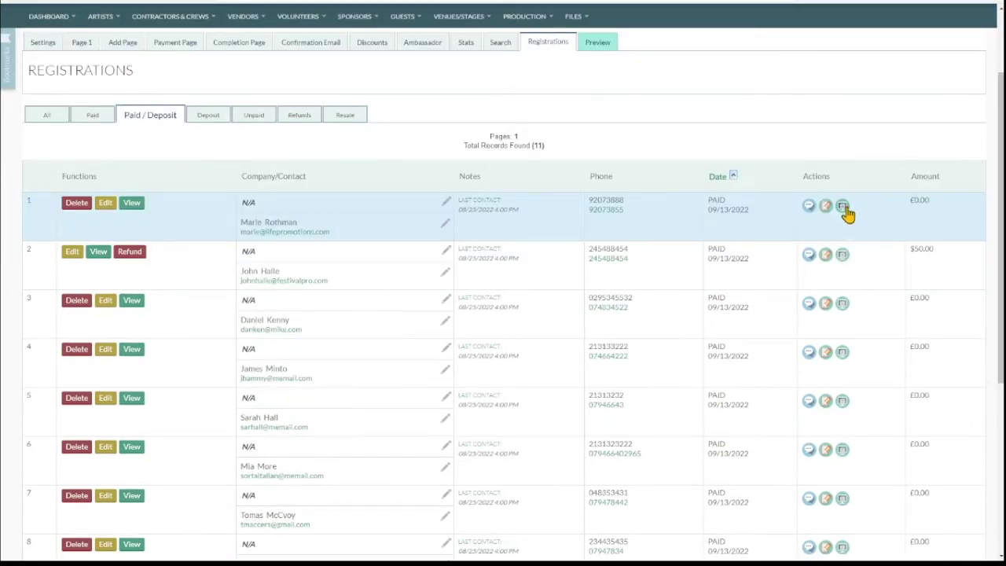
pyautogui.click(842, 206)
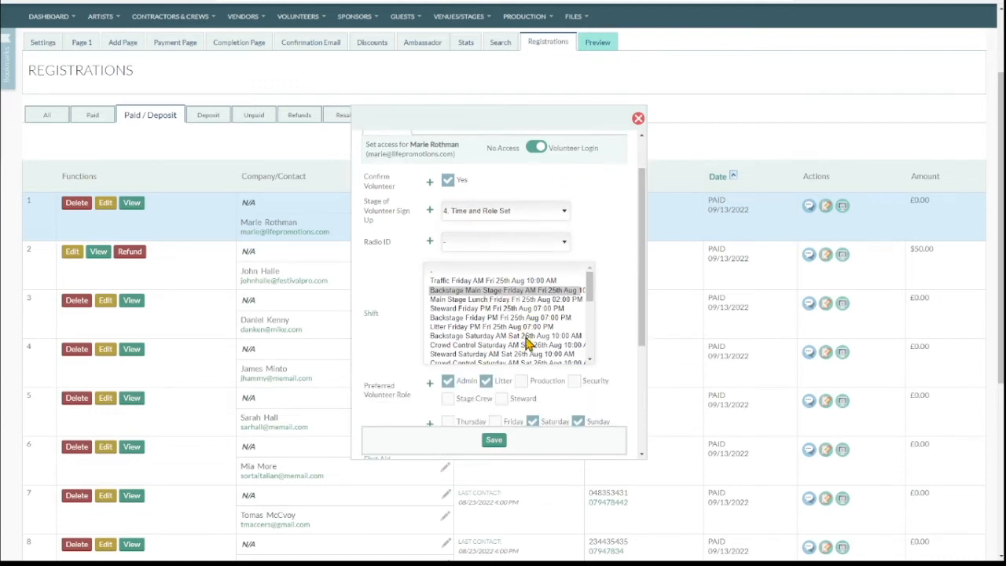
pyautogui.moveTo(575, 321)
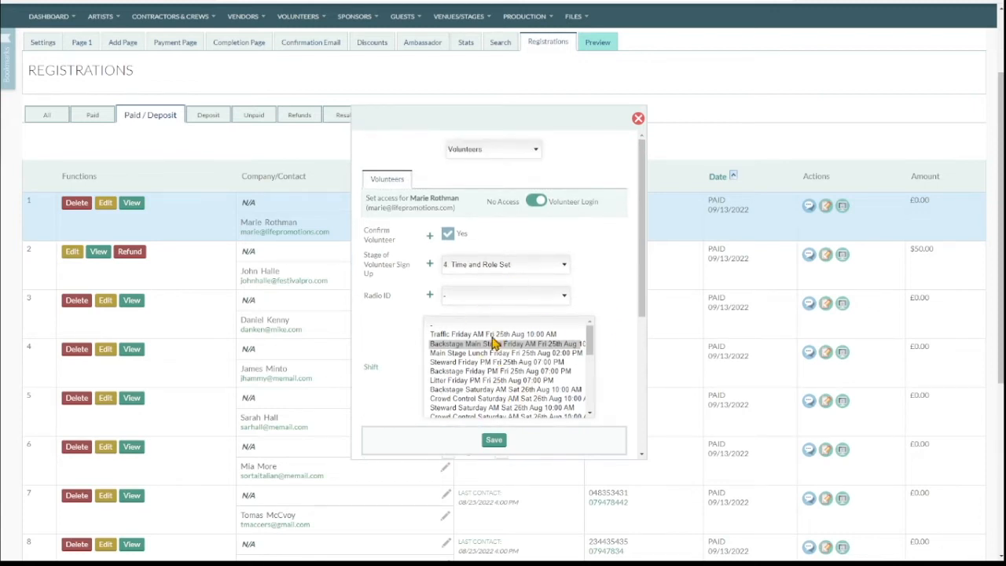
pyautogui.moveTo(638, 117)
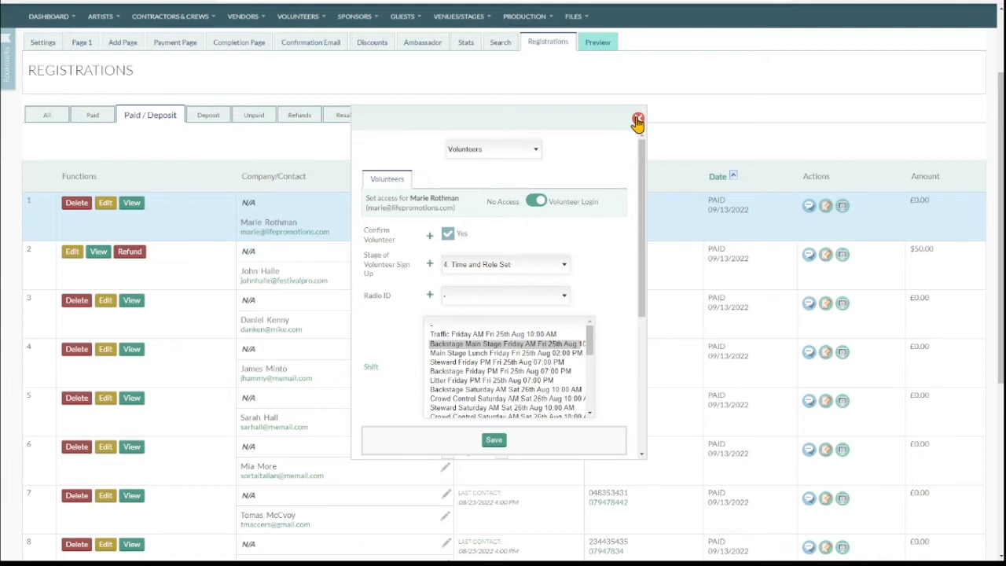
pyautogui.click(638, 120)
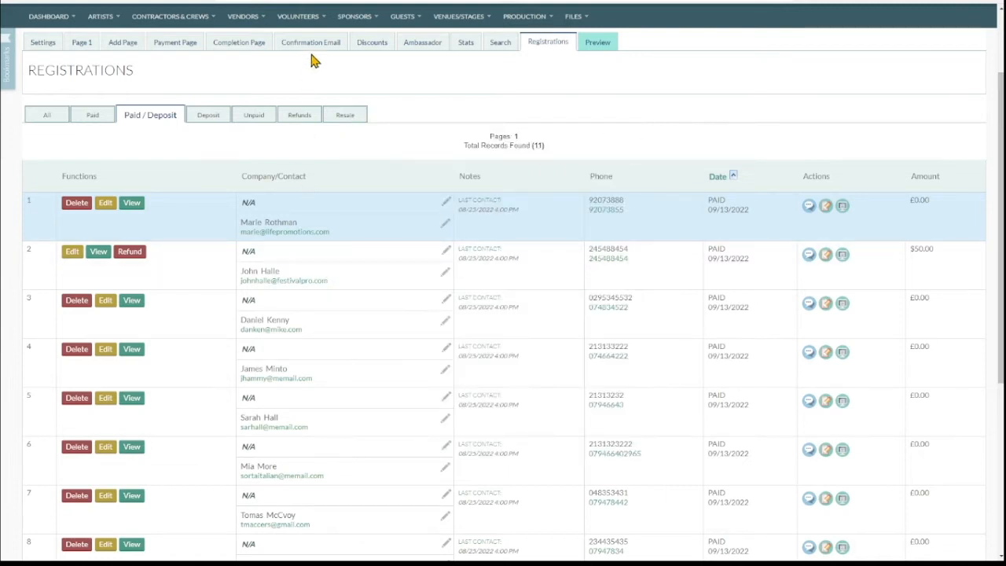
# List all unconfirmed volunteers with sign-up stage and shifts, checking the first one's contact actions
pyautogui.click(299, 15)
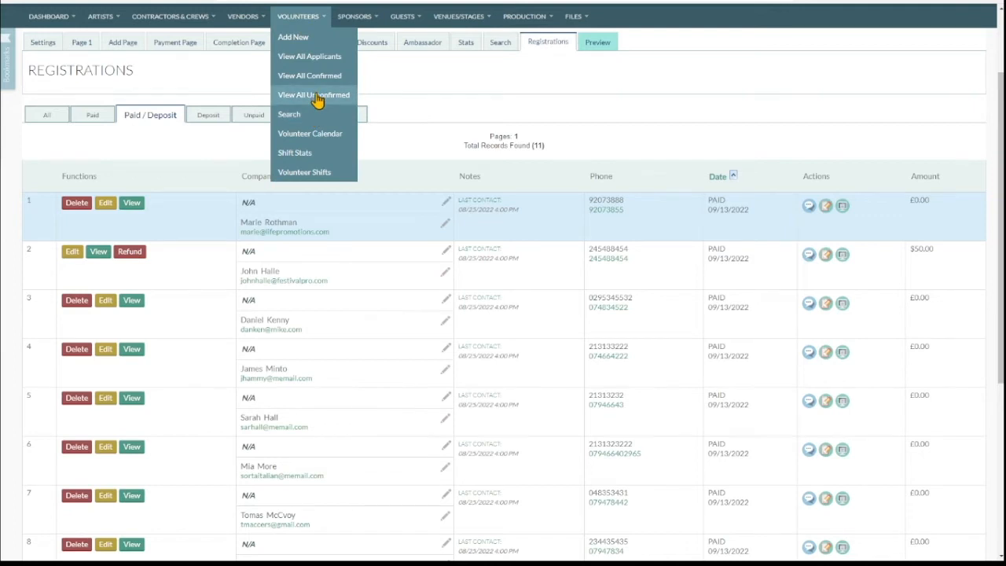
pyautogui.click(315, 94)
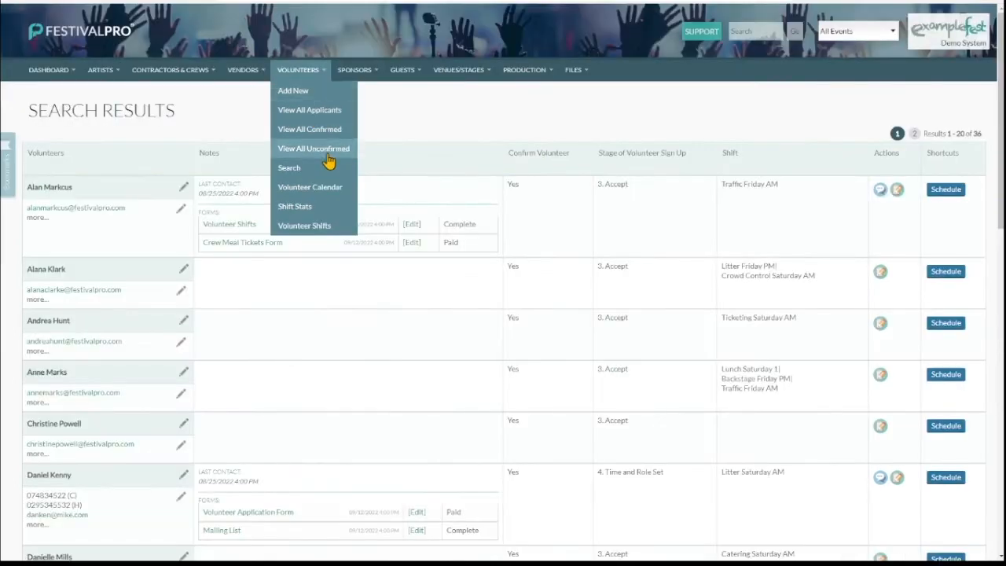
pyautogui.click(182, 187)
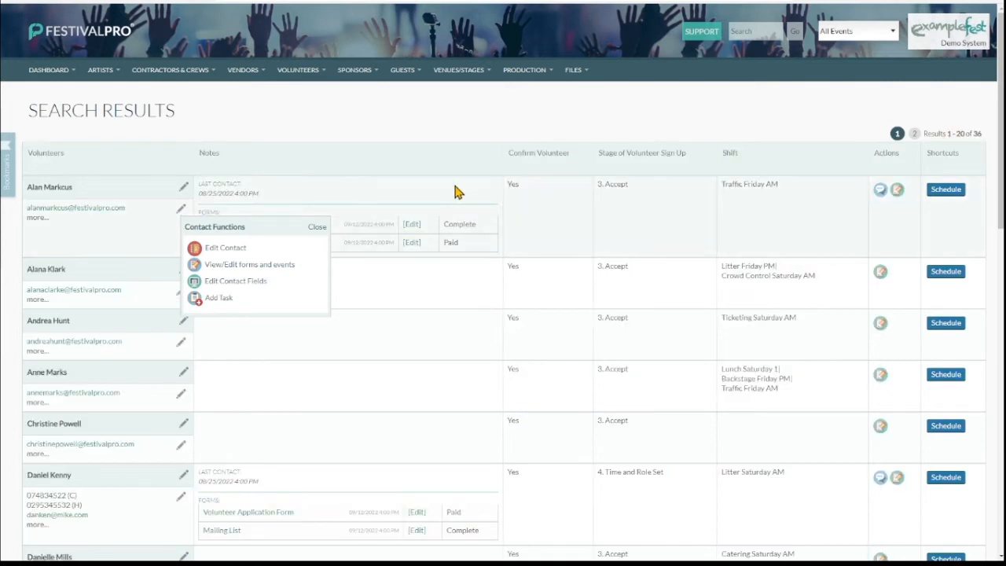
pyautogui.moveTo(295, 126)
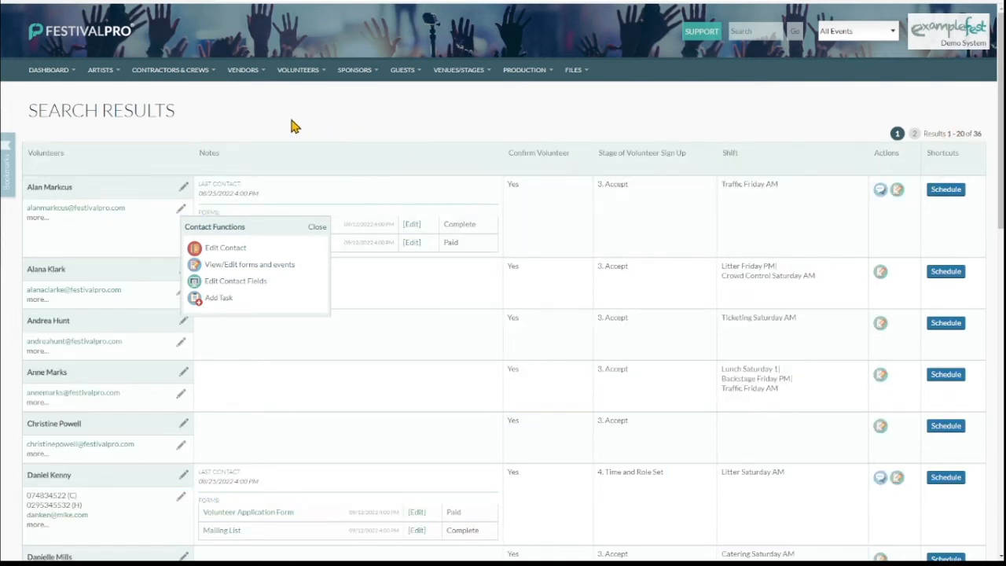
pyautogui.click(299, 69)
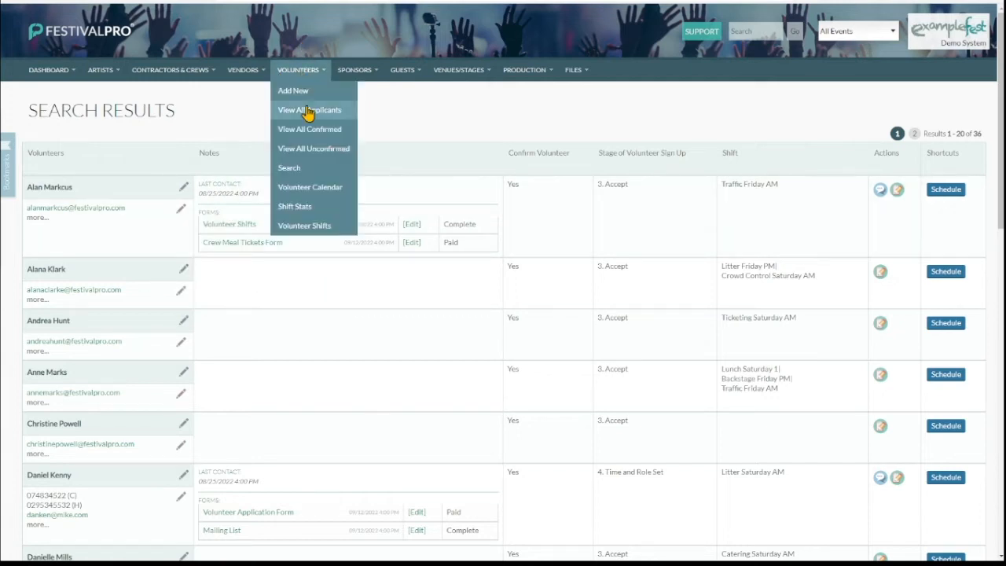
pyautogui.moveTo(318, 226)
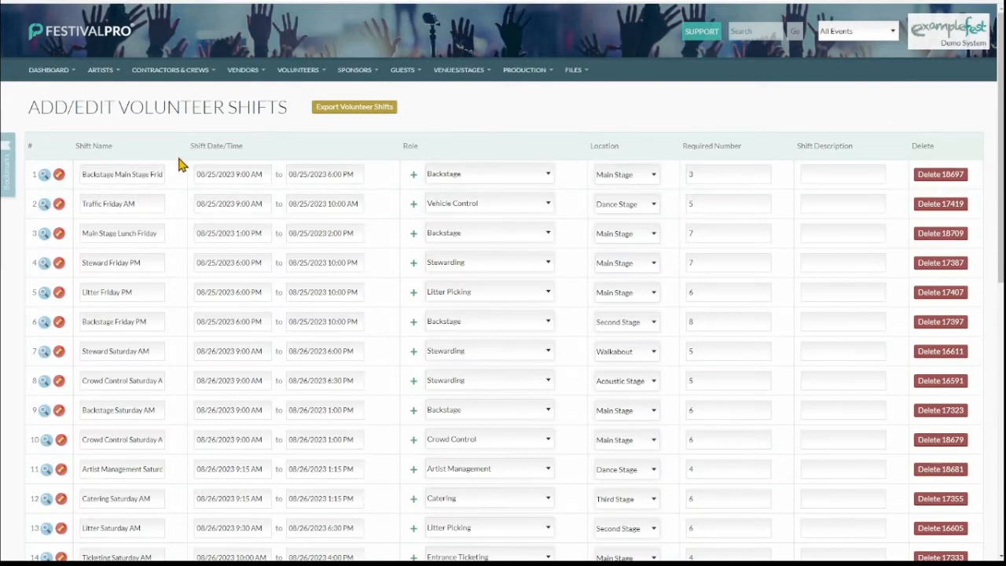
# Append blank shift rows after the last Sunday shift in the volunteer shifts editor
pyautogui.scroll(-3)
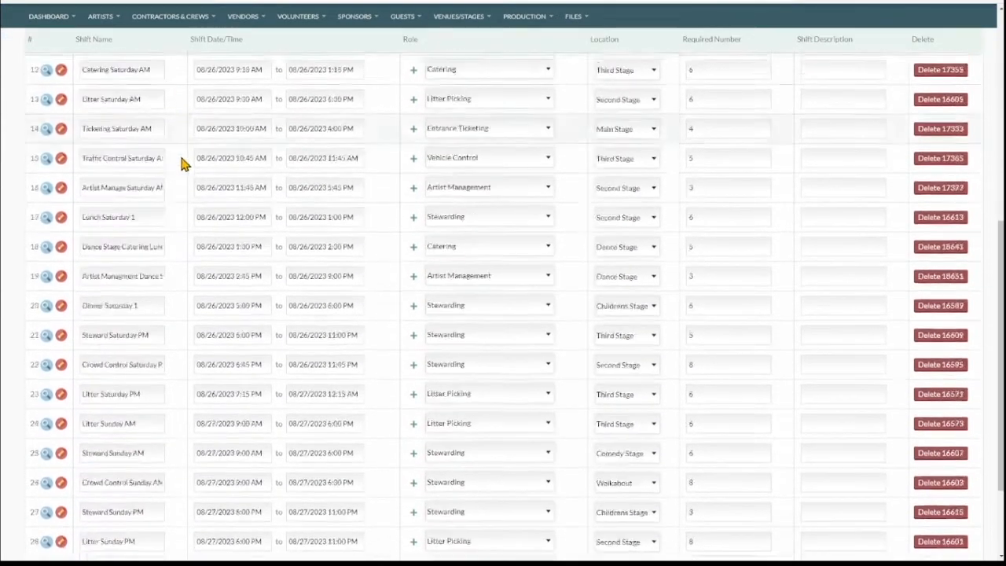
pyautogui.scroll(-3)
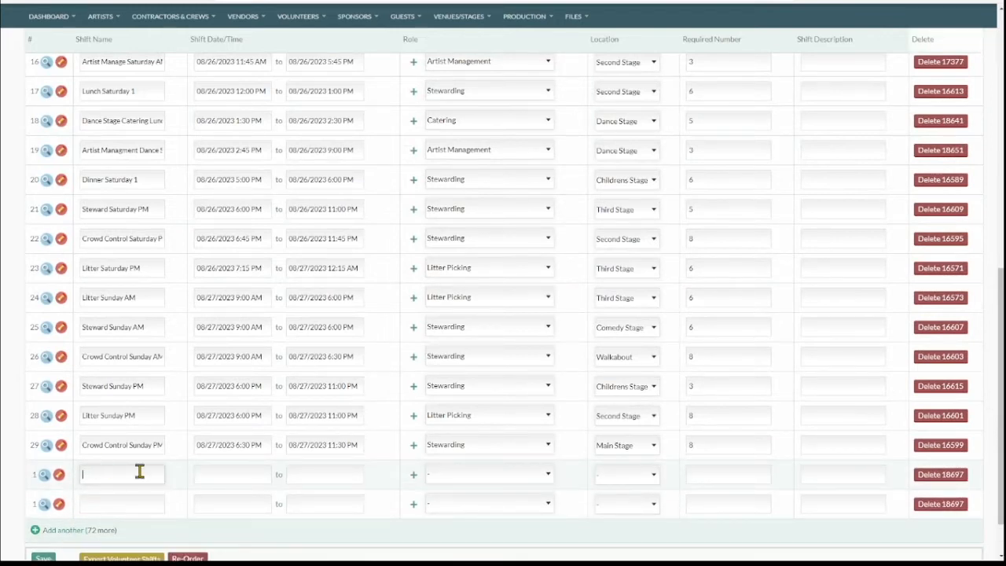
pyautogui.click(231, 475)
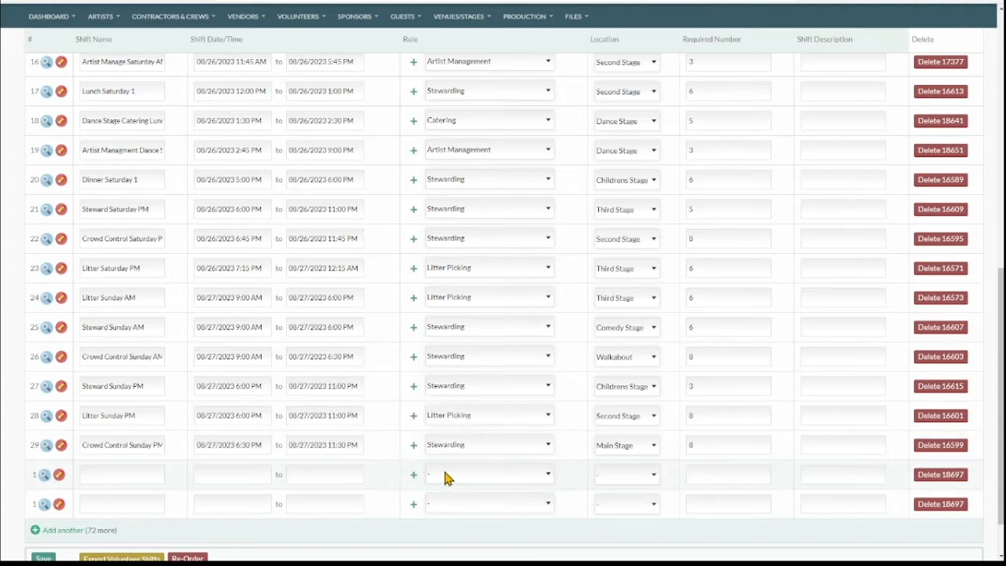
pyautogui.moveTo(564, 489)
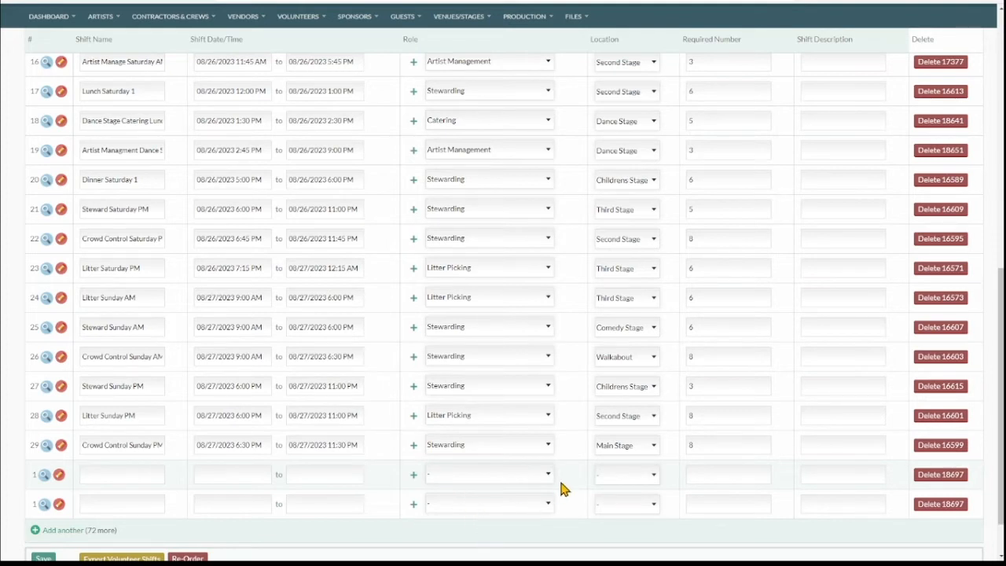
pyautogui.moveTo(616, 478)
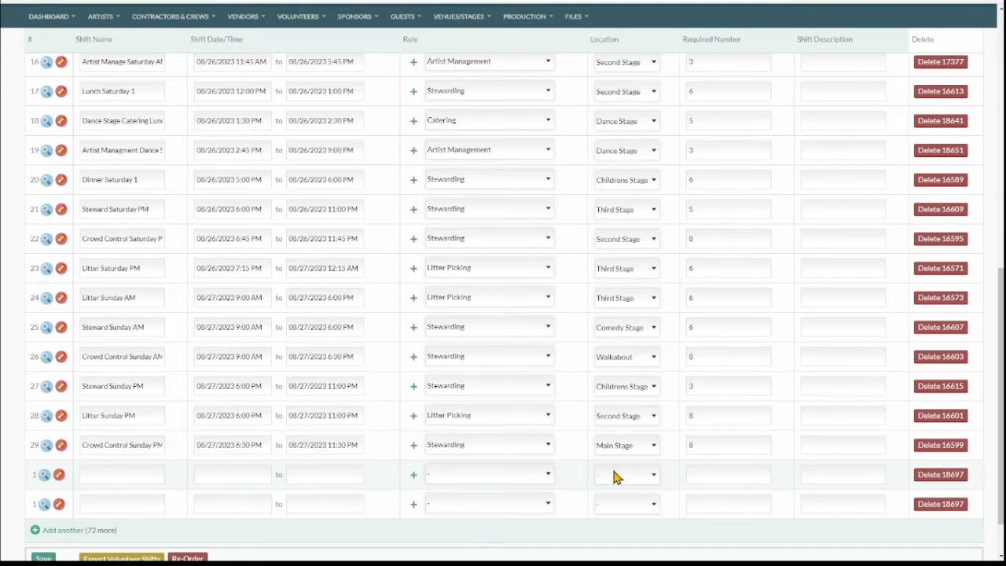
pyautogui.moveTo(632, 542)
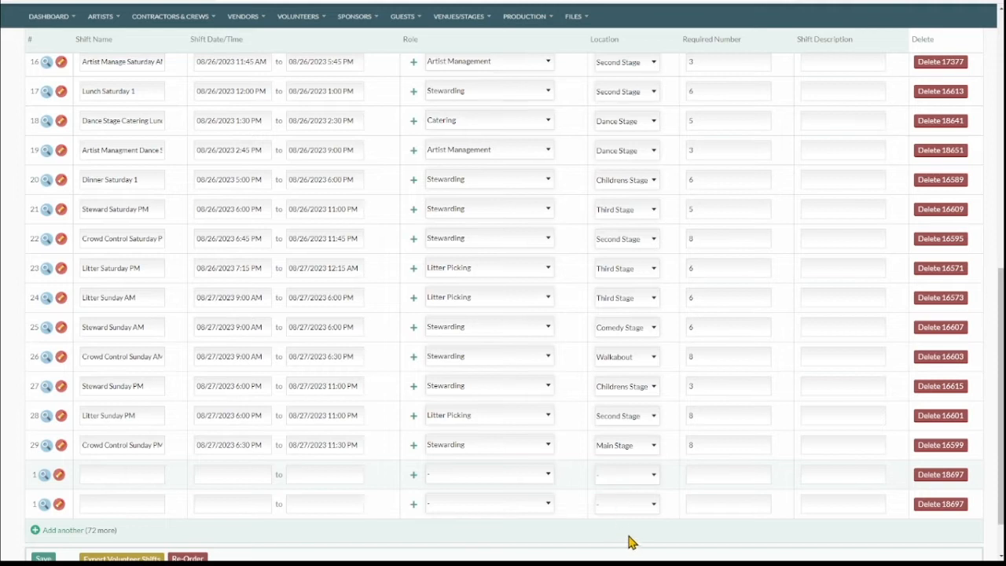
pyautogui.click(723, 239)
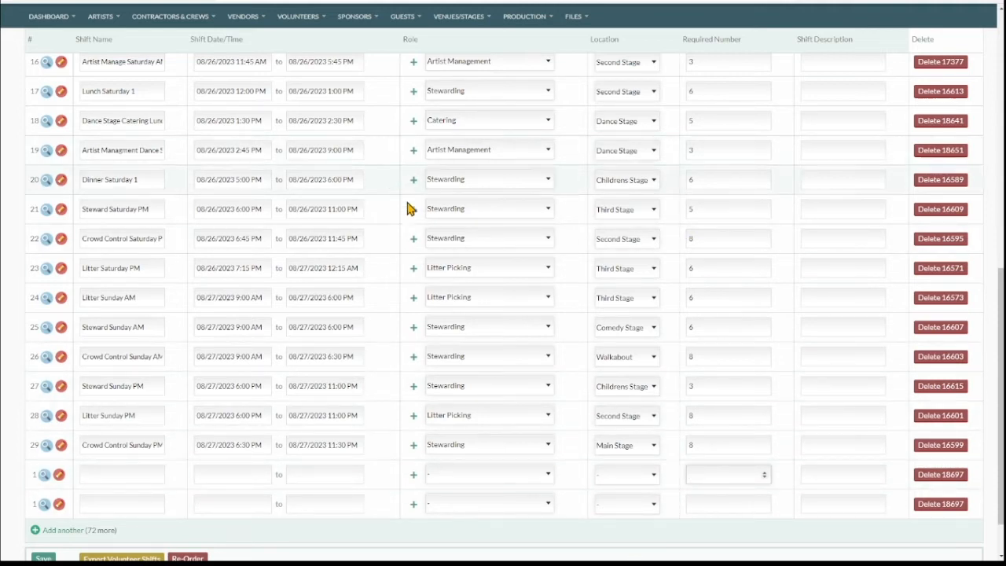
pyautogui.moveTo(385, 518)
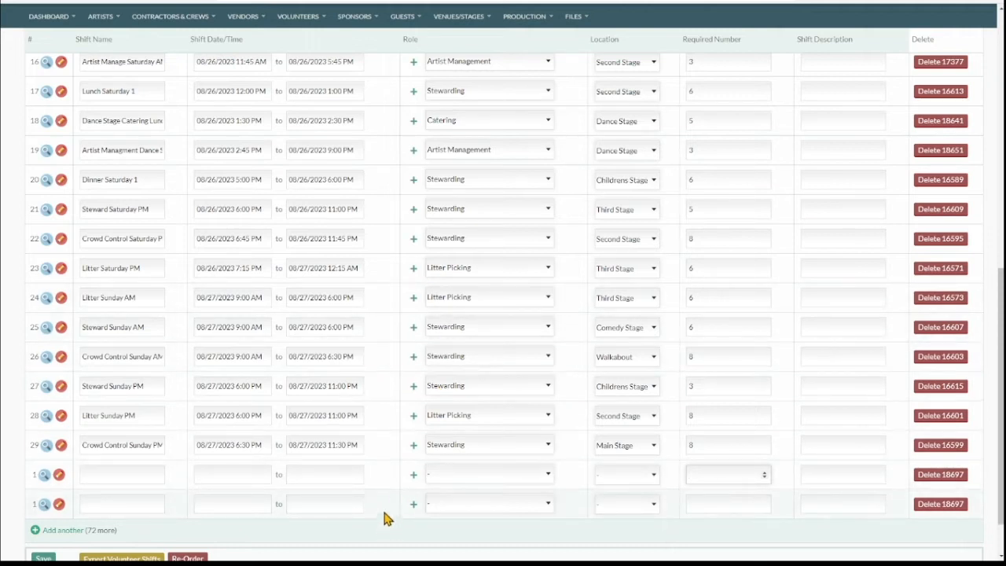
pyautogui.scroll(-3)
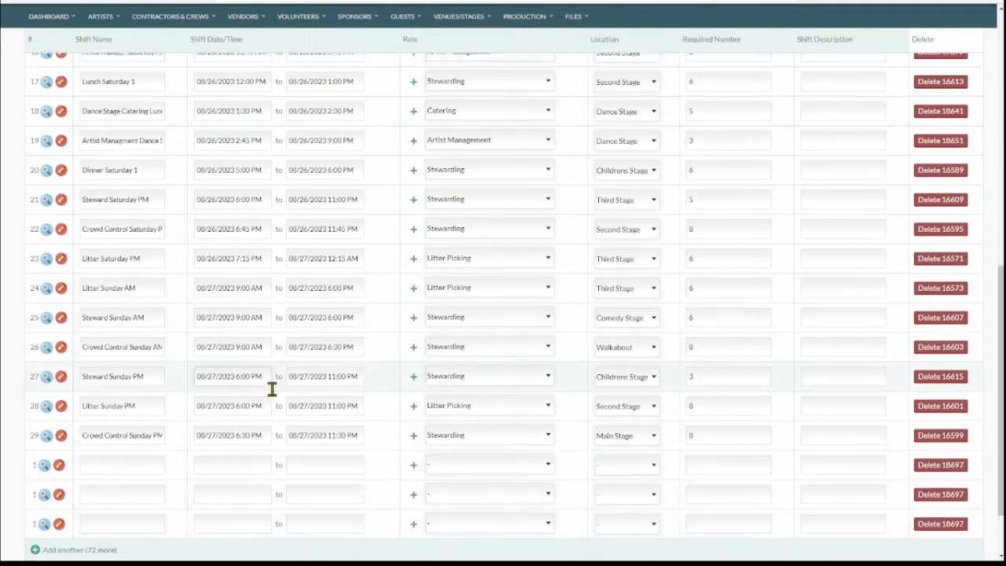
pyautogui.scroll(-3)
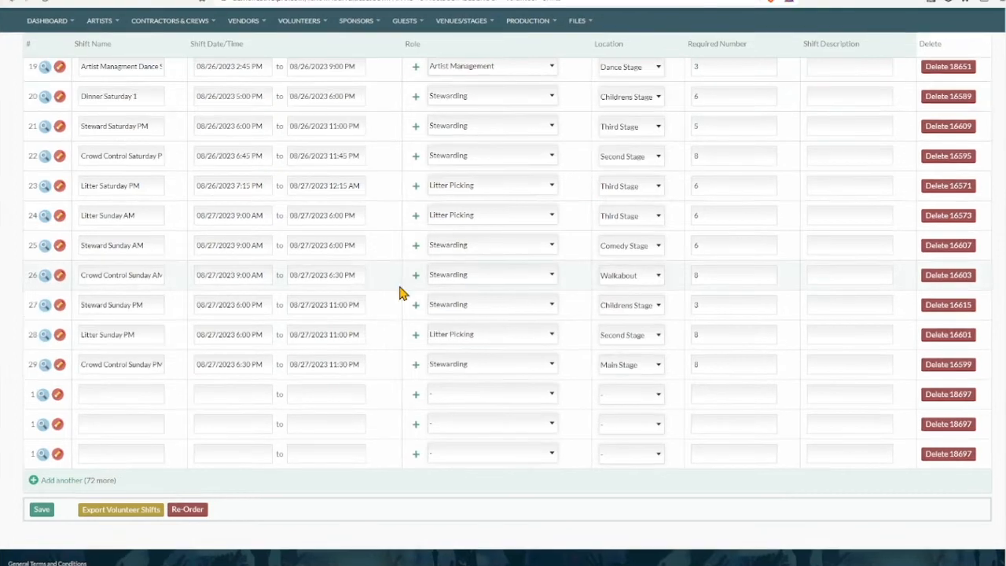
# Start a new shift in an empty Access Control slot on the Saturday 26 August calendar
pyautogui.click(298, 20)
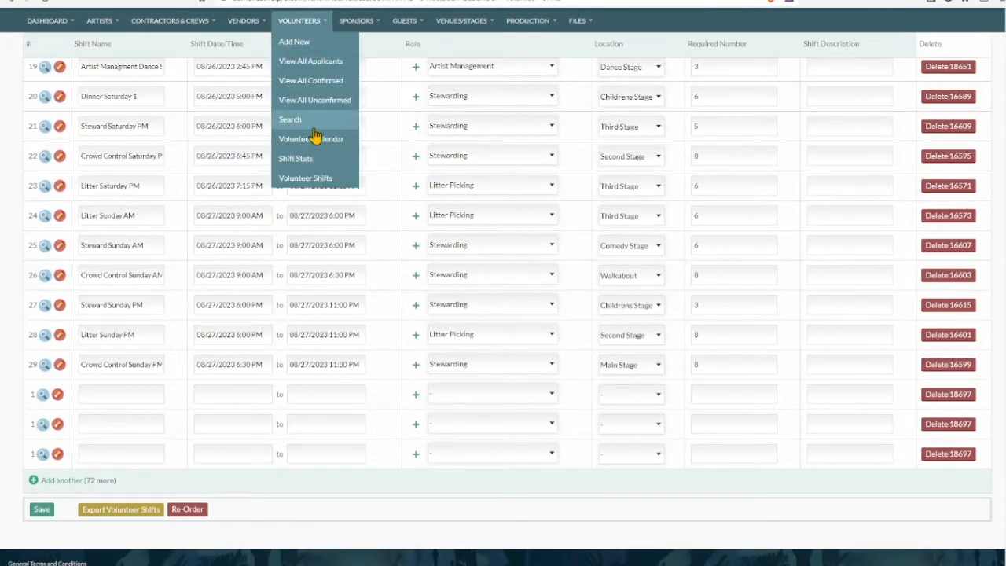
pyautogui.click(311, 138)
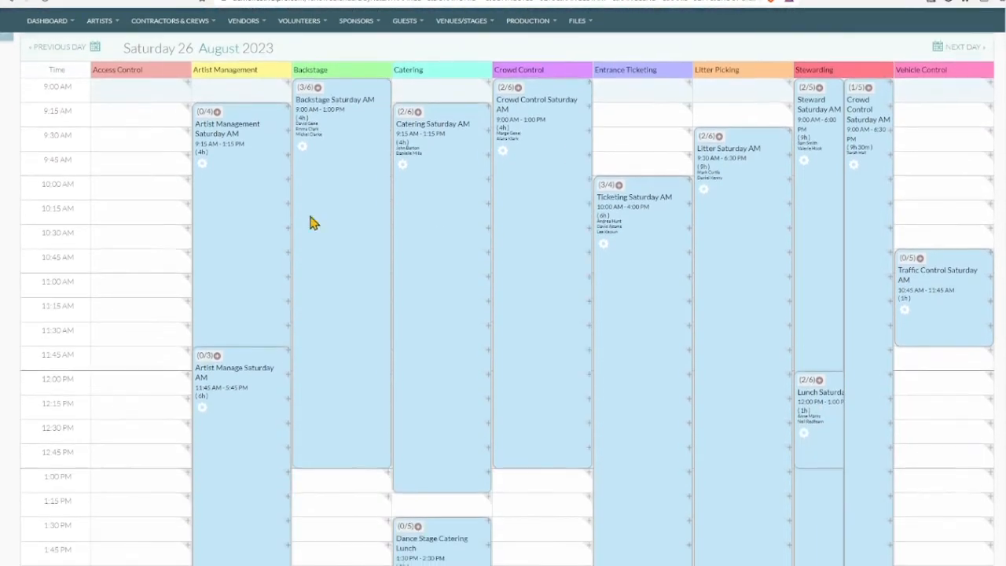
pyautogui.moveTo(173, 201)
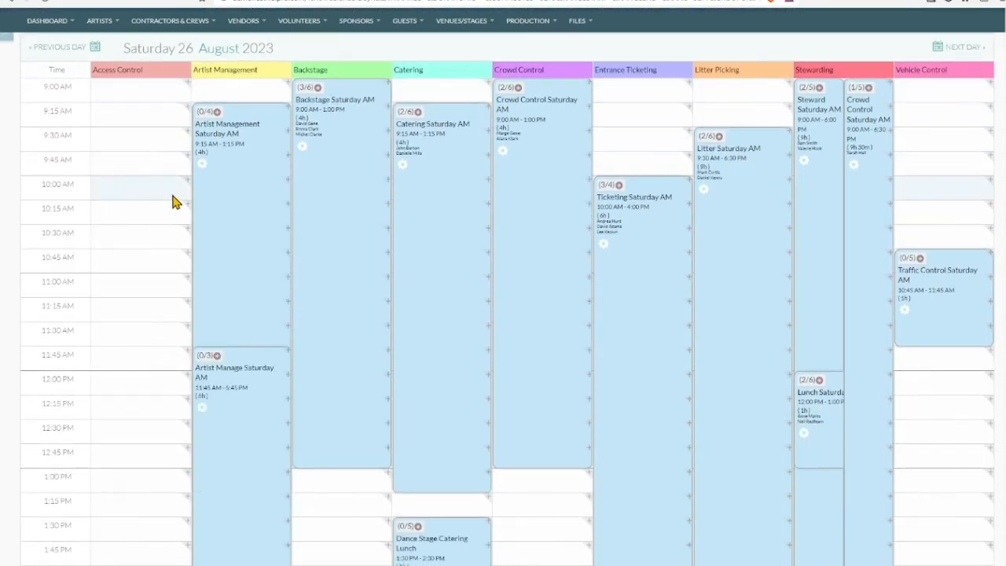
pyautogui.click(187, 185)
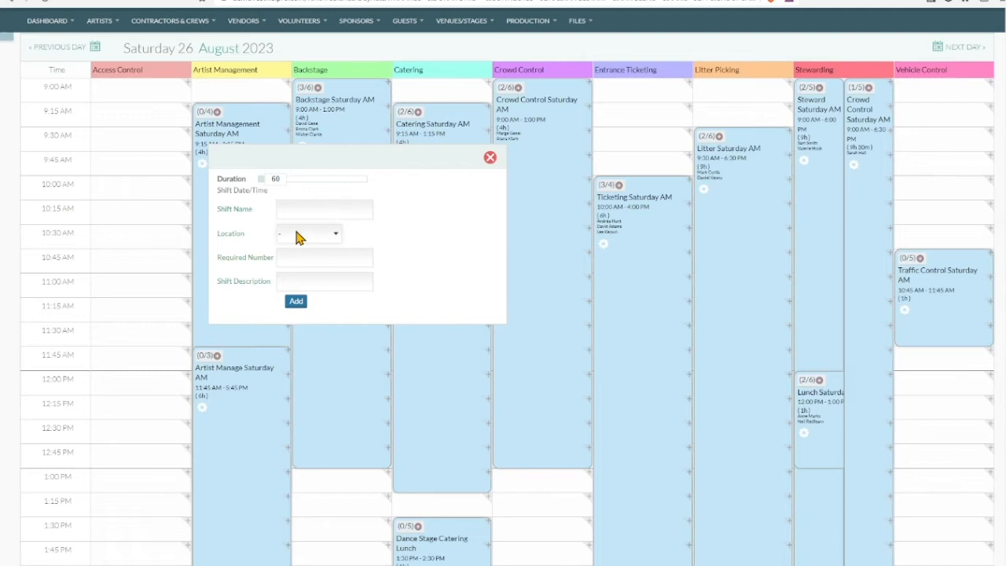
pyautogui.moveTo(286, 186)
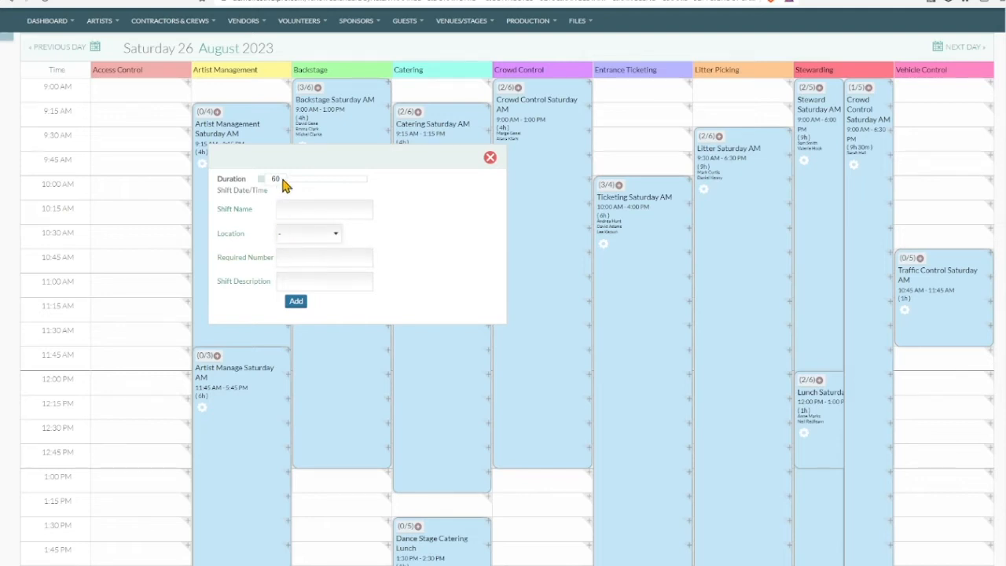
pyautogui.moveTo(464, 180)
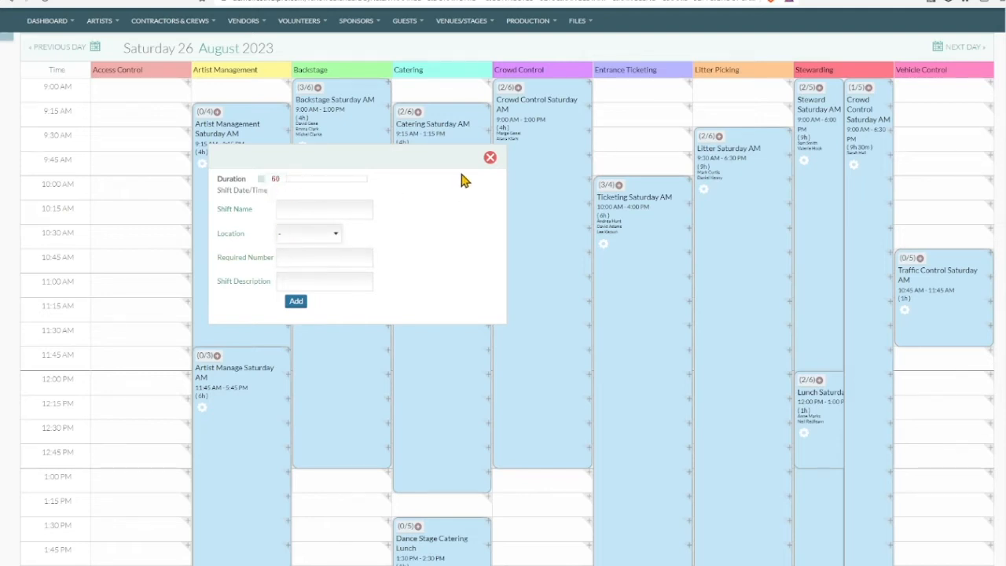
# Discard the Access Control shift and regroup the calendar columns by location for a Main Stage shift
pyautogui.click(490, 158)
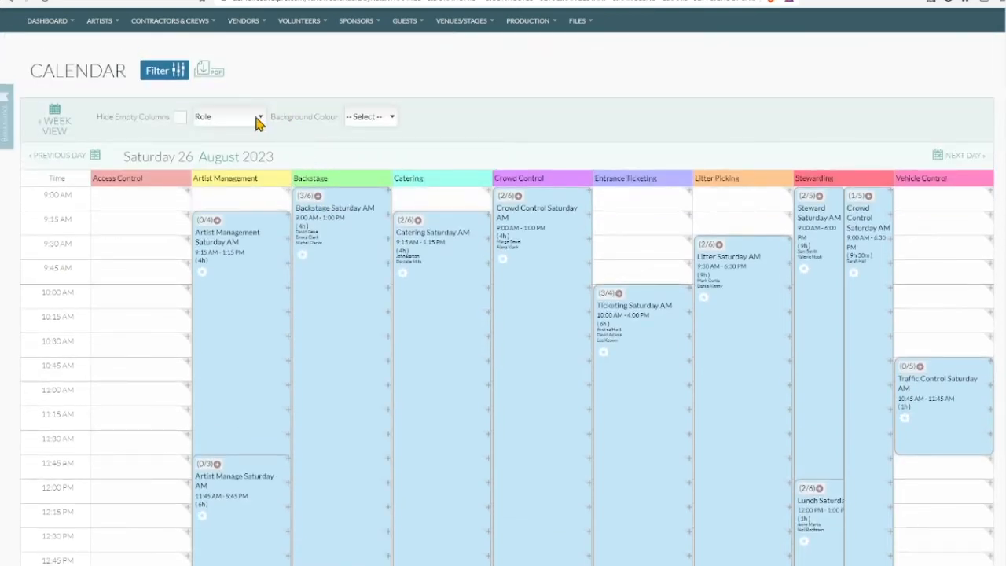
pyautogui.click(228, 117)
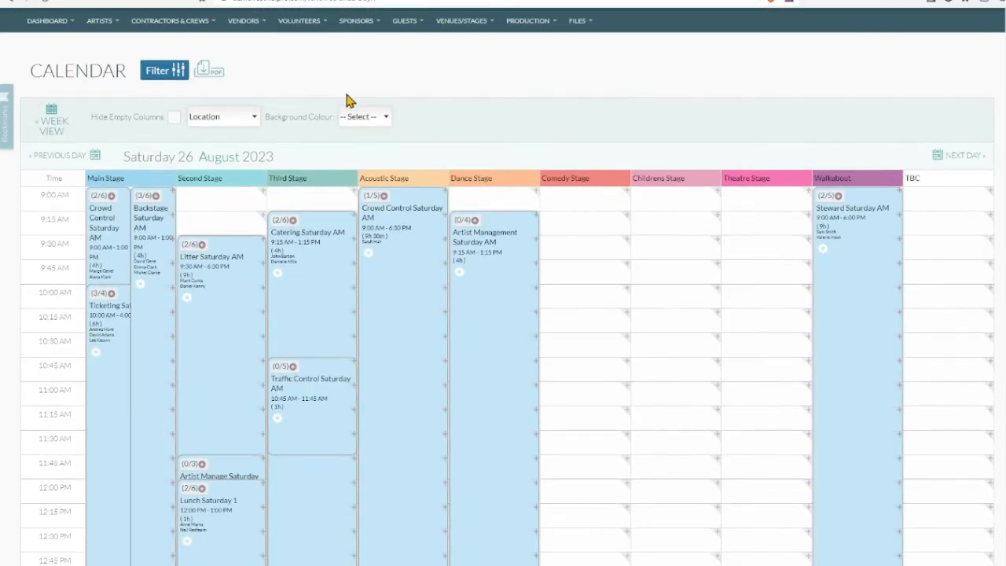
pyautogui.scroll(-3)
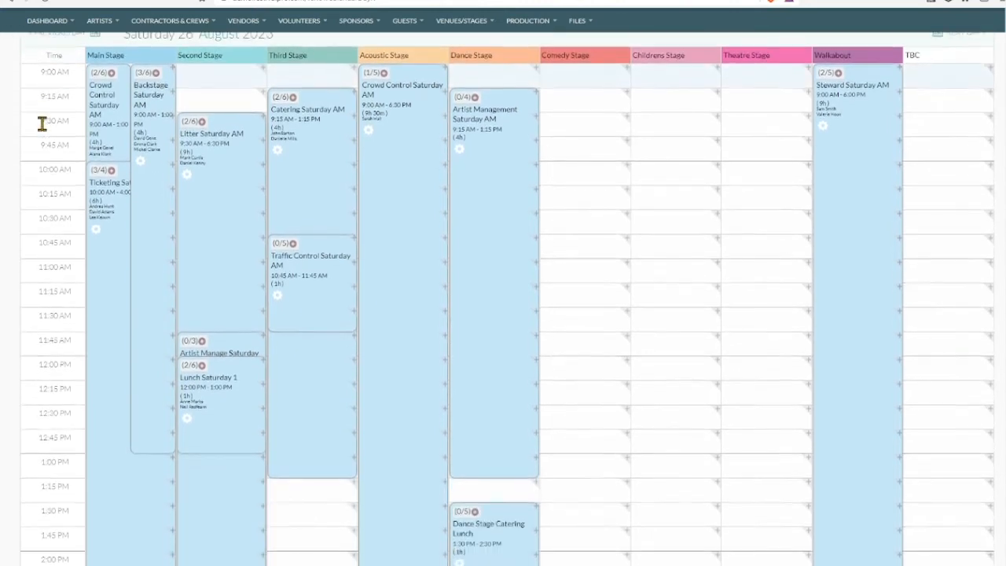
pyautogui.scroll(-3)
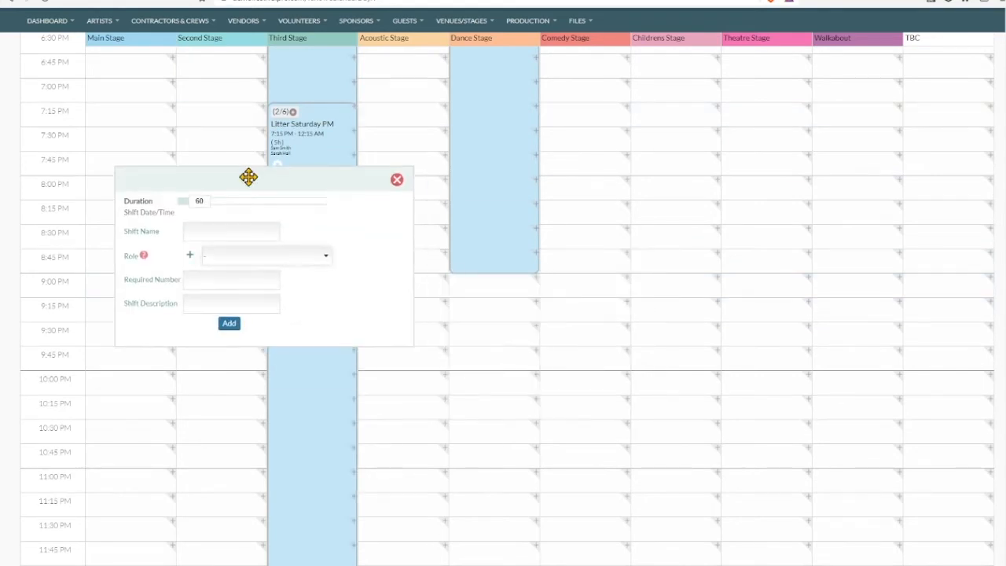
pyautogui.moveTo(249, 176); pyautogui.dragTo(249, 134)
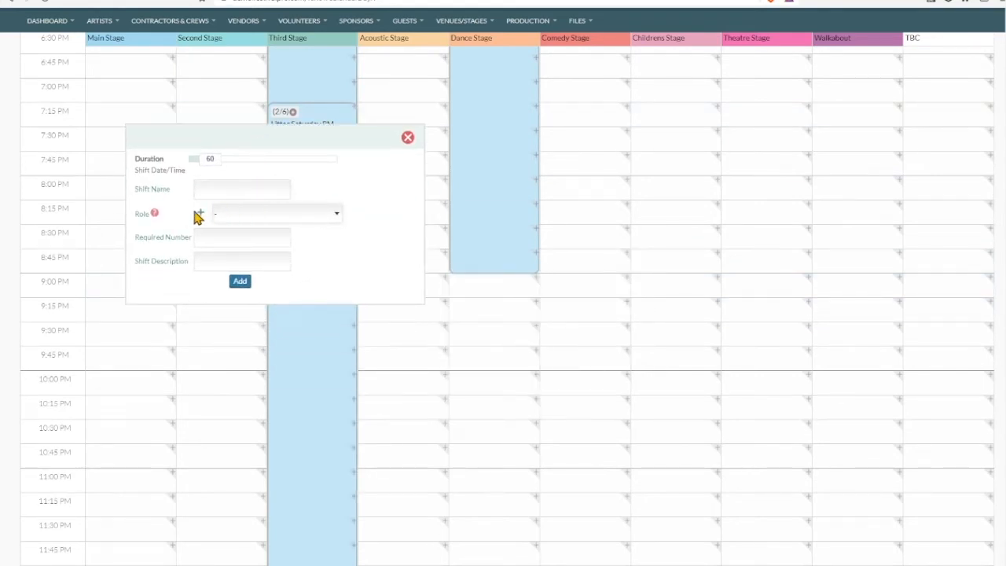
# Create the Hand Out Water Backstage shift needing 2, 'Water for VIPs', extended to 11:30 PM
pyautogui.click(242, 189)
pyautogui.write('Hand')
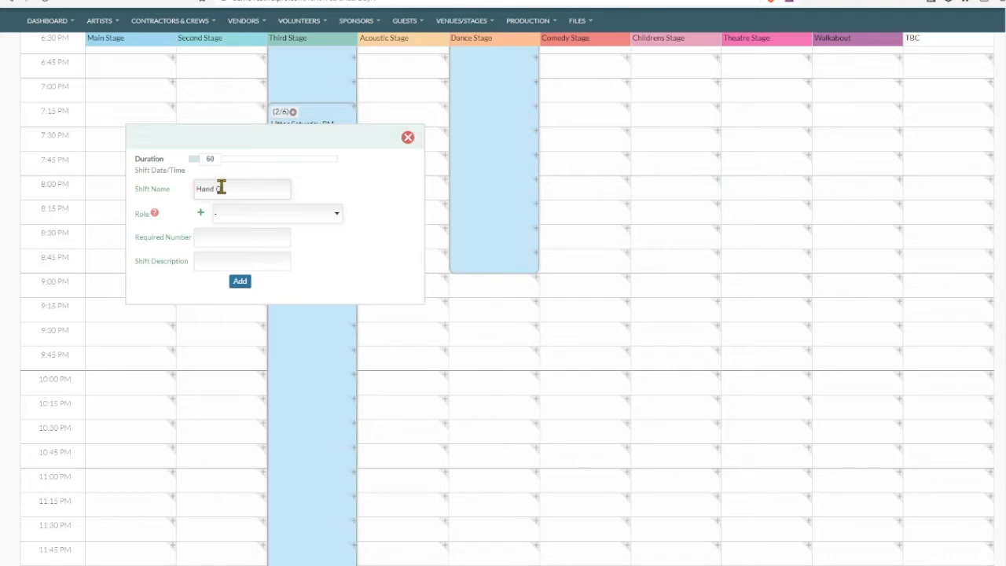
pyautogui.write('Out Water')
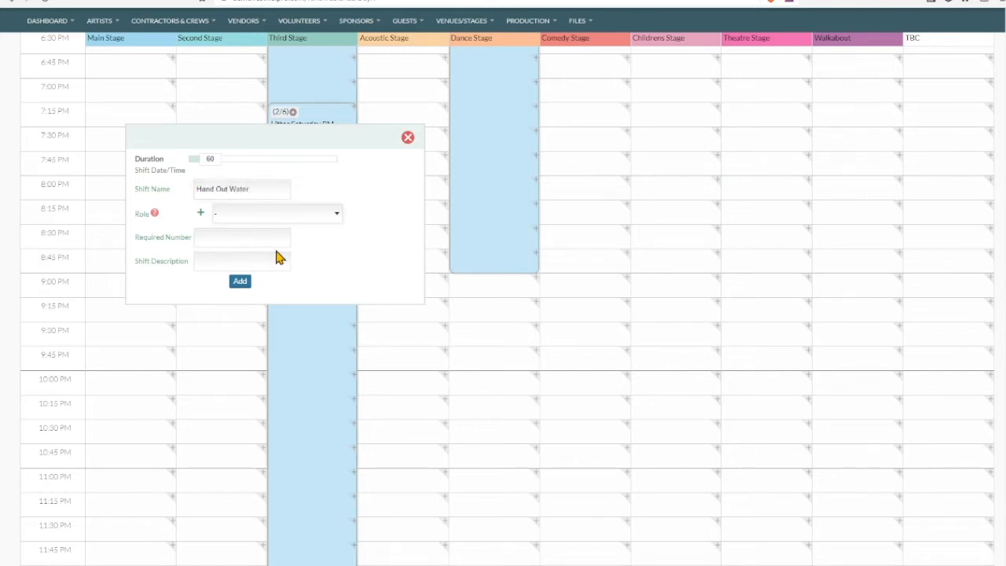
pyautogui.click(275, 214)
pyautogui.write('2')
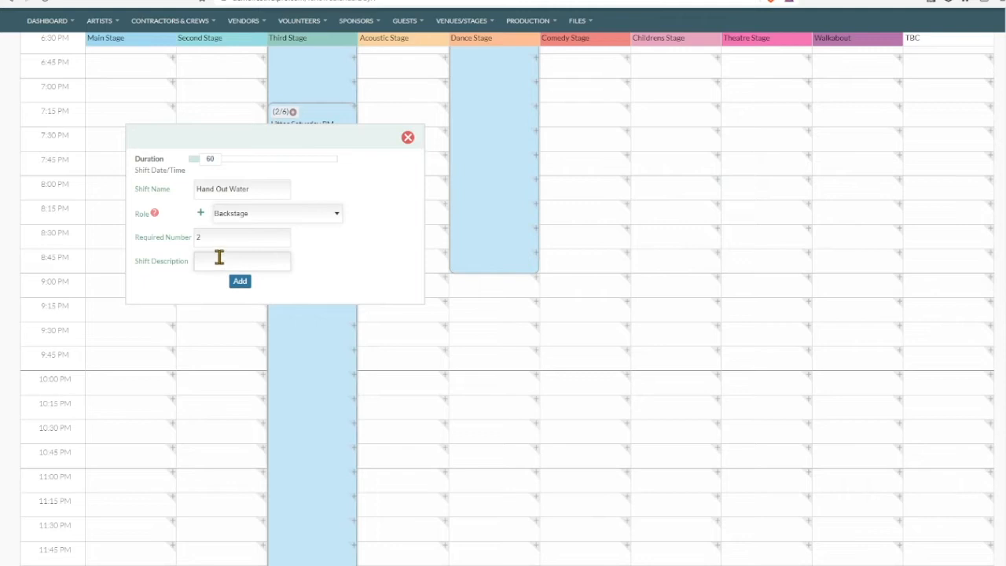
pyautogui.write('water for VIPS')
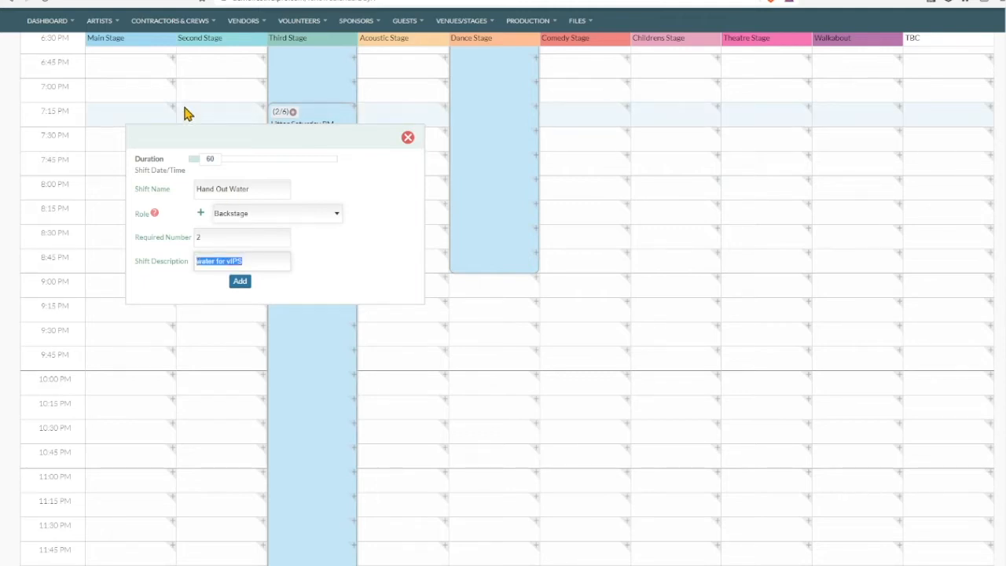
pyautogui.click(239, 280)
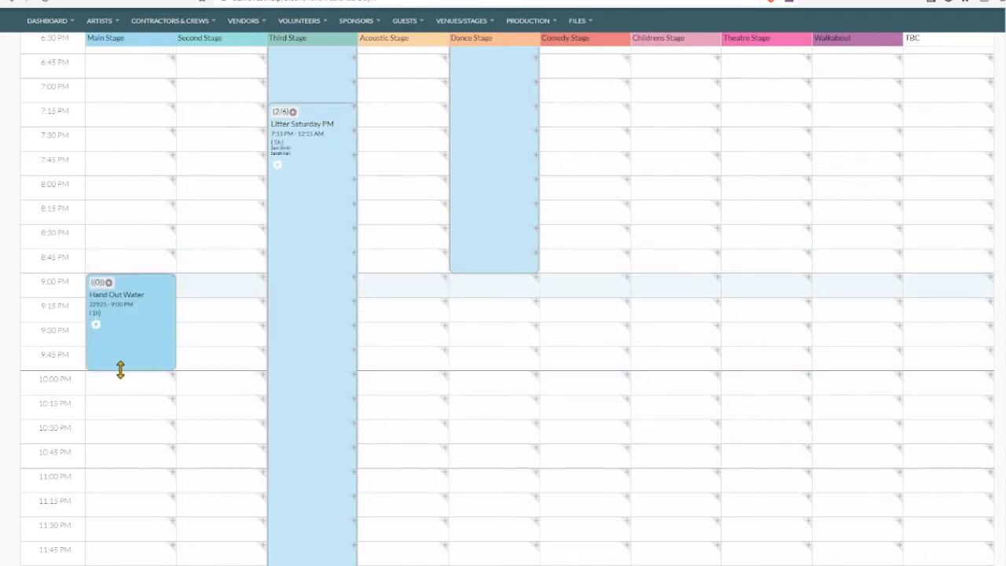
pyautogui.moveTo(119, 369); pyautogui.dragTo(120, 516)
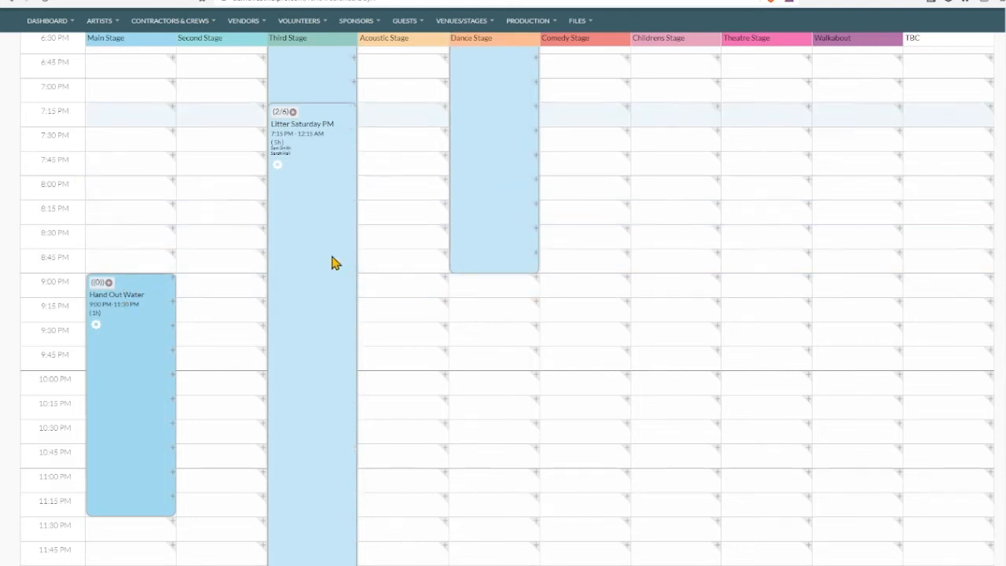
# Confirm Hand Out Water appears as row 30 at the end of the volunteer shifts list
pyautogui.click(298, 20)
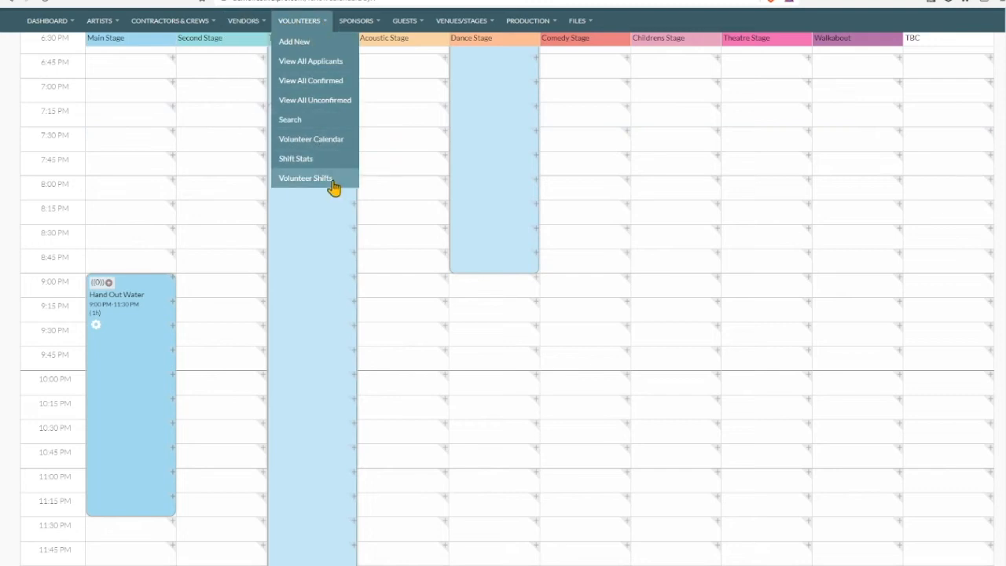
pyautogui.click(305, 178)
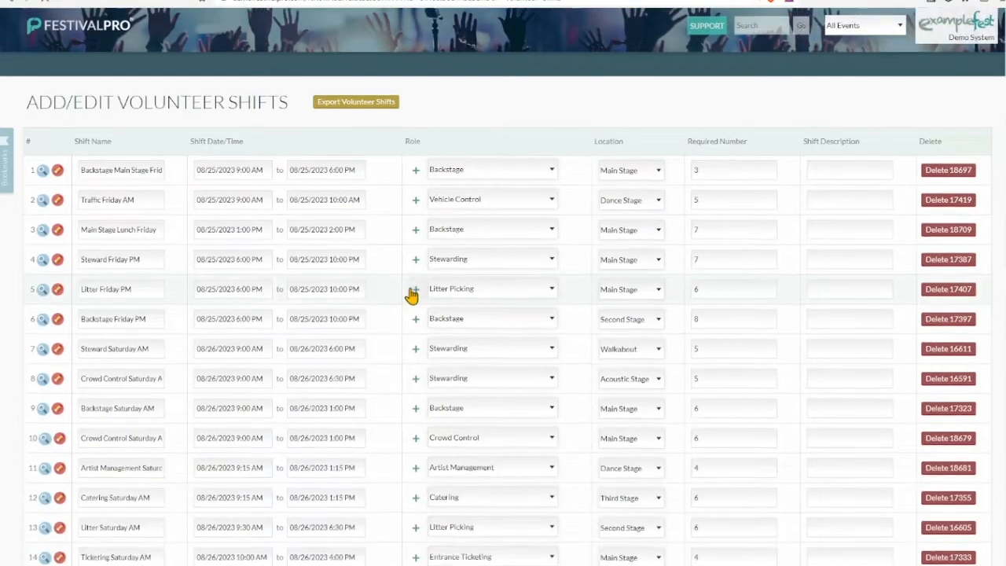
pyautogui.scroll(-3)
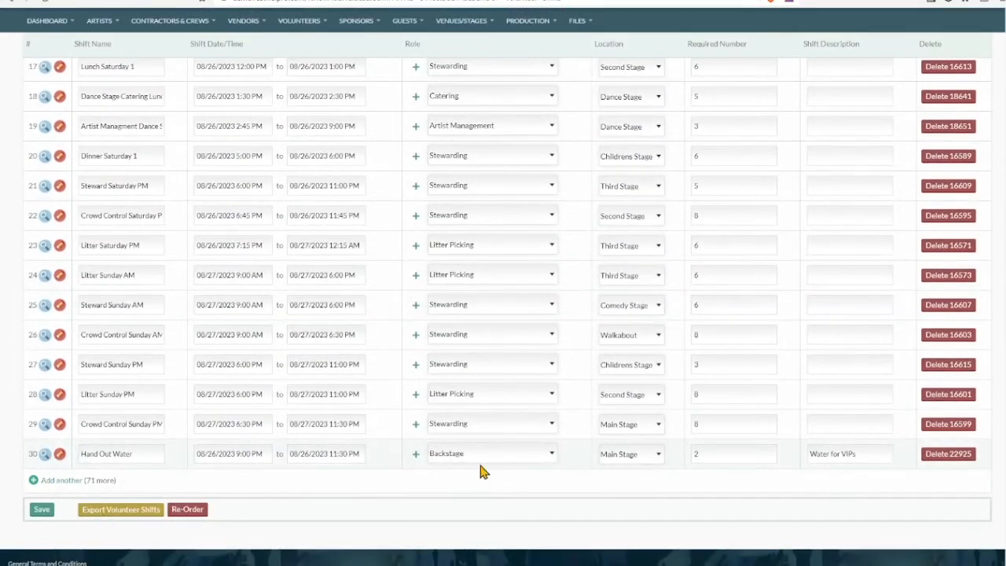
pyautogui.moveTo(277, 113)
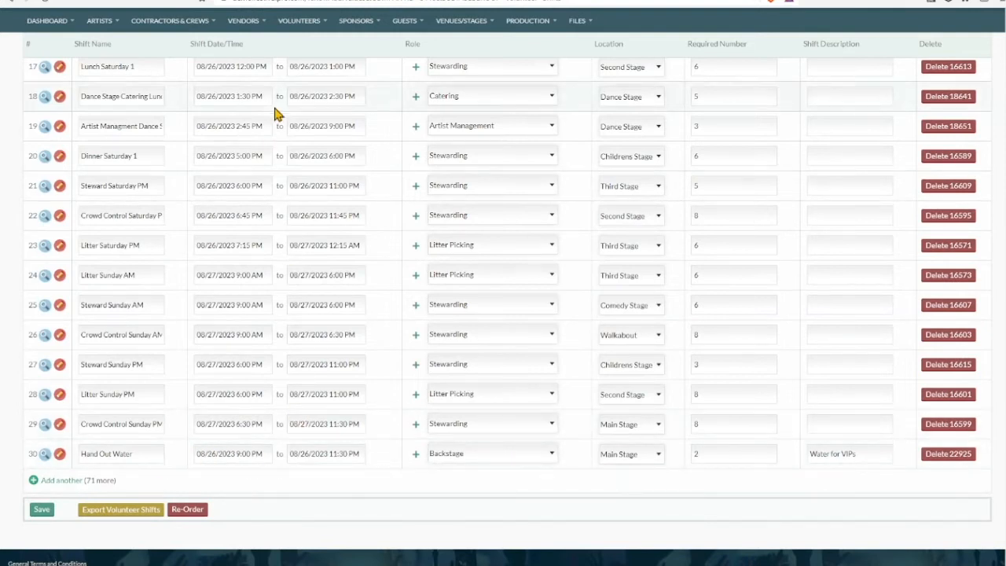
pyautogui.click(301, 21)
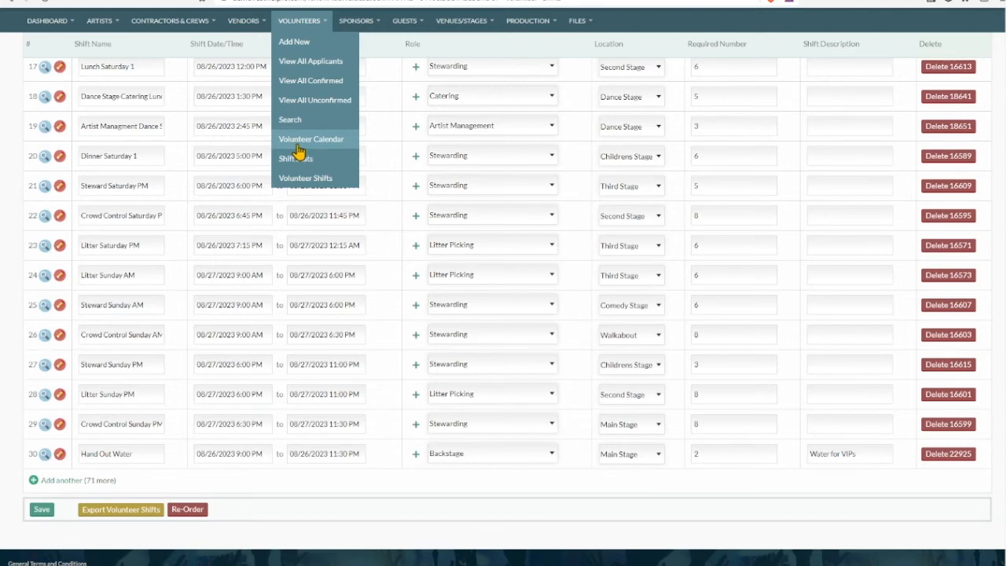
pyautogui.moveTo(317, 157)
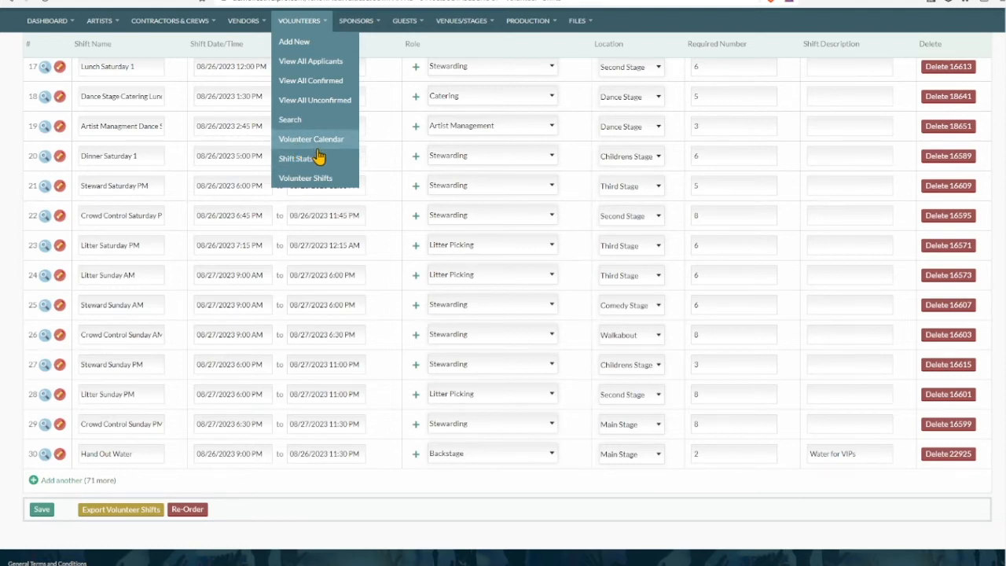
pyautogui.moveTo(295, 158)
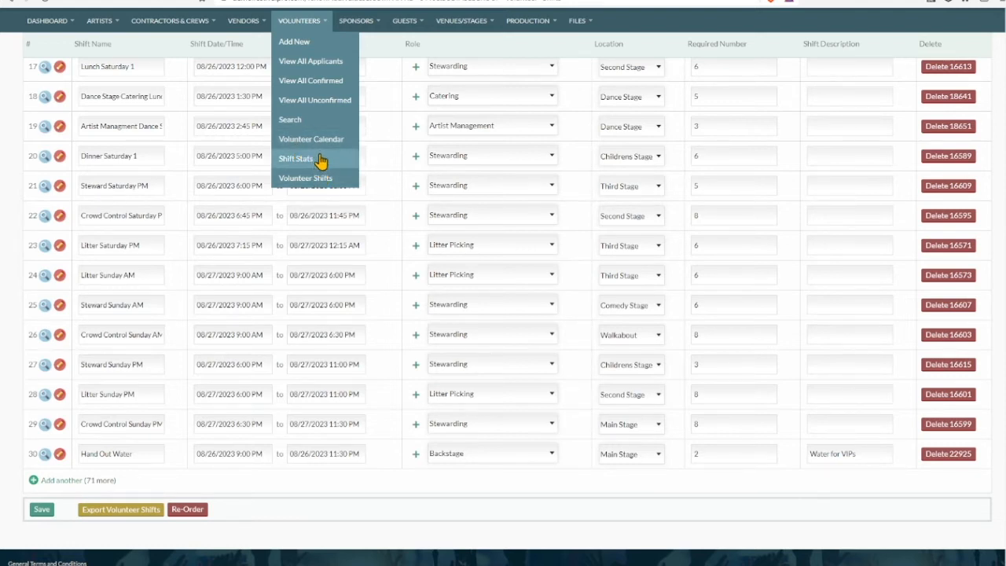
pyautogui.moveTo(321, 148)
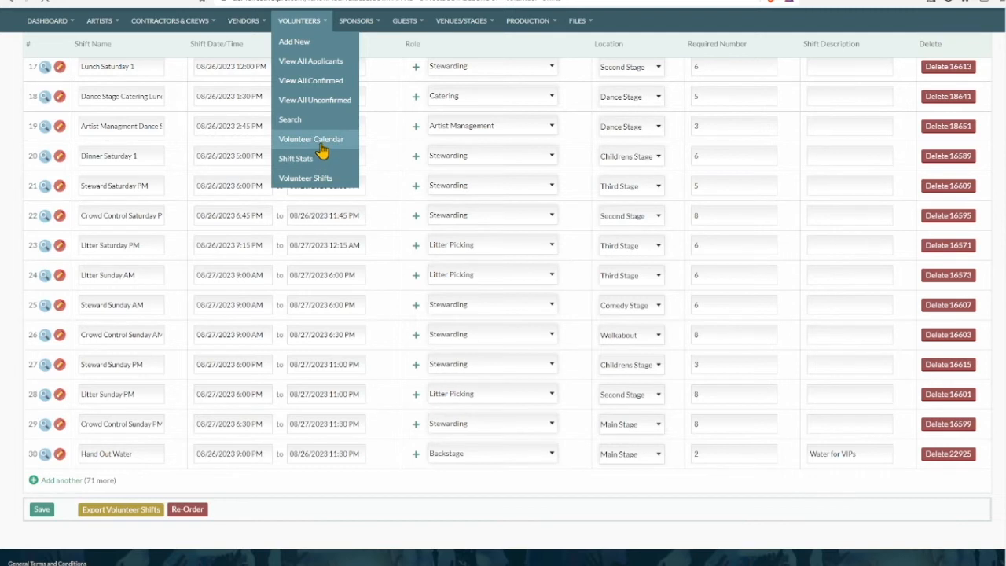
# Show the entries popup for the Hand Out Water shift on the Main Stage calendar column
pyautogui.click(311, 138)
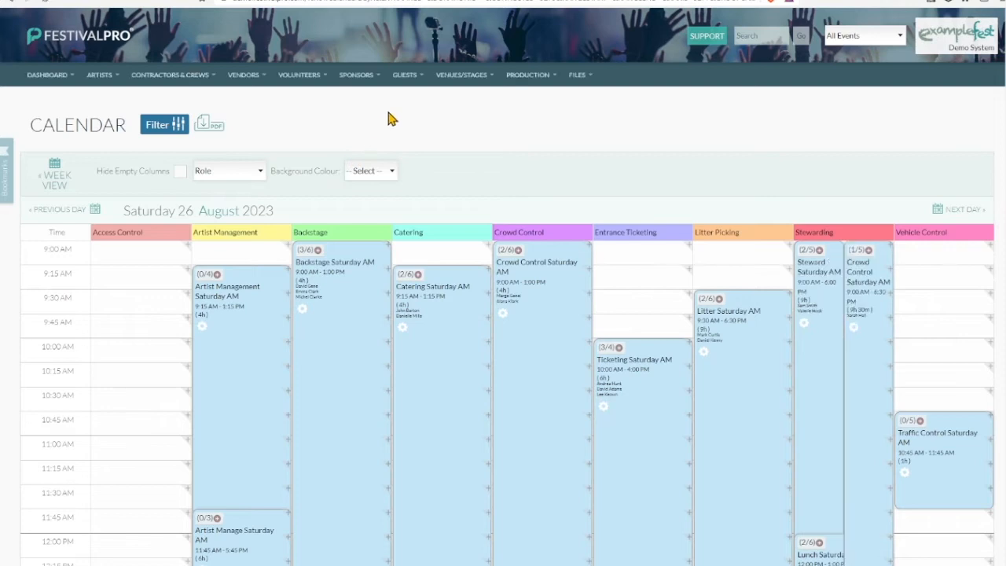
pyautogui.moveTo(248, 207)
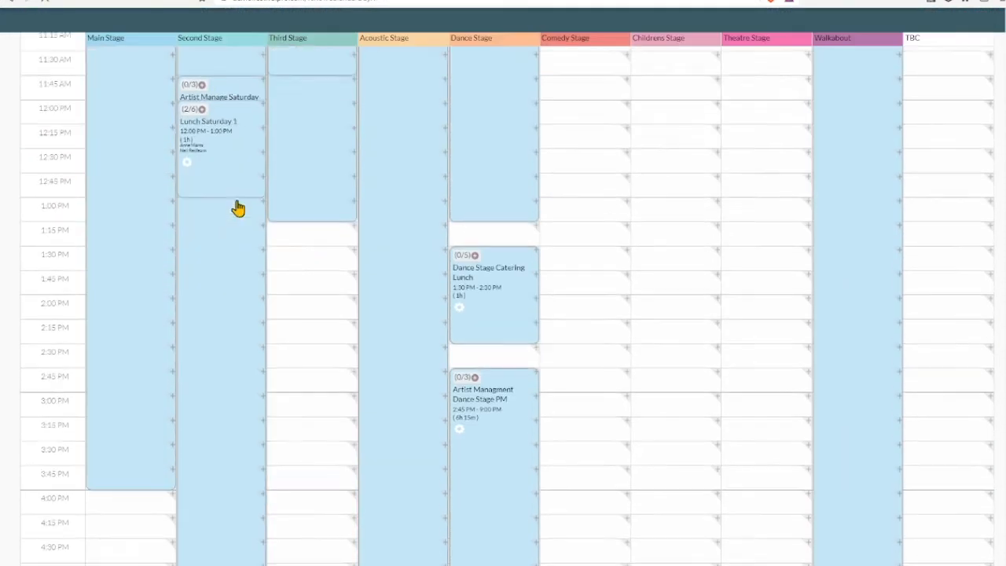
pyautogui.scroll(-3)
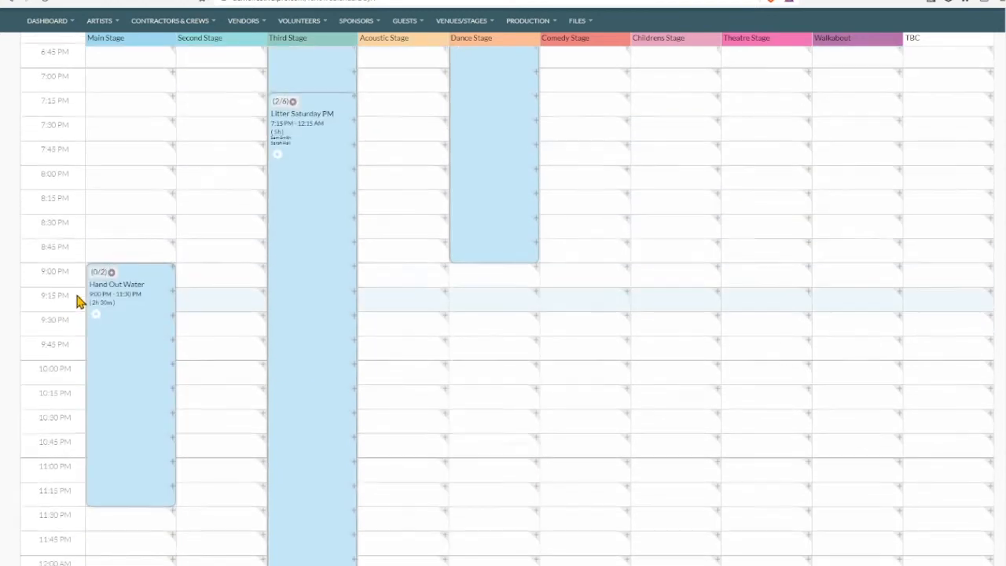
pyautogui.scroll(-3)
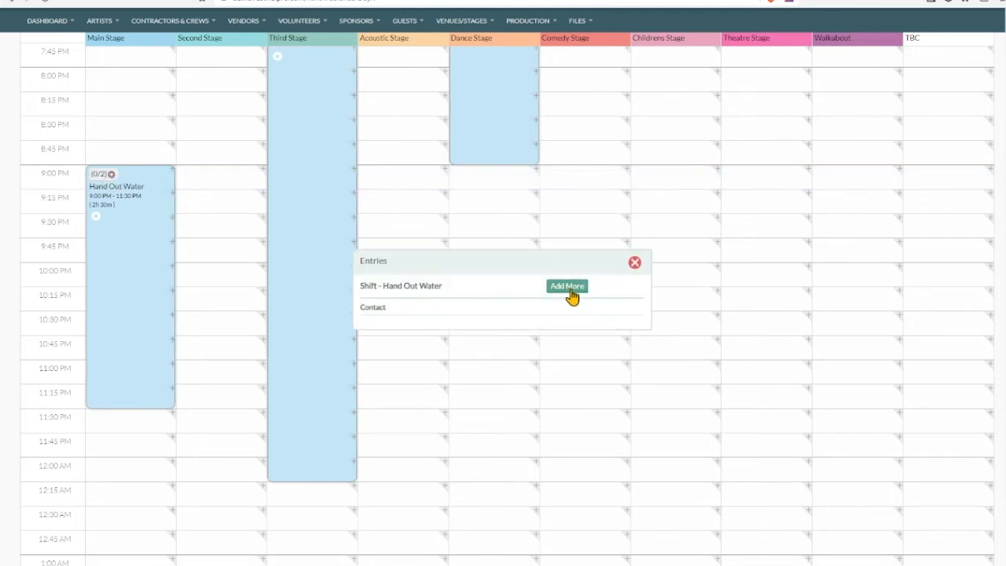
pyautogui.click(566, 287)
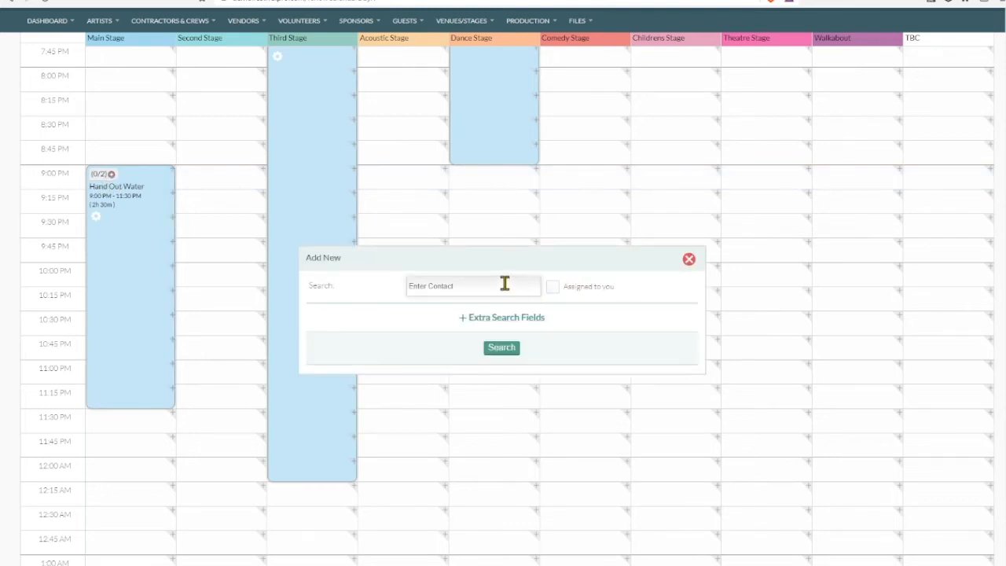
pyautogui.write('marie')
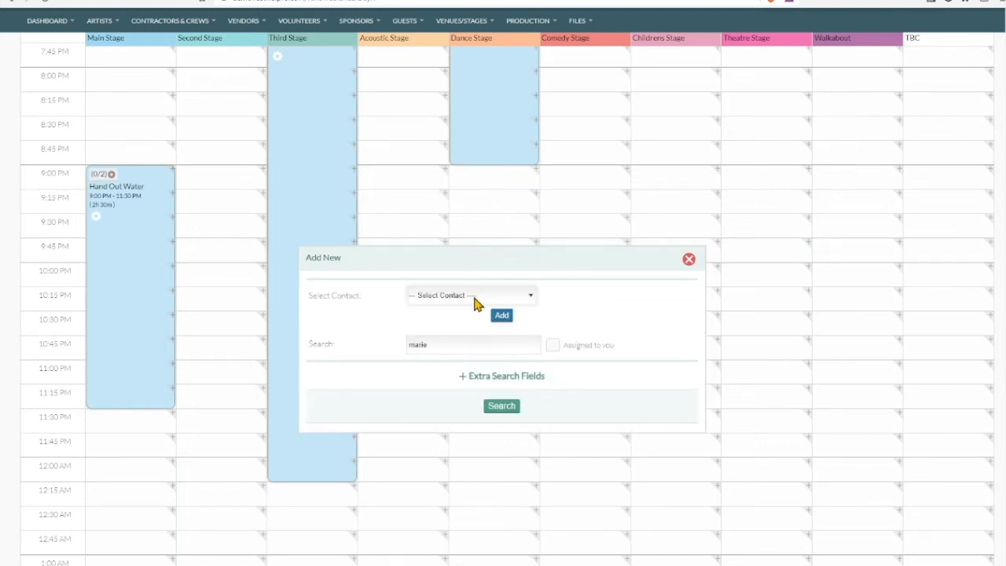
pyautogui.moveTo(478, 340)
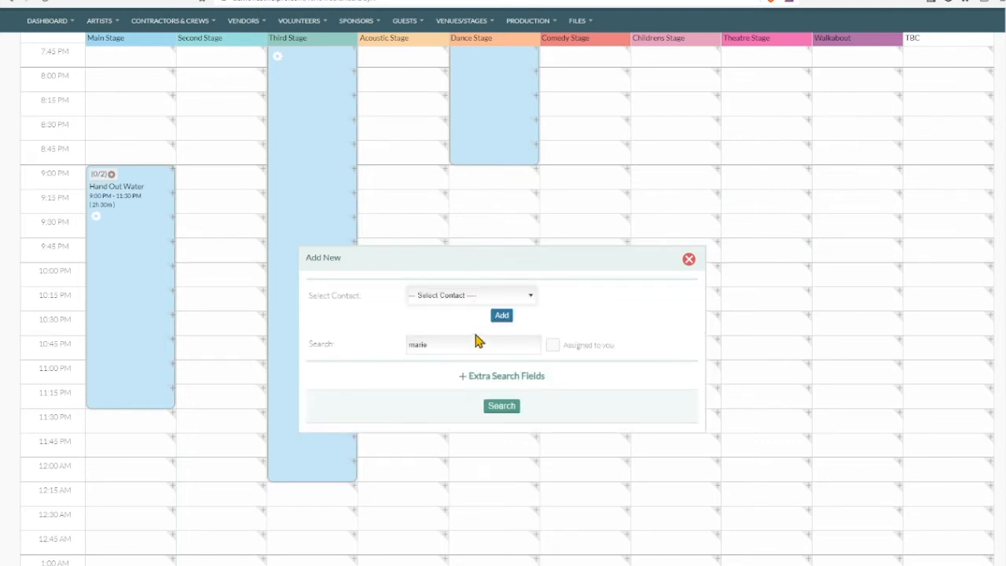
pyautogui.moveTo(437, 326)
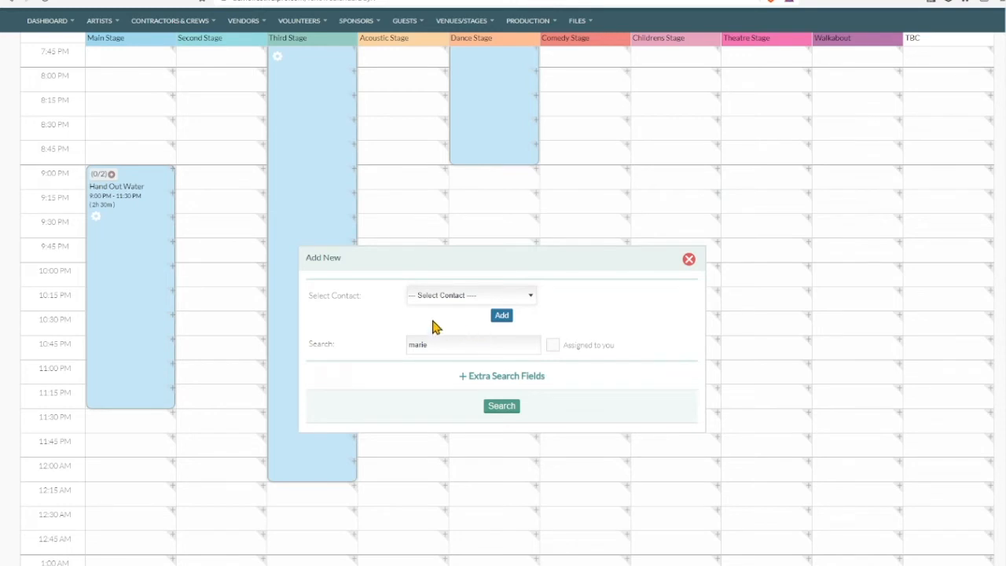
pyautogui.moveTo(498, 324)
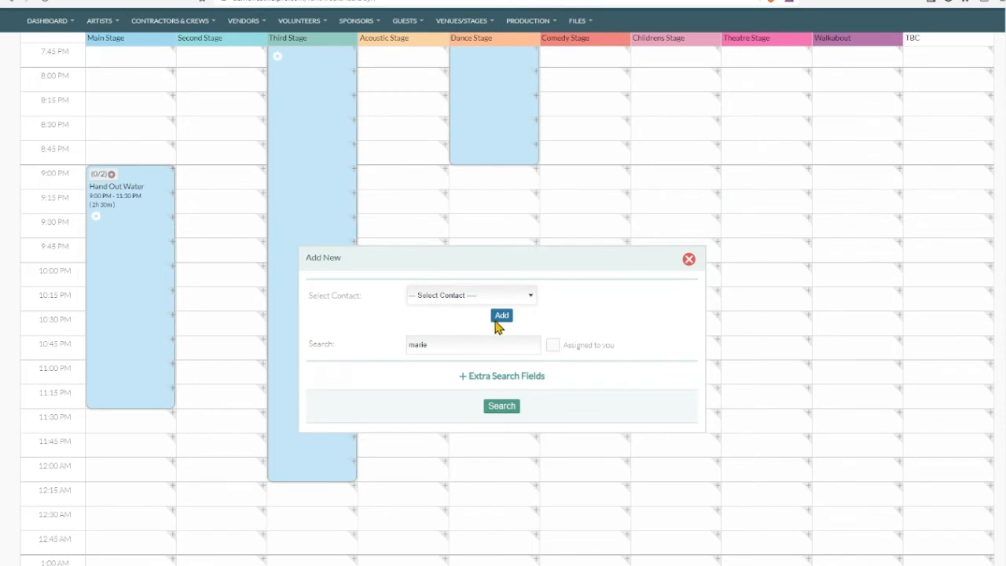
pyautogui.moveTo(503, 324)
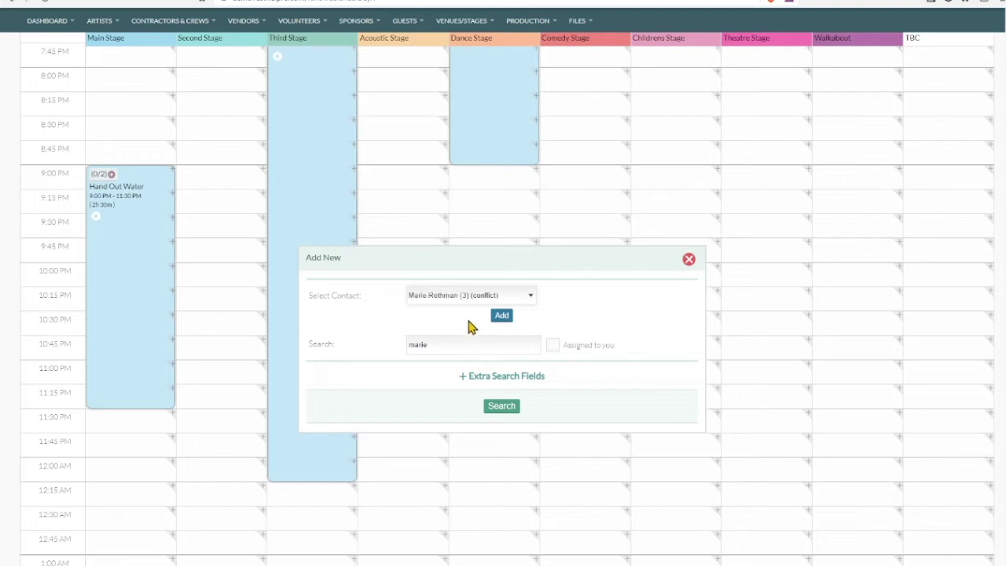
pyautogui.moveTo(160, 195)
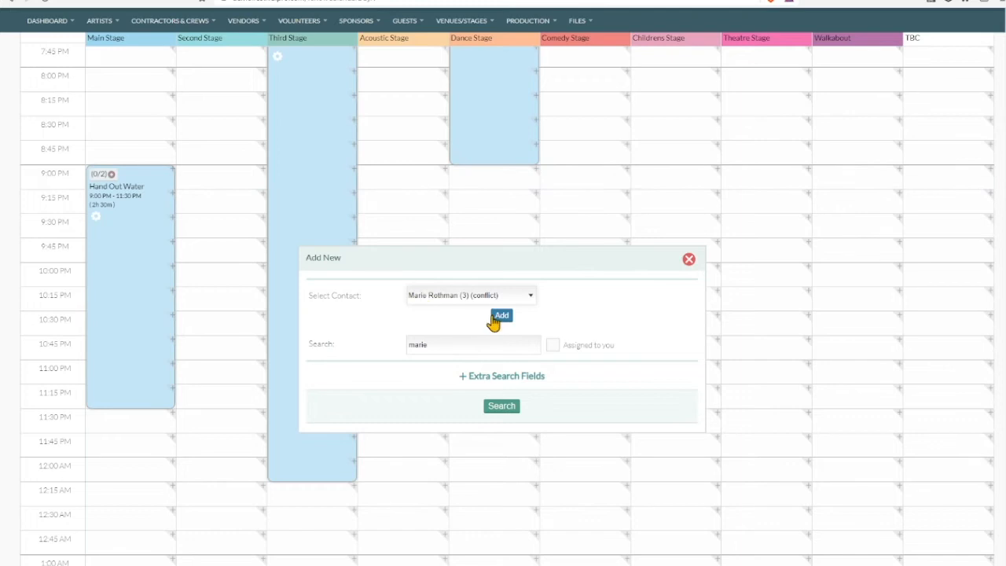
pyautogui.click(502, 315)
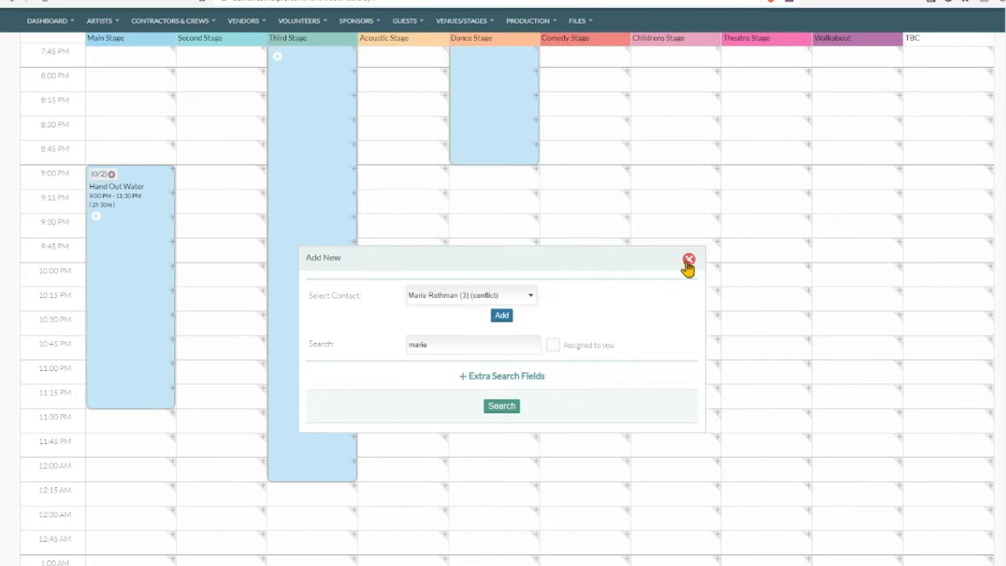
pyautogui.click(502, 314)
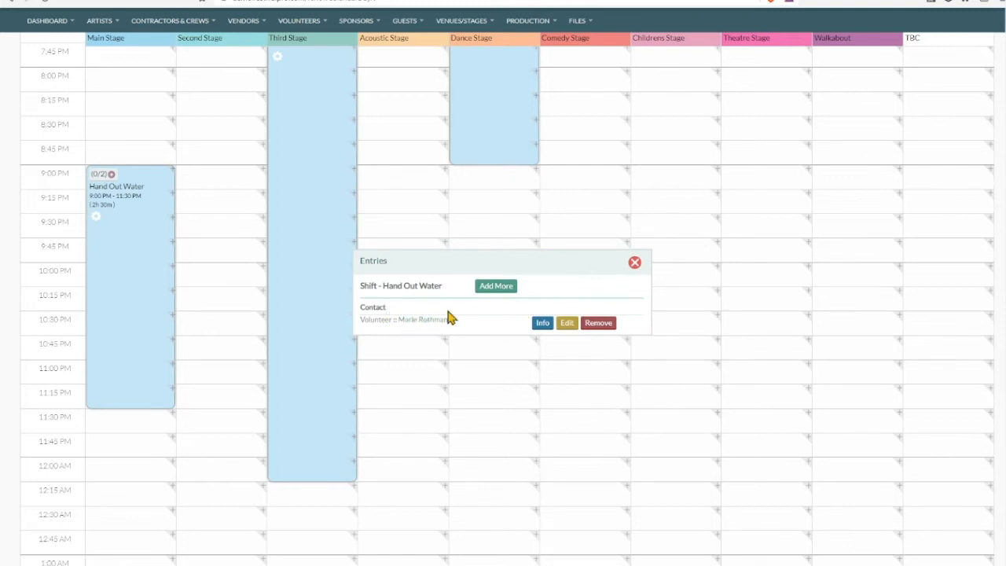
pyautogui.click(497, 287)
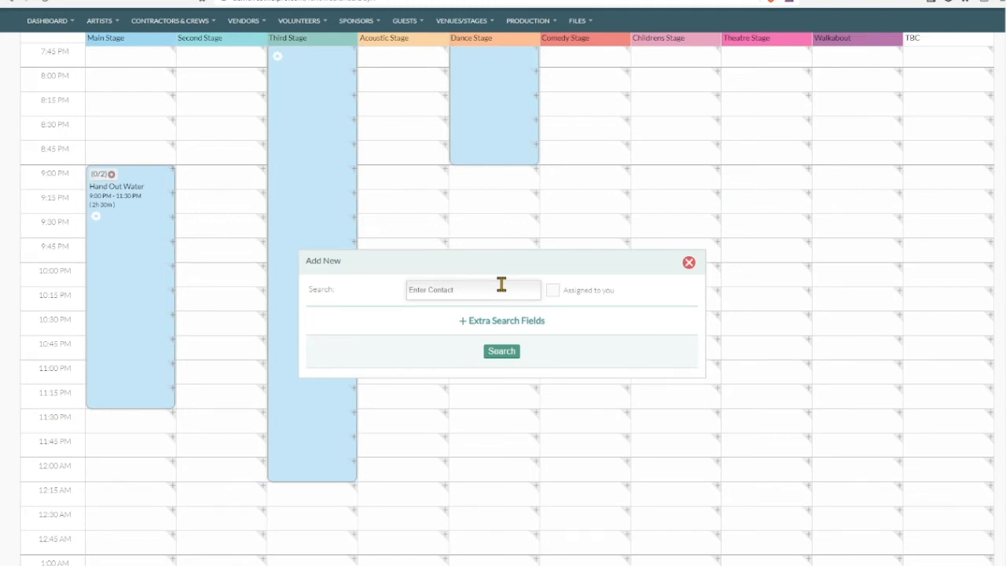
# Filter volunteers to Friday and Saturday availability with the First Aid Trained condition set
pyautogui.click(501, 321)
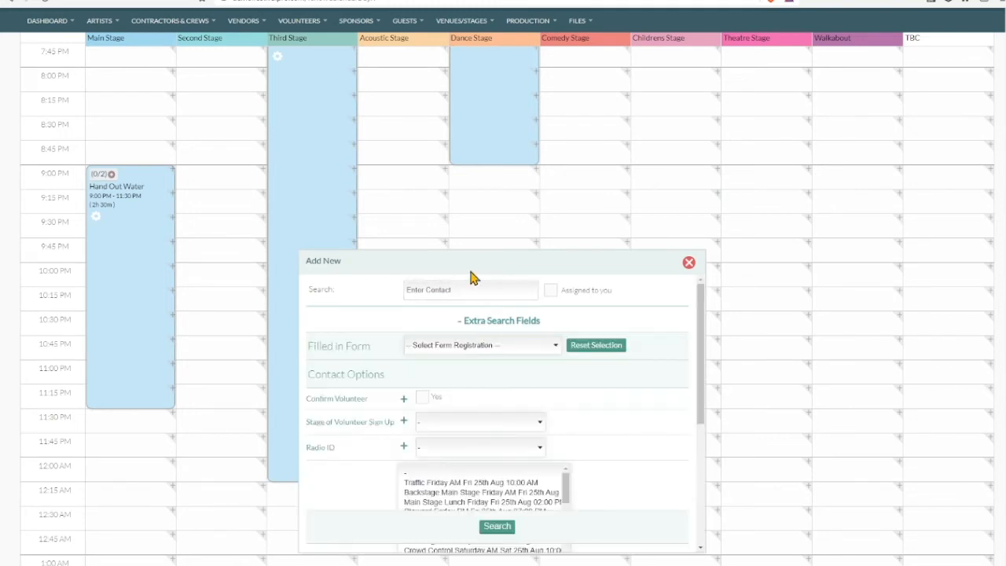
pyautogui.moveTo(471, 261); pyautogui.dragTo(418, 86)
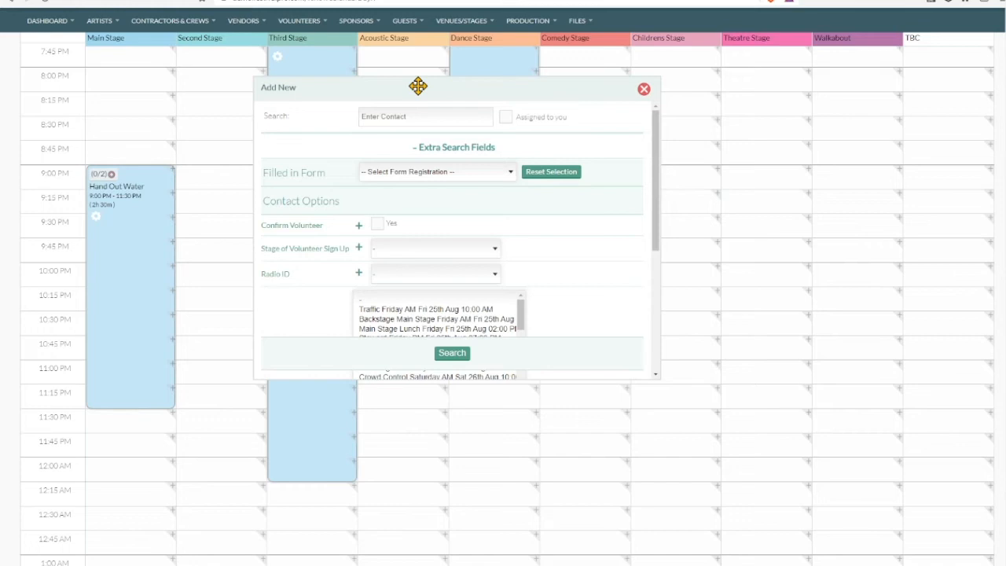
pyautogui.moveTo(590, 190)
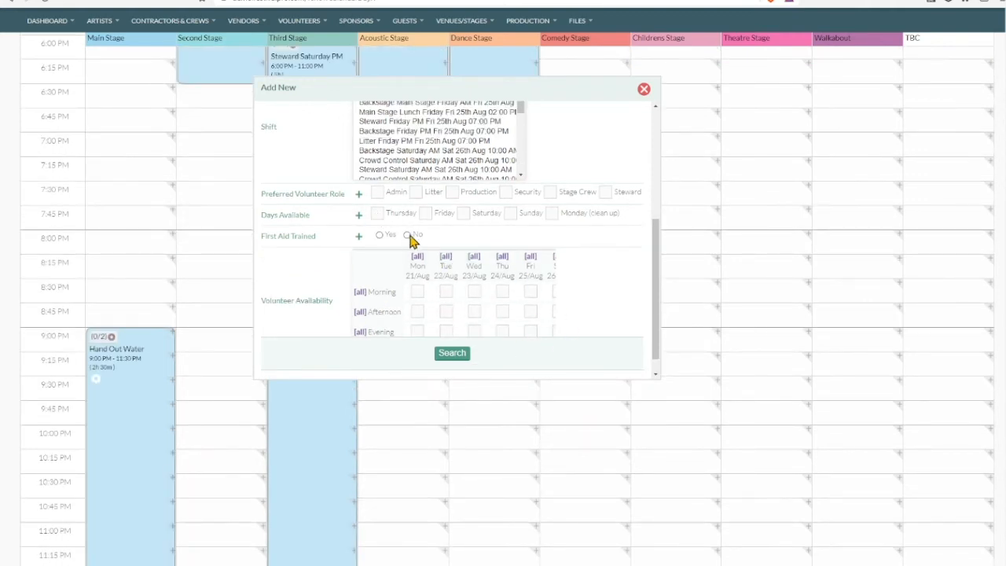
pyautogui.click(377, 213)
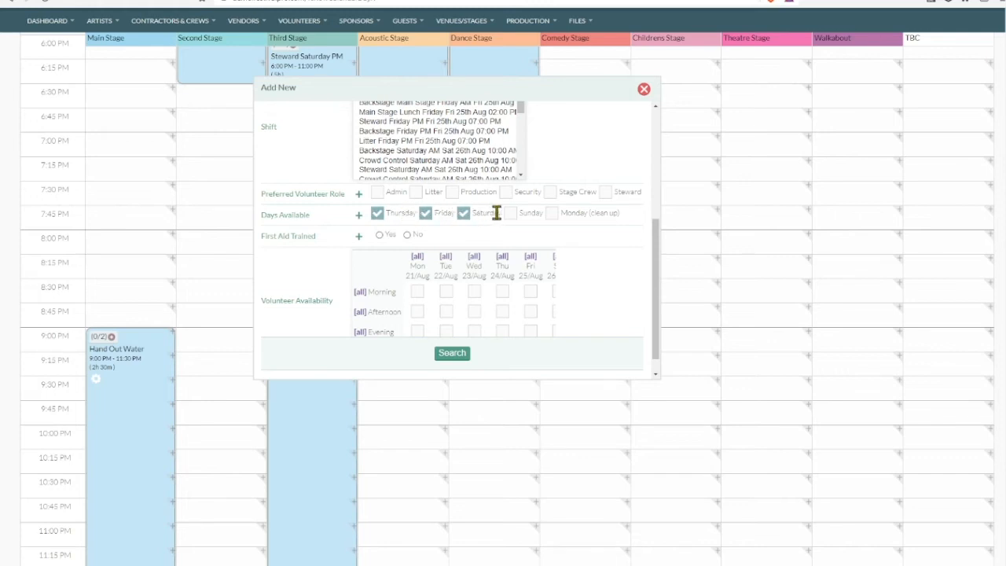
pyautogui.click(377, 214)
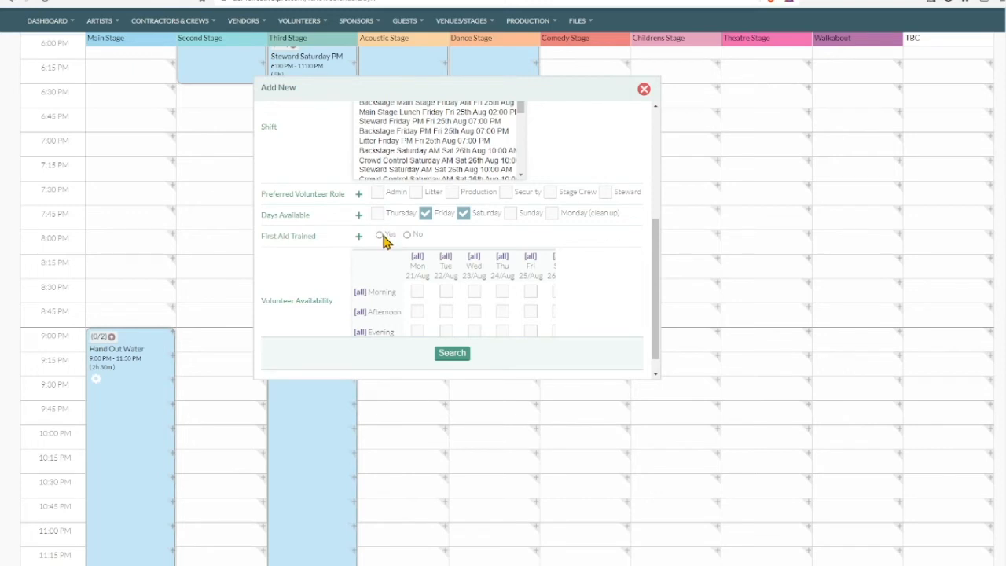
pyautogui.click(381, 234)
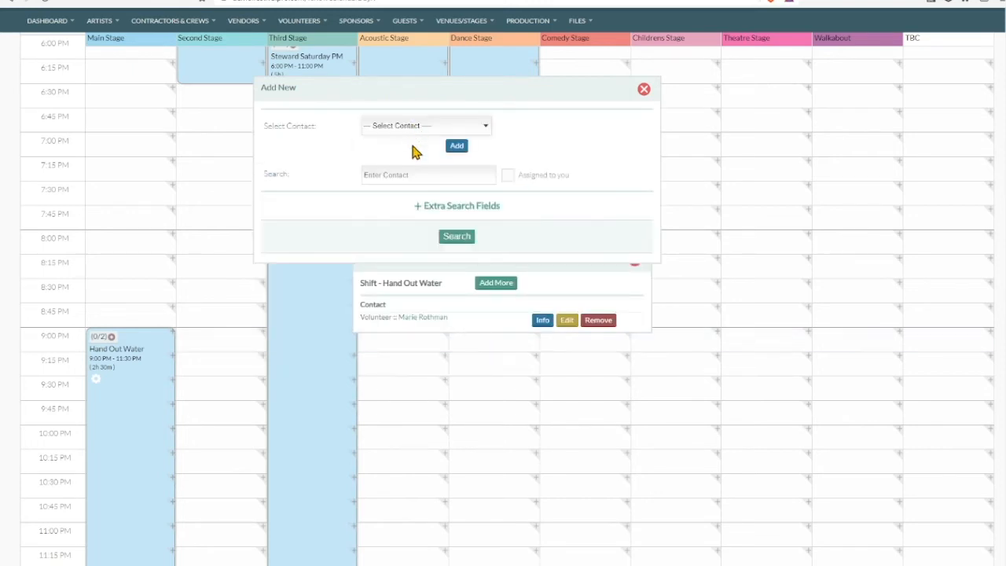
pyautogui.moveTo(407, 151)
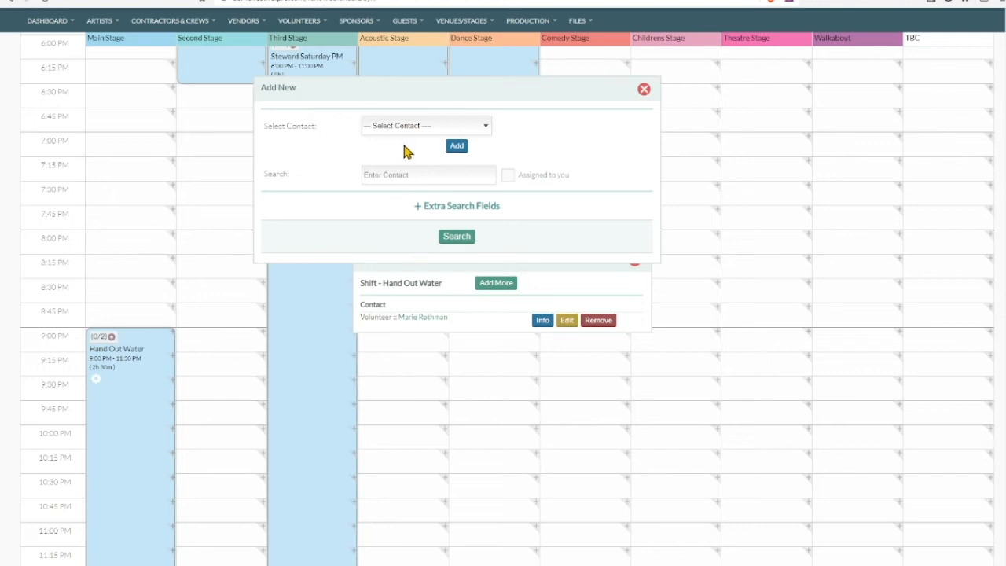
pyautogui.moveTo(417, 154)
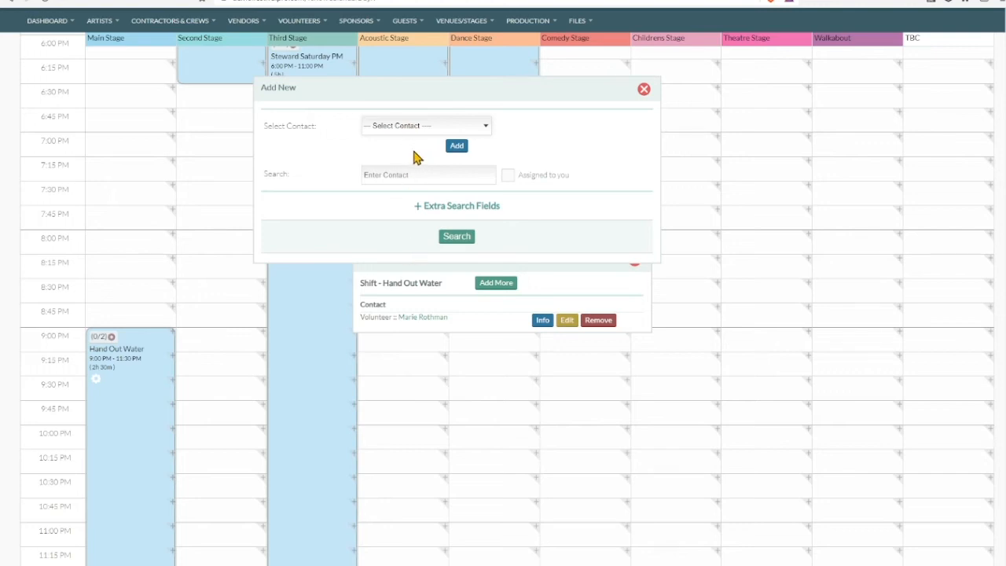
pyautogui.moveTo(415, 175)
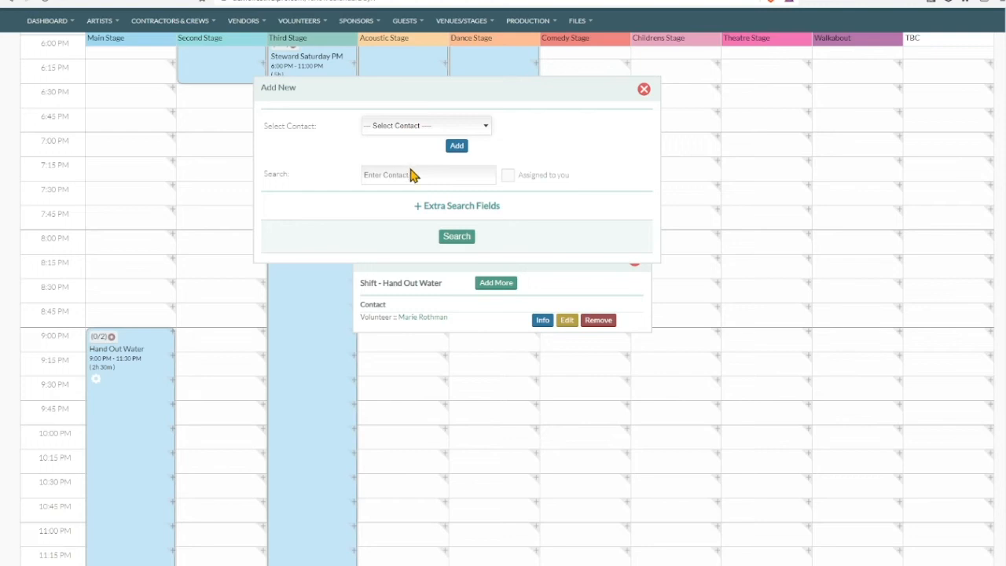
pyautogui.click(426, 126)
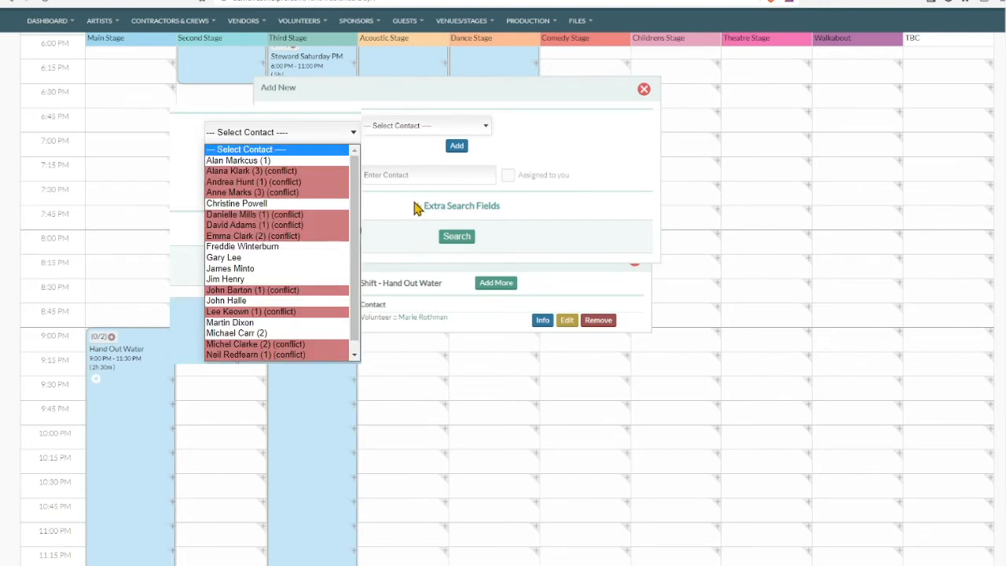
pyautogui.moveTo(419, 175)
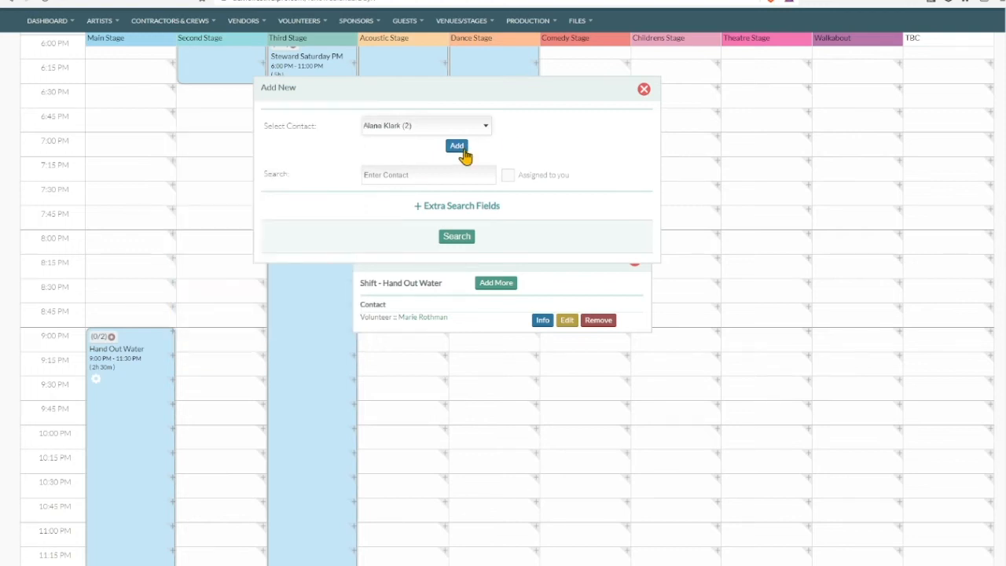
pyautogui.click(456, 145)
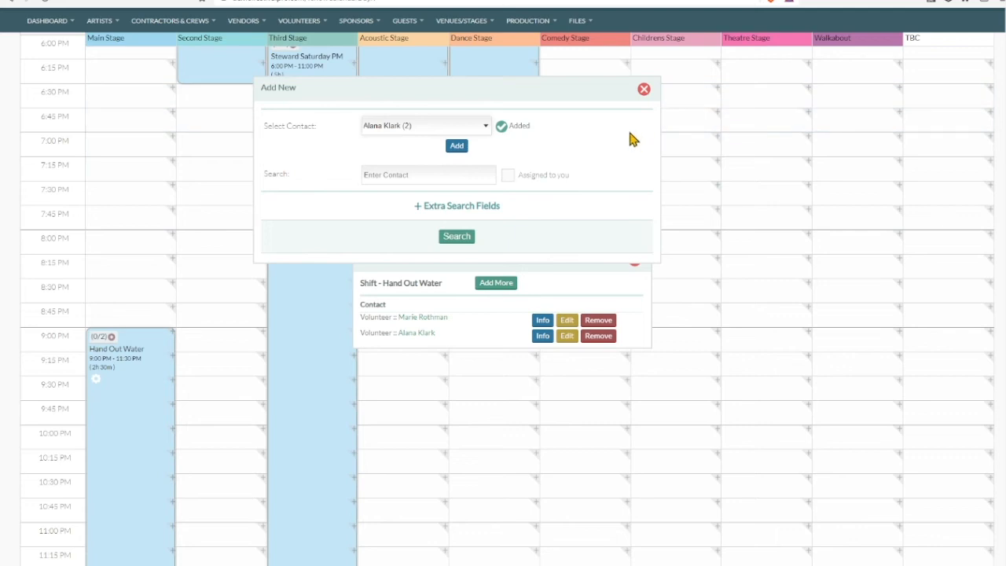
pyautogui.click(644, 88)
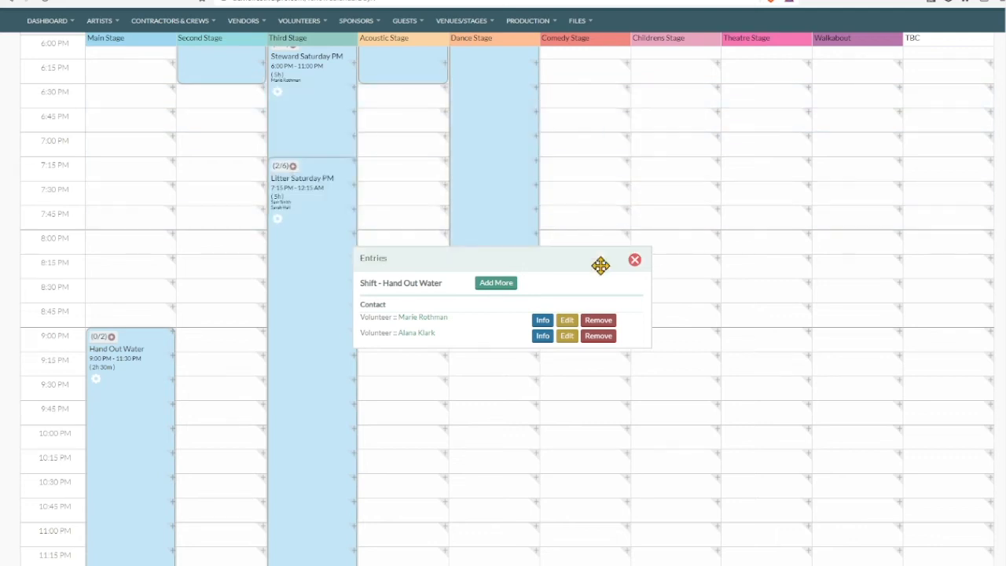
pyautogui.moveTo(635, 264)
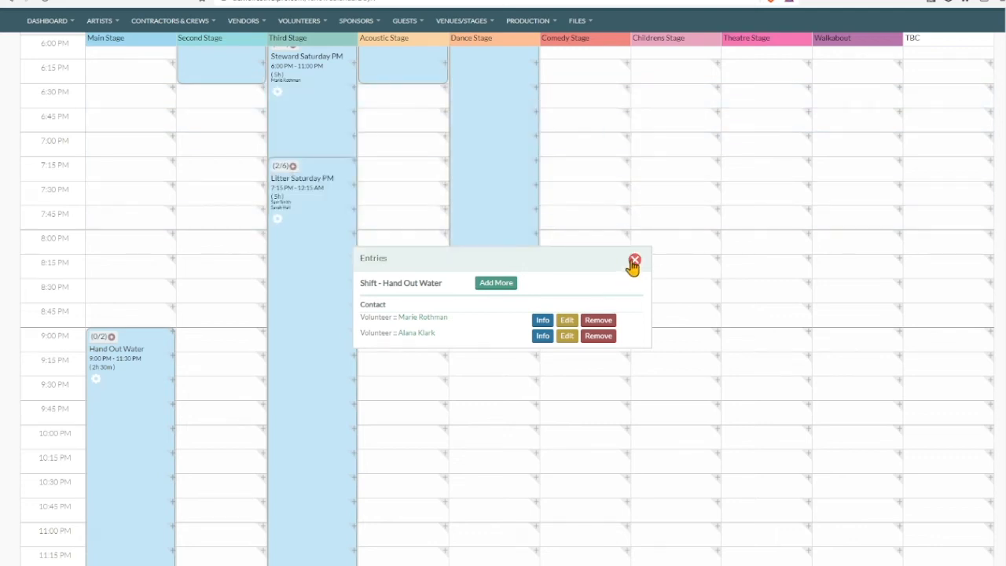
pyautogui.click(635, 261)
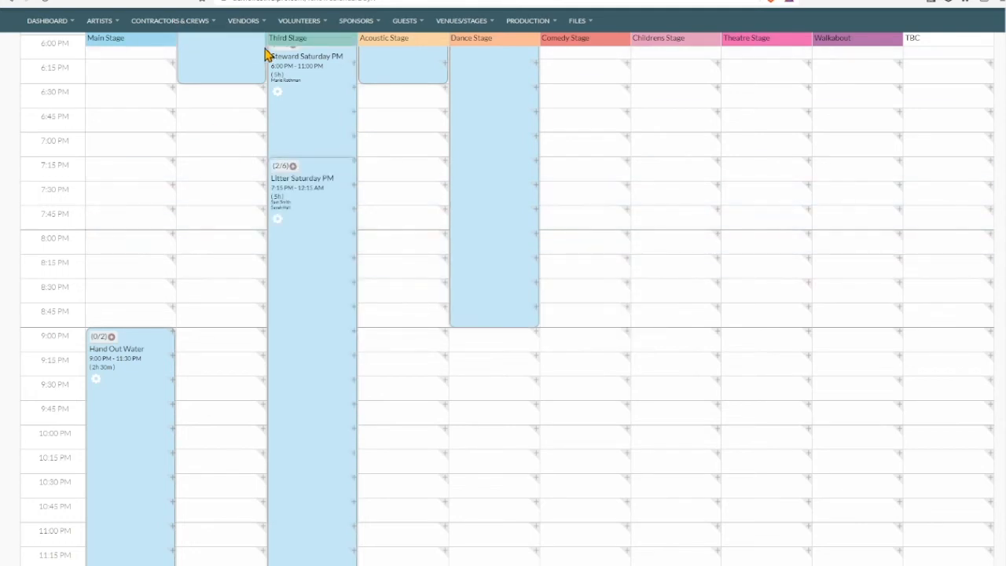
pyautogui.click(299, 21)
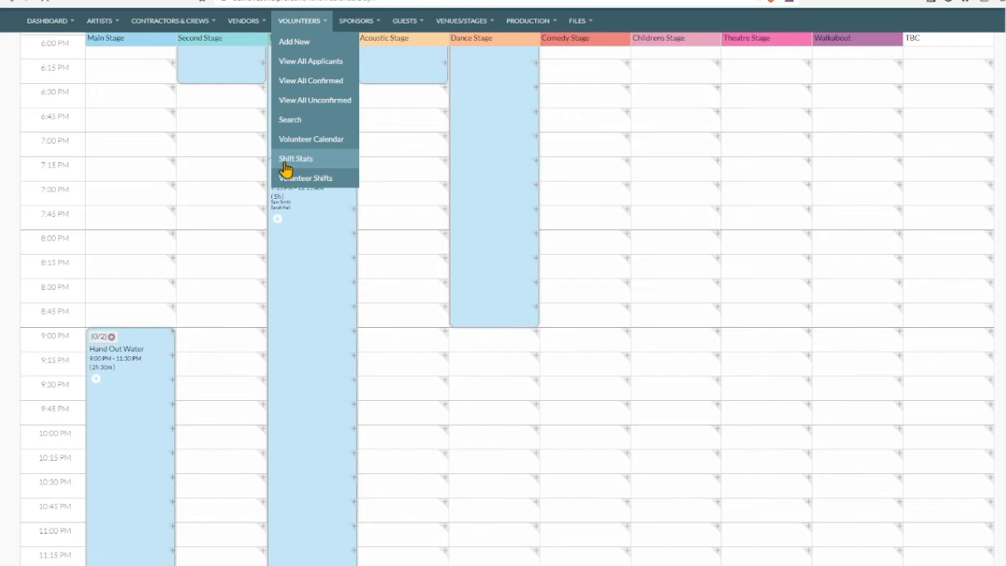
pyautogui.click(305, 177)
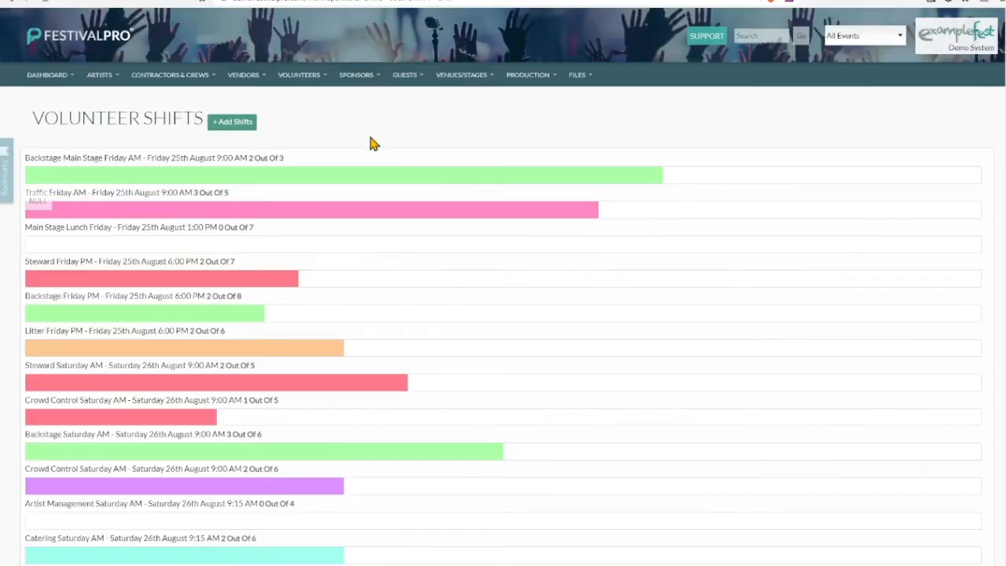
pyautogui.moveTo(416, 180)
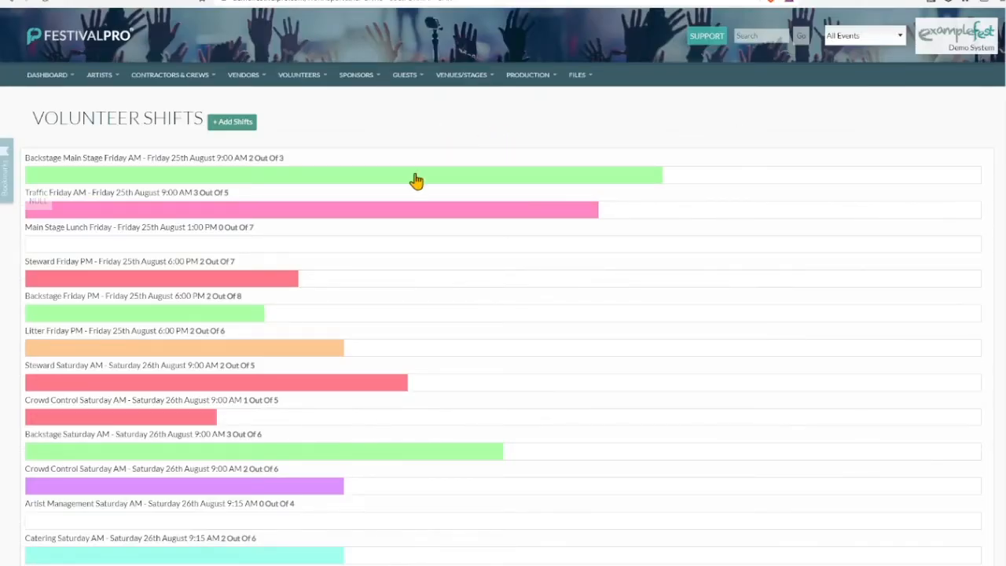
pyautogui.scroll(-3)
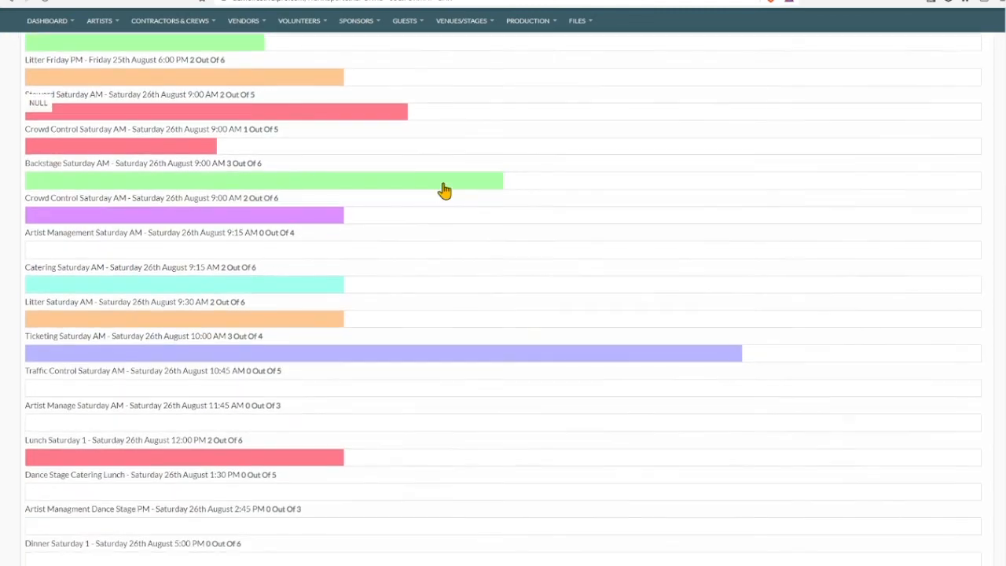
pyautogui.moveTo(220, 157)
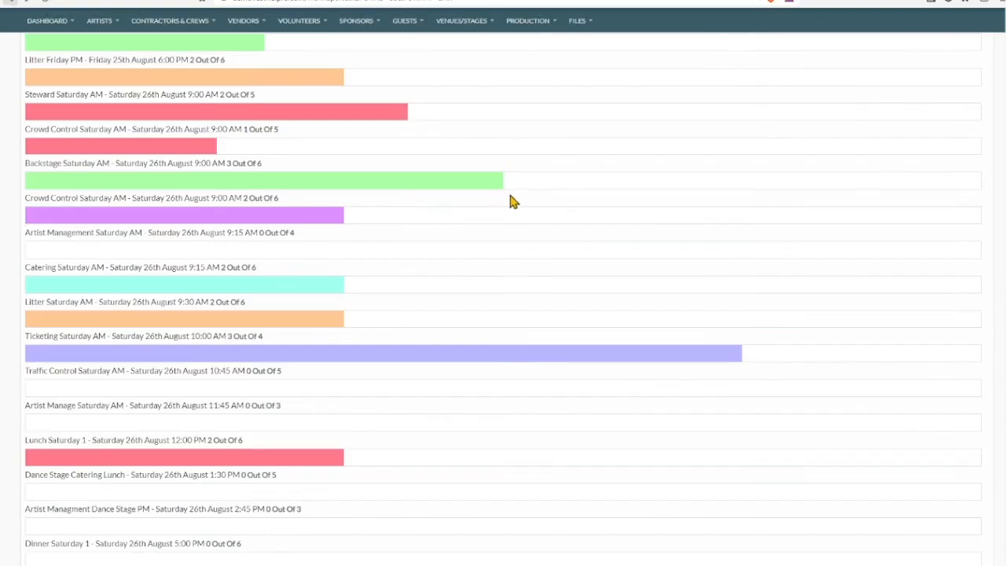
pyautogui.scroll(-3)
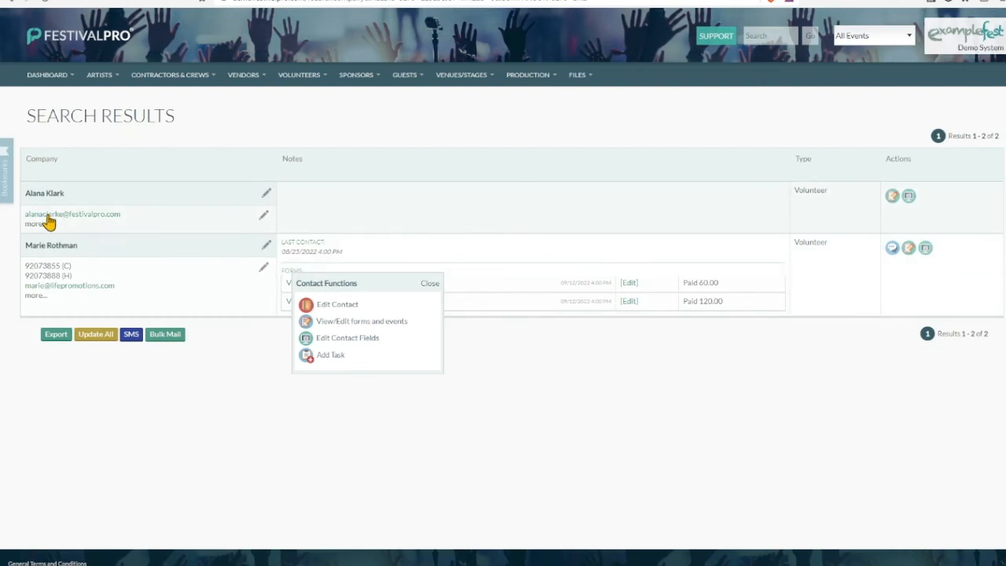
pyautogui.moveTo(212, 138)
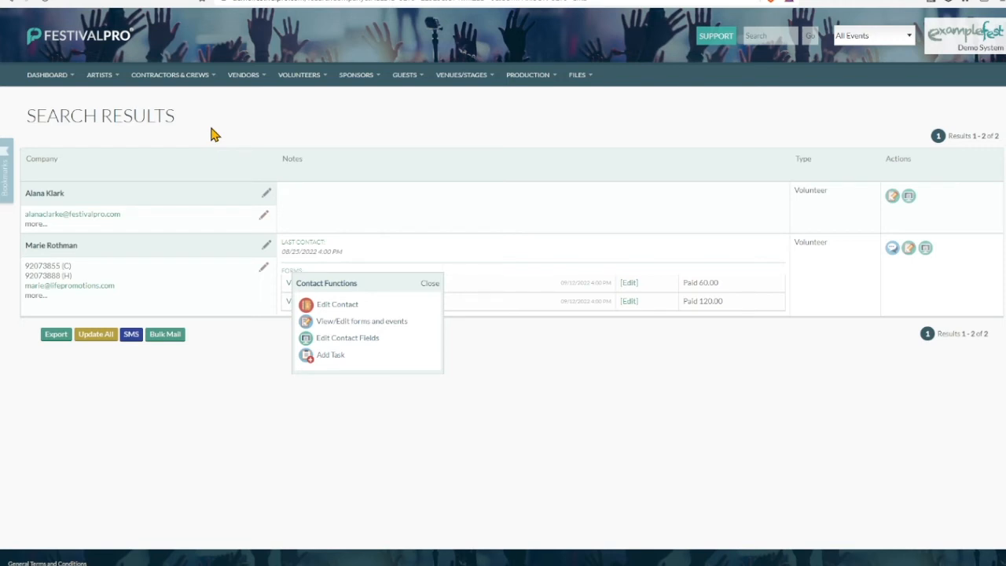
# Send all volunteers their schedules by Bulk Mail using the Schedule template
pyautogui.click(242, 75)
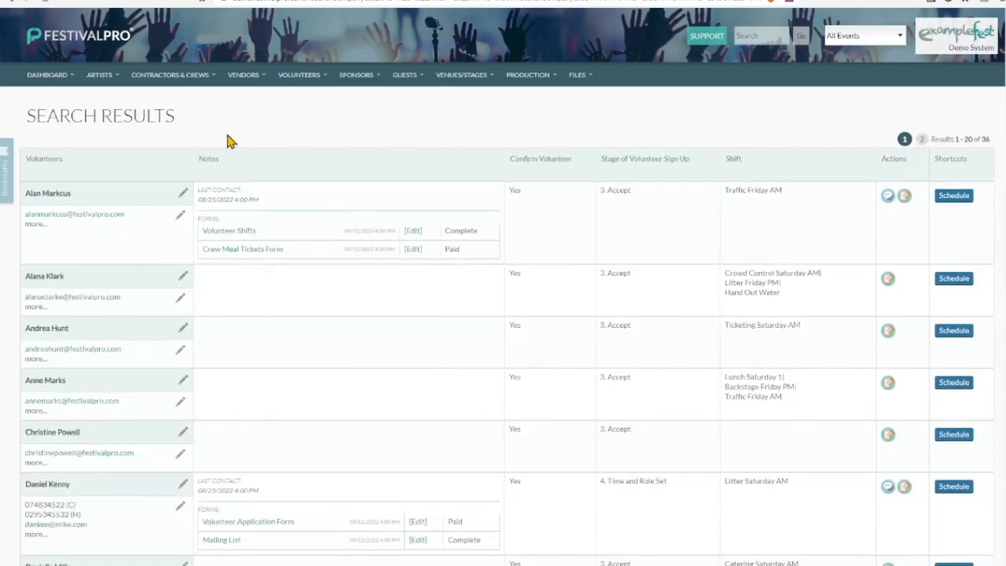
pyautogui.scroll(-3)
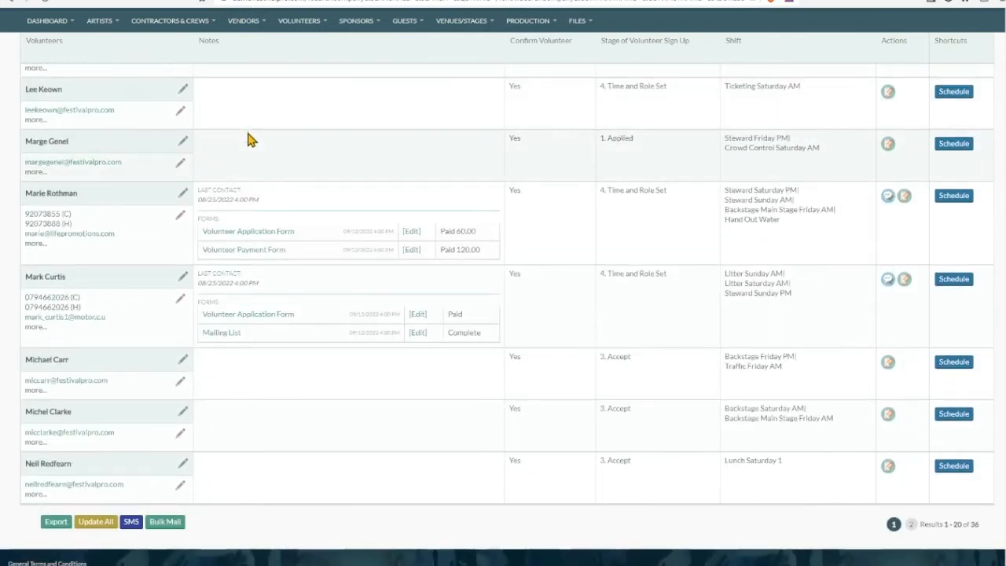
pyautogui.click(165, 522)
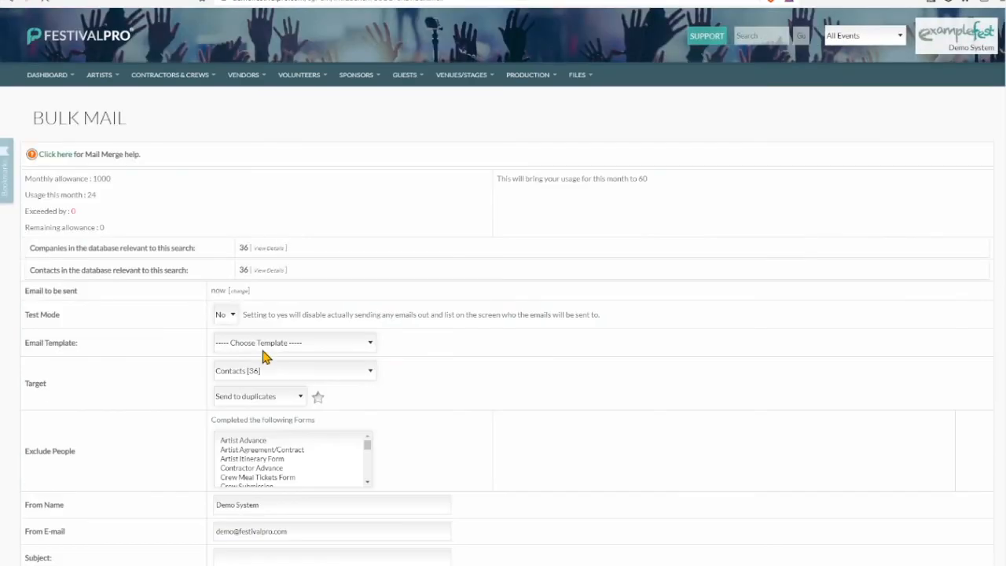
pyautogui.moveTo(261, 450)
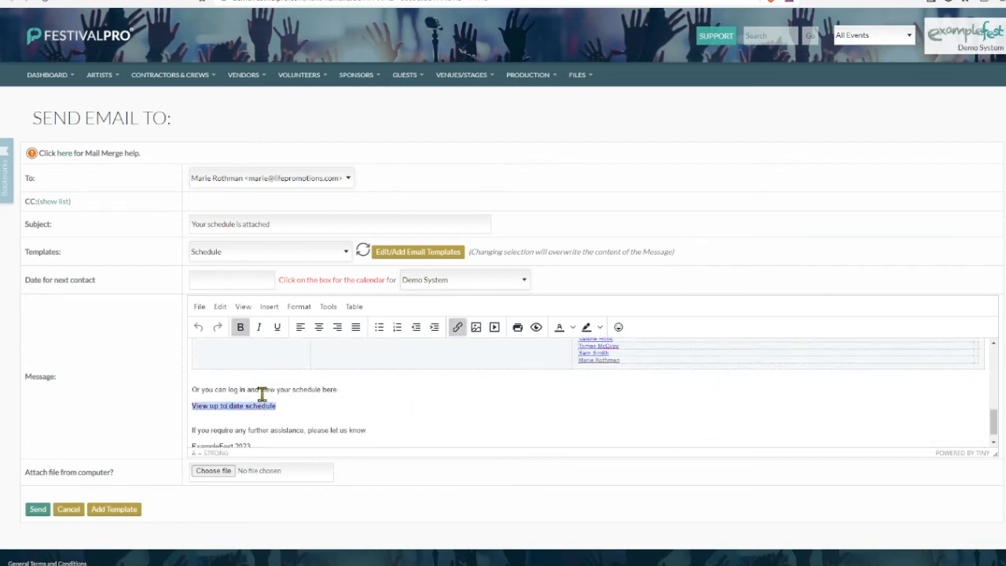
pyautogui.click(233, 406)
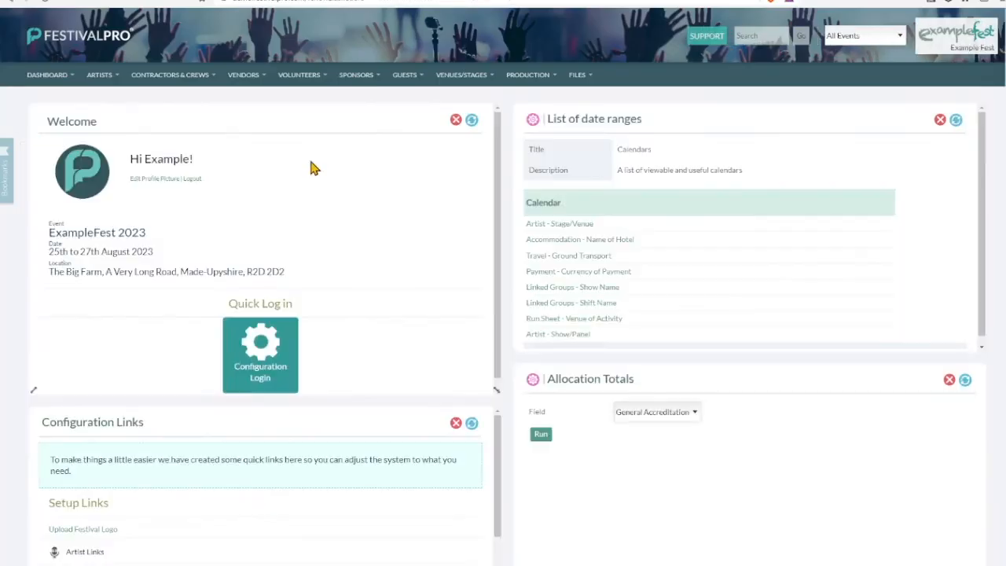
pyautogui.moveTo(440, 204)
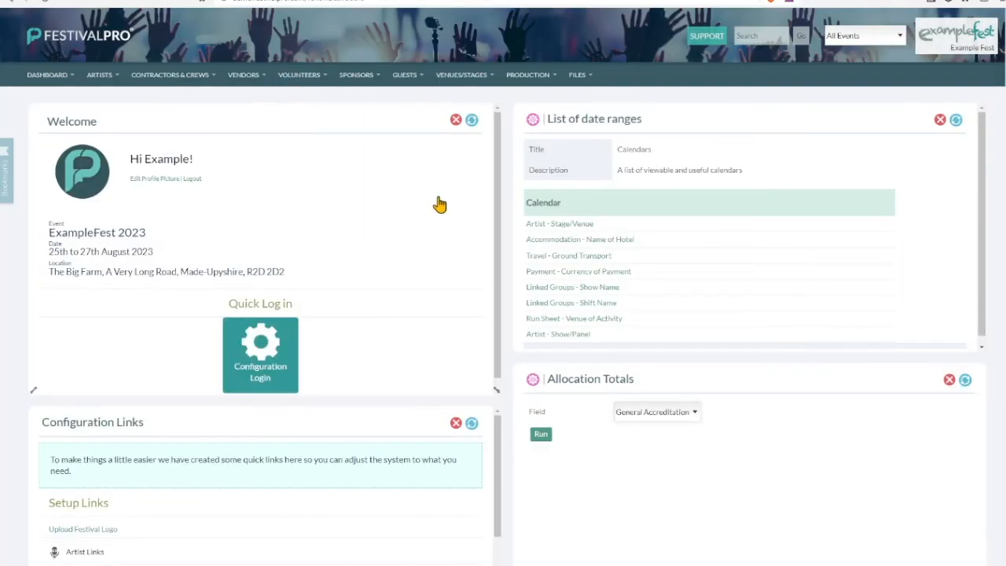
# Go to the volunteer calendar for Saturday 26 August 2023 and review its shifts
pyautogui.click(298, 75)
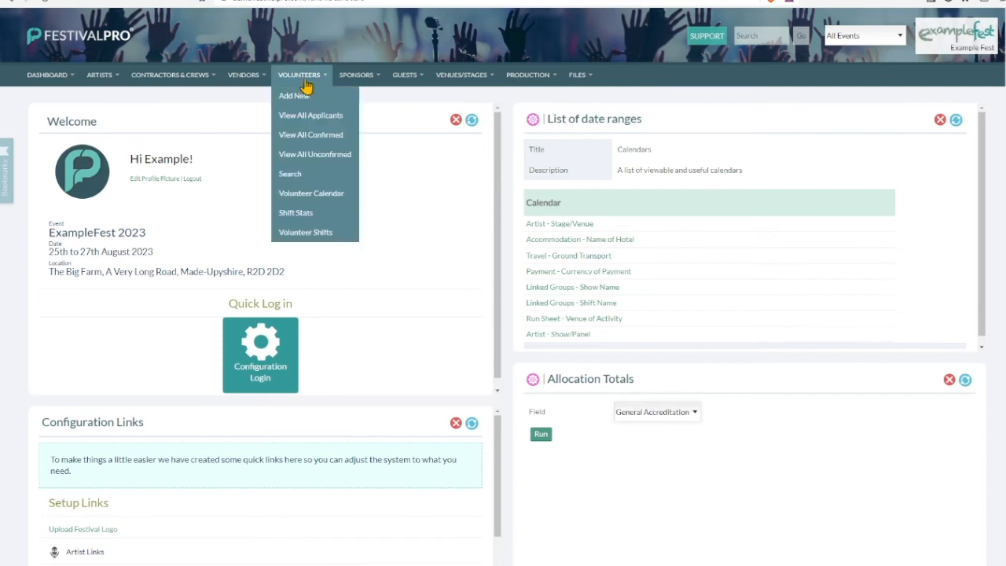
pyautogui.moveTo(311, 194)
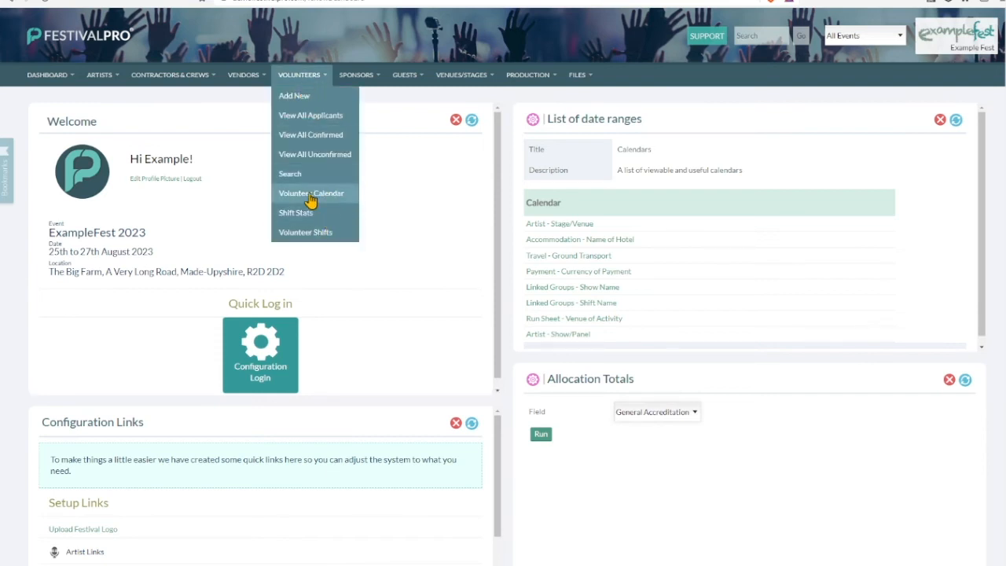
pyautogui.click(311, 192)
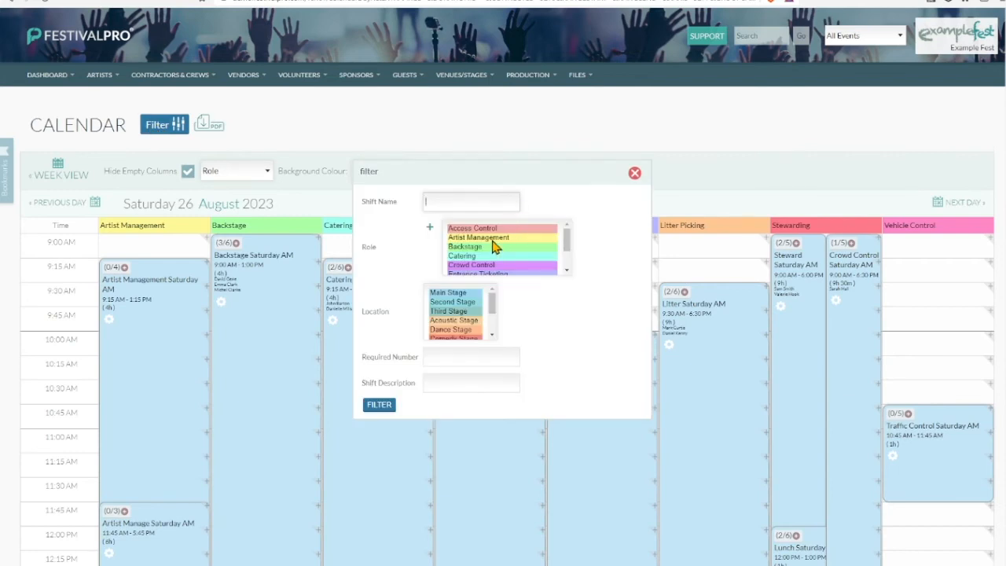
pyautogui.moveTo(484, 258)
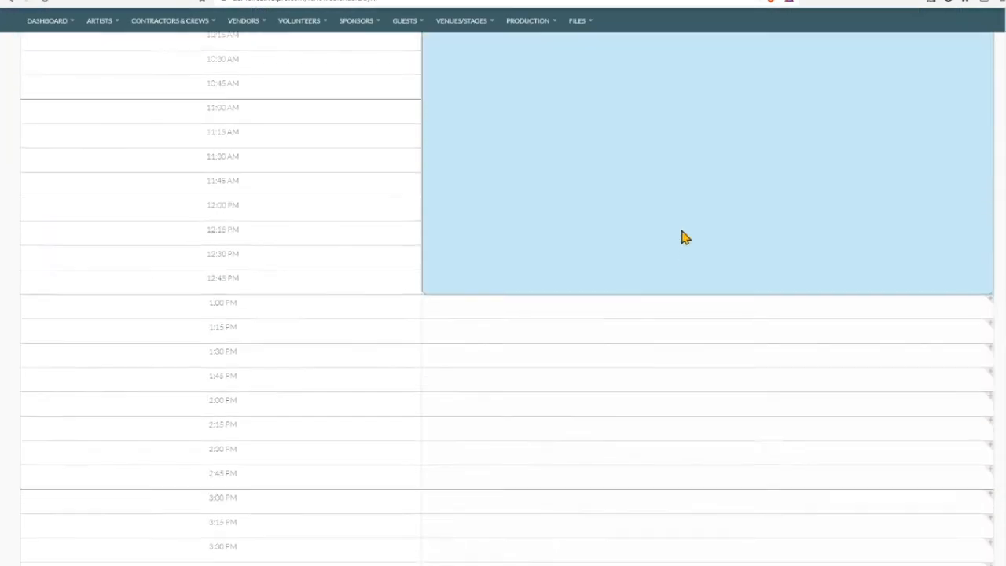
pyautogui.scroll(-3)
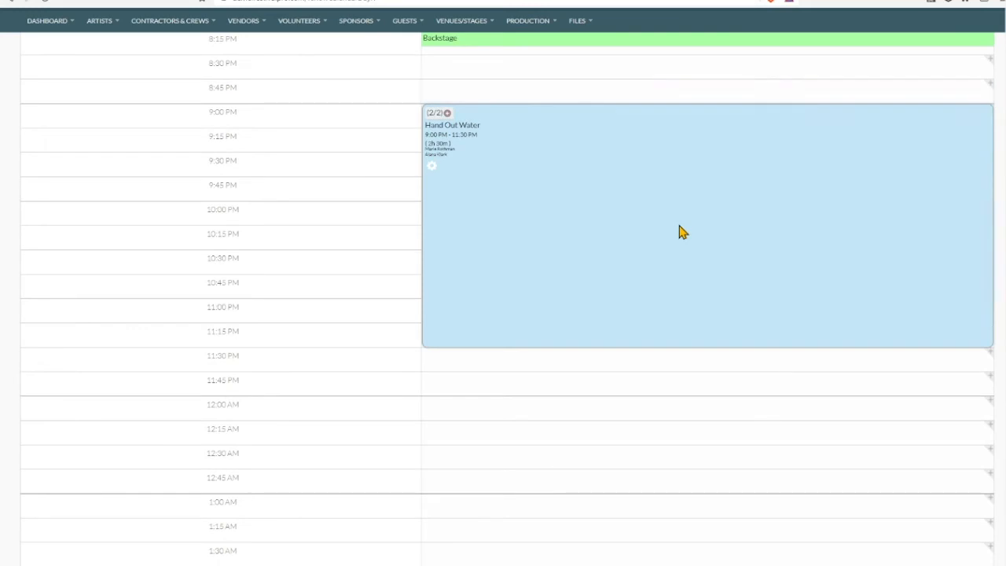
pyautogui.scroll(3)
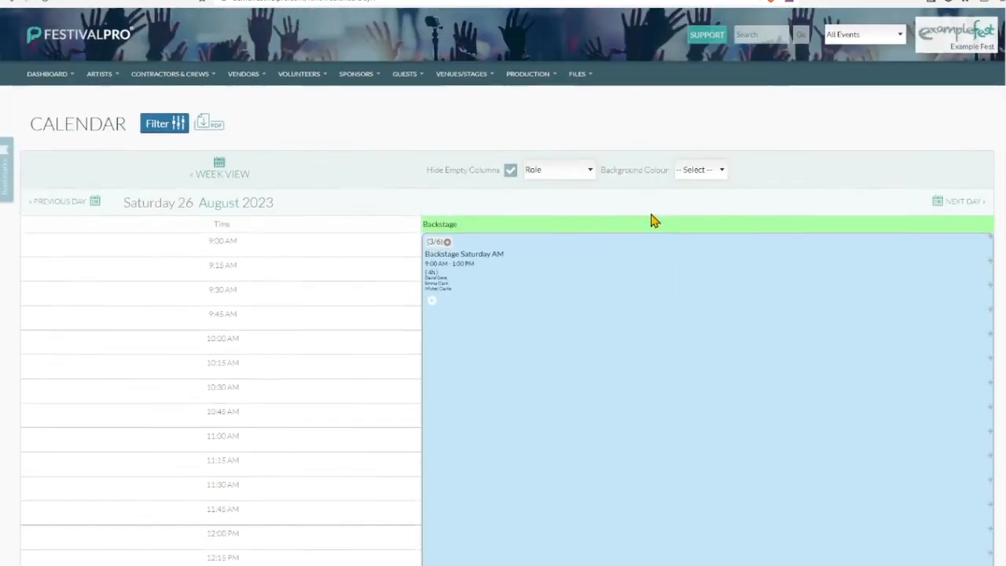
# Filter the calendar by role to Stewarding, leaving Steward, Crowd Control and Lunch shifts
pyautogui.click(163, 124)
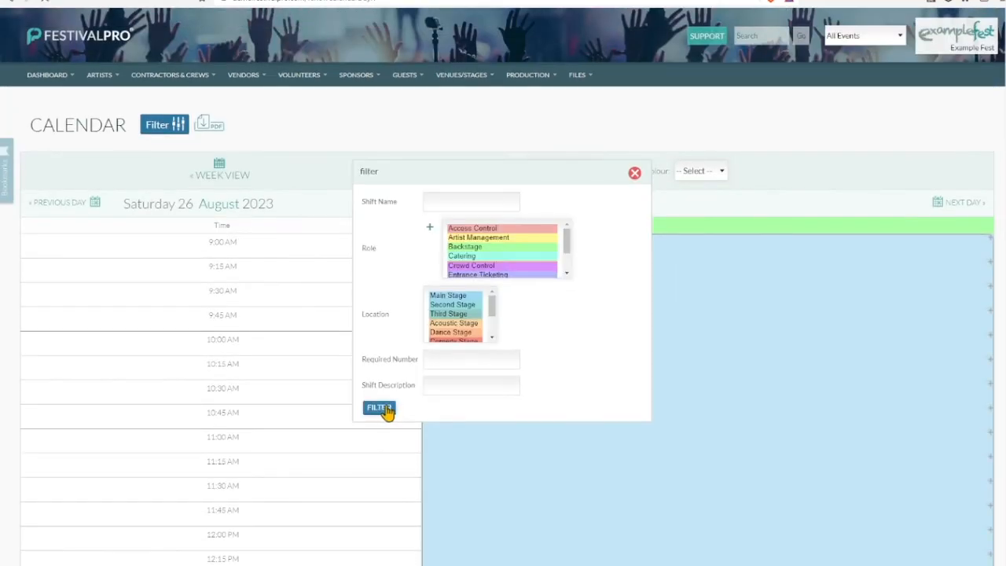
pyautogui.click(377, 409)
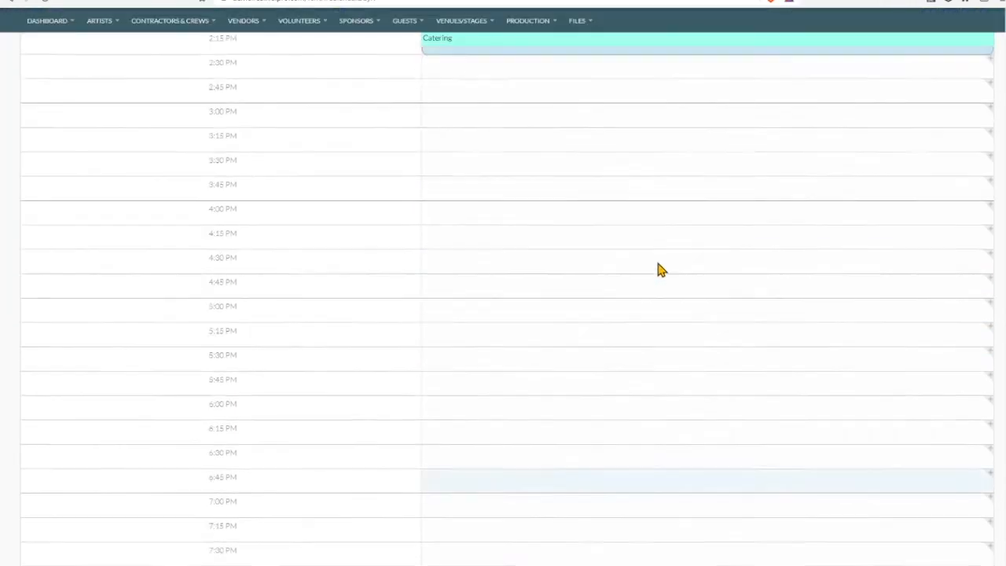
pyautogui.click(164, 125)
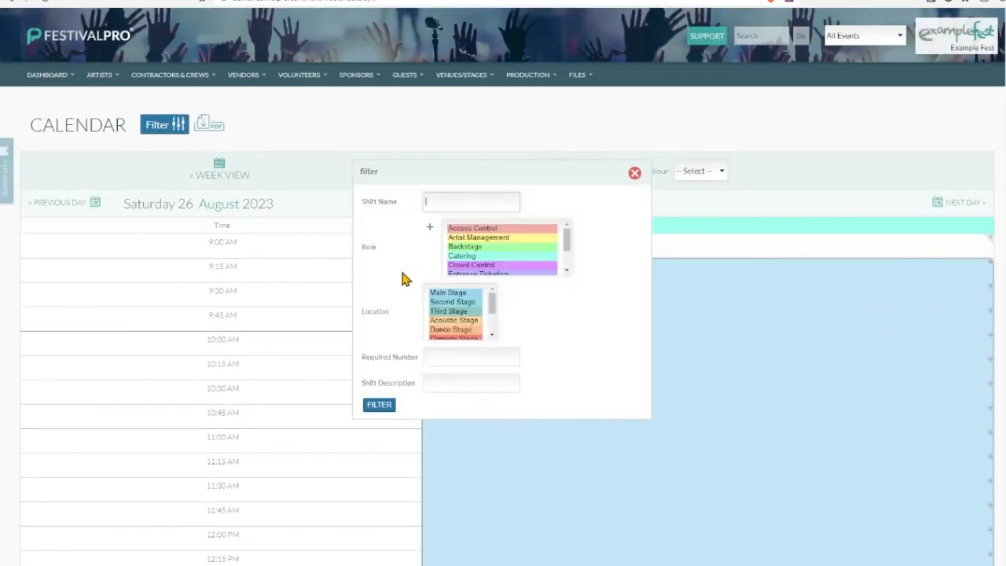
pyautogui.click(379, 404)
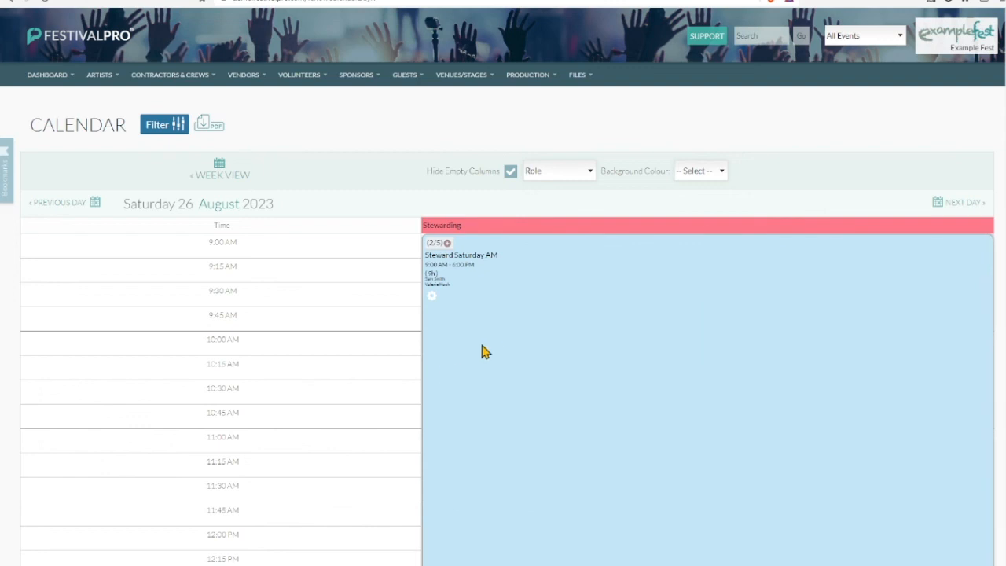
pyautogui.scroll(-3)
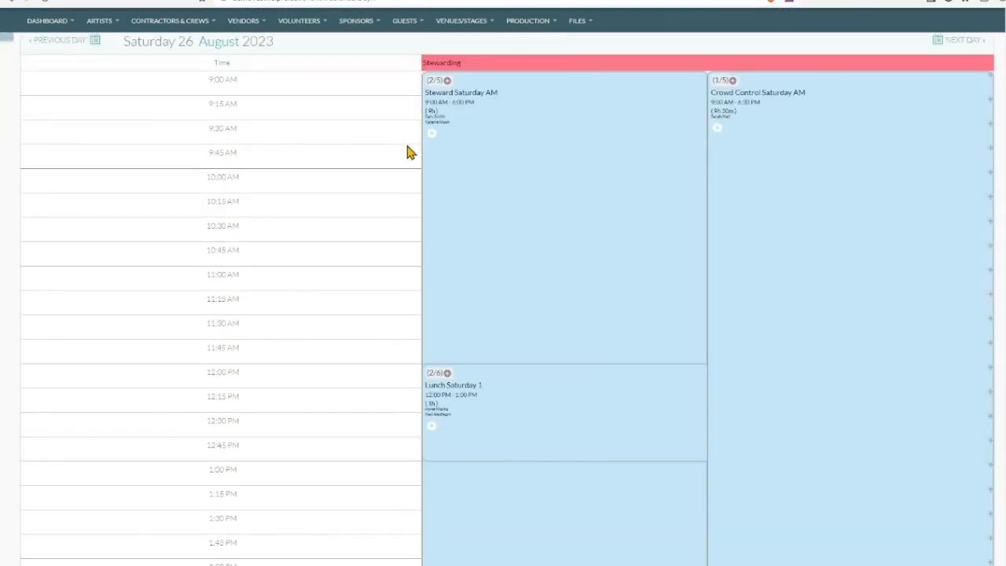
pyautogui.scroll(3)
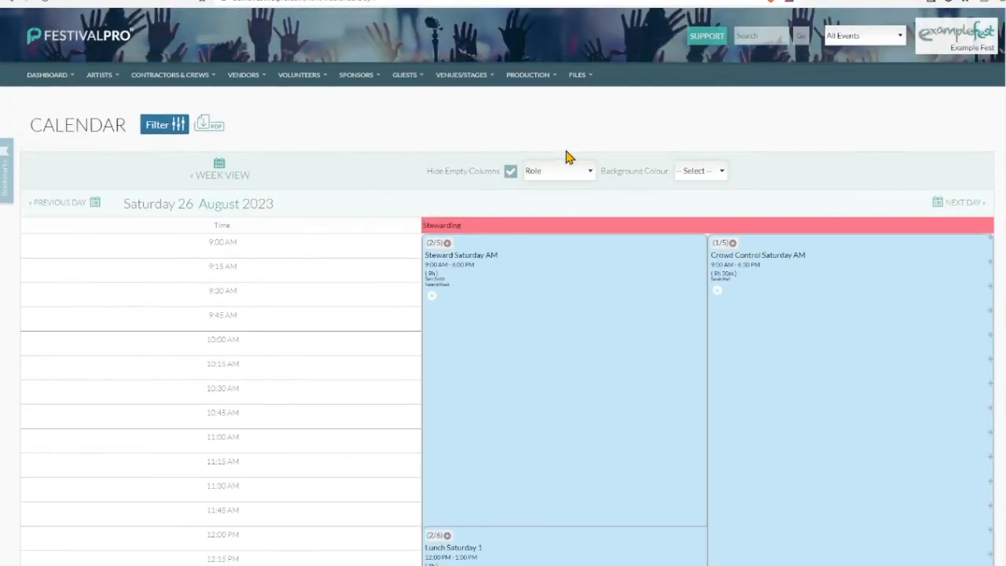
# Group the Stewarding calendar by Location and reapply the filter, hiding empty stages
pyautogui.click(558, 170)
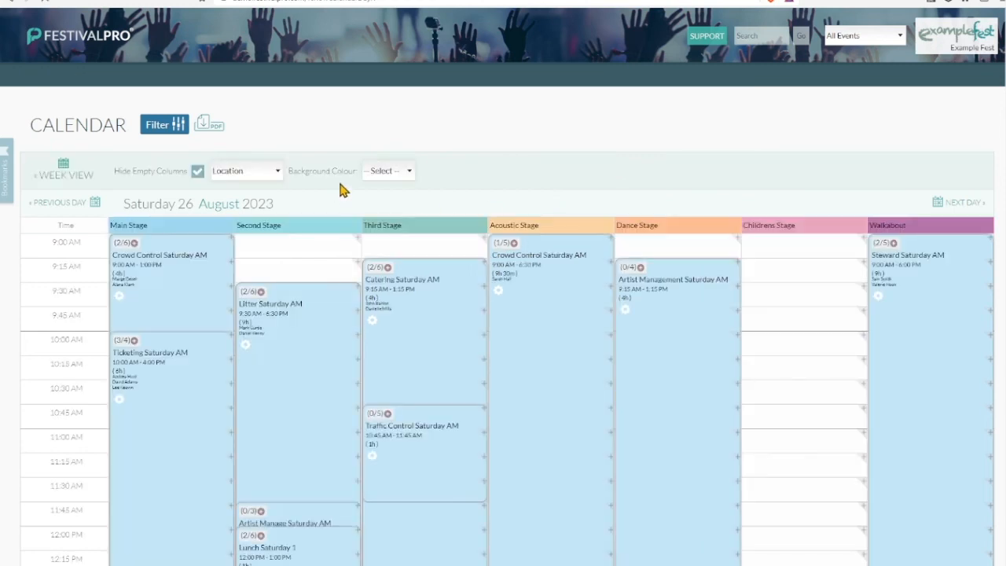
pyautogui.click(164, 124)
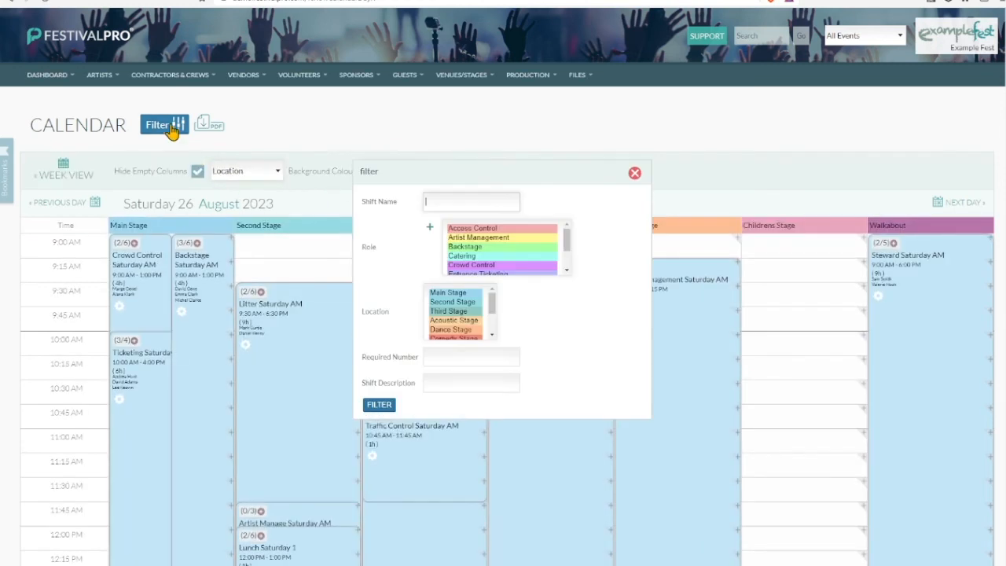
pyautogui.moveTo(490, 286)
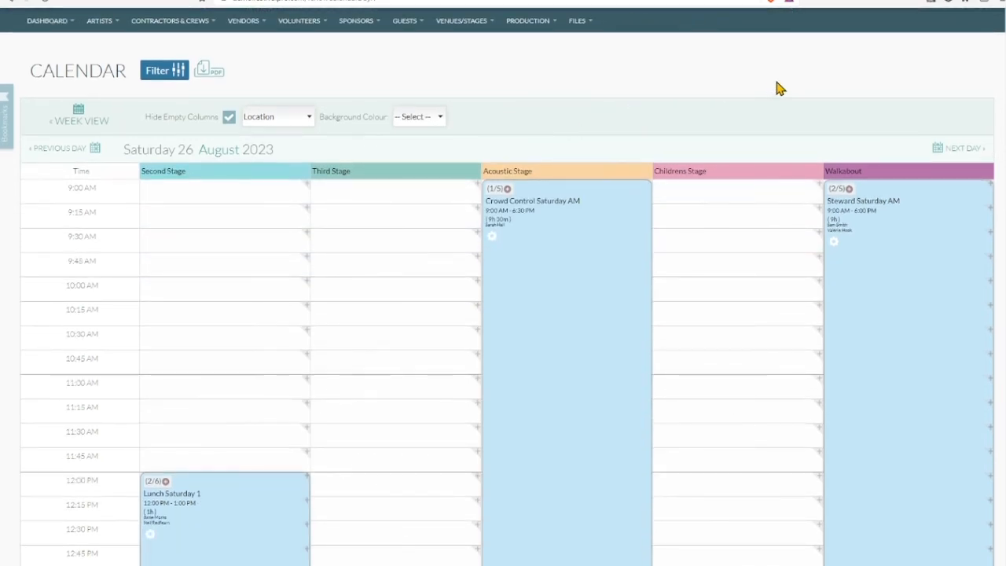
pyautogui.scroll(-3)
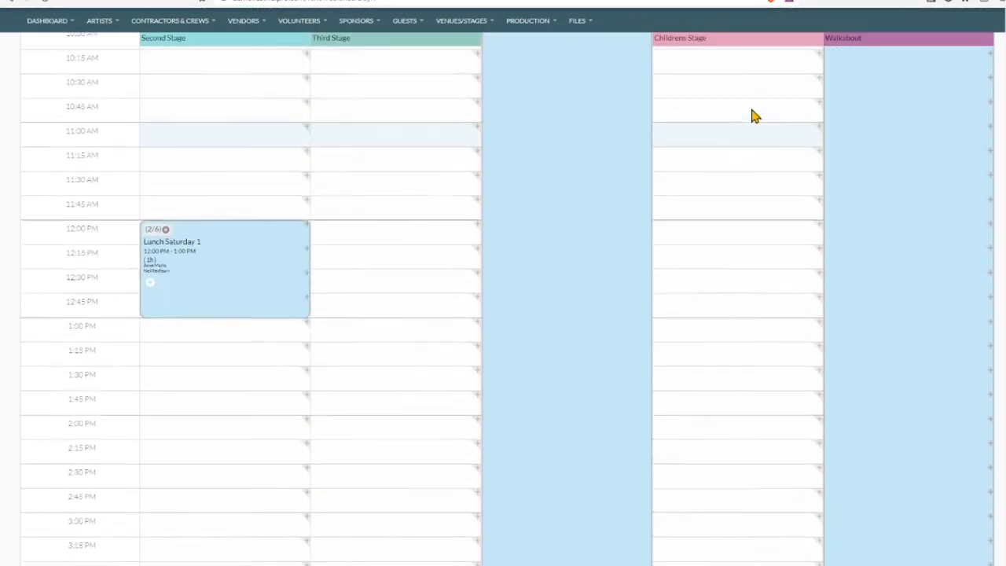
pyautogui.scroll(3)
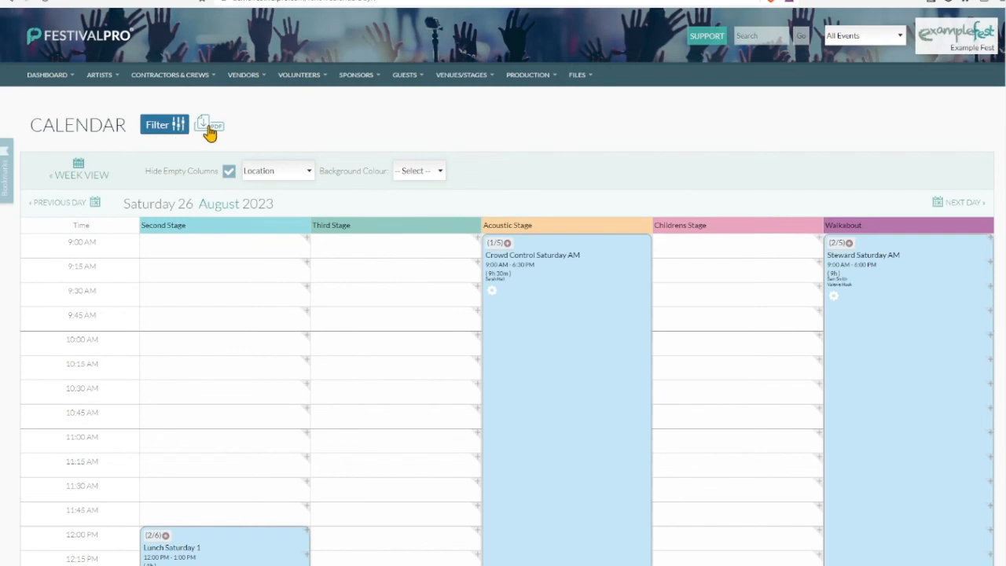
# Download the filtered calendar as a Landscape PDF
pyautogui.click(209, 126)
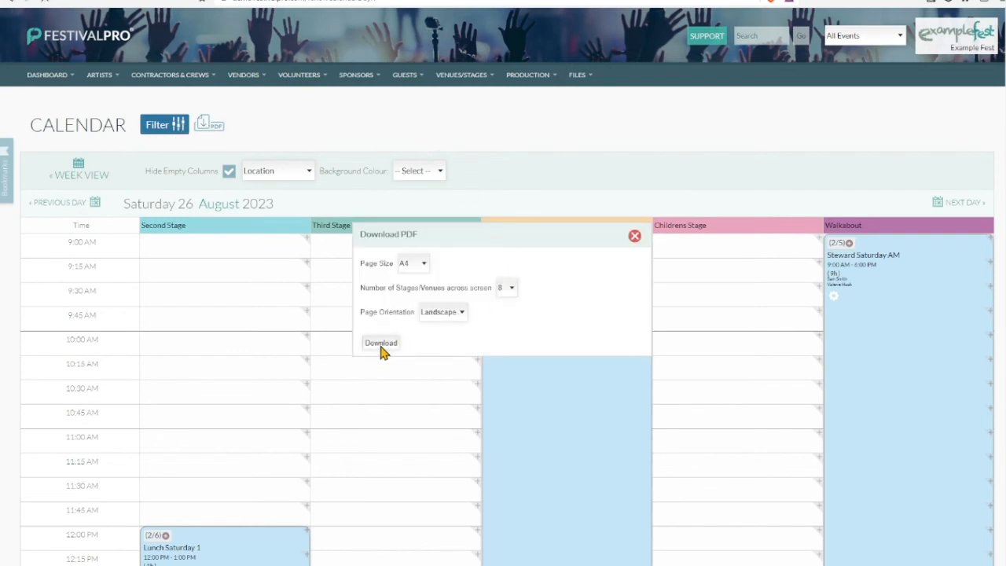
pyautogui.click(380, 343)
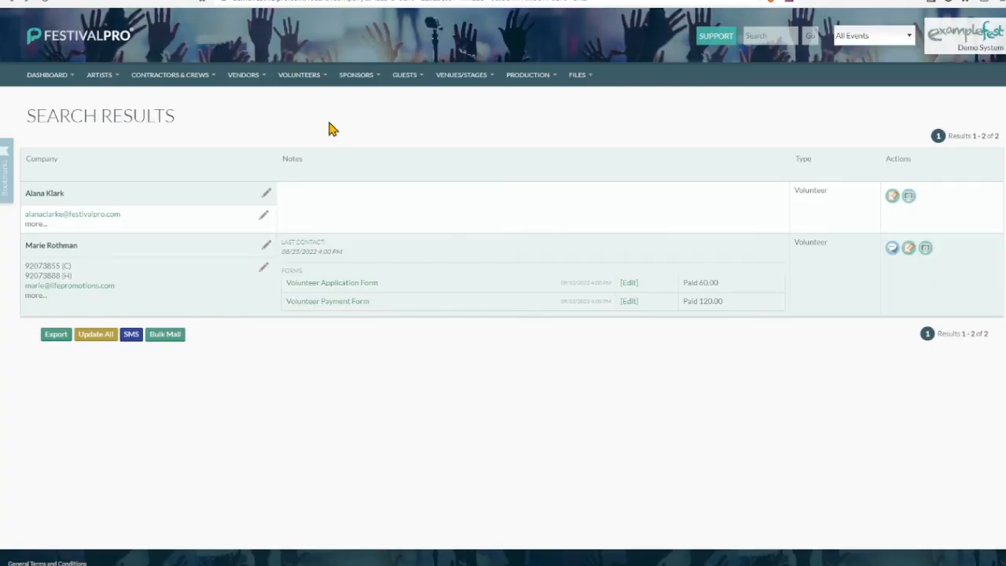
# From Dashboard > Forms, view registrations for the Volunteer Application Form
pyautogui.click(298, 76)
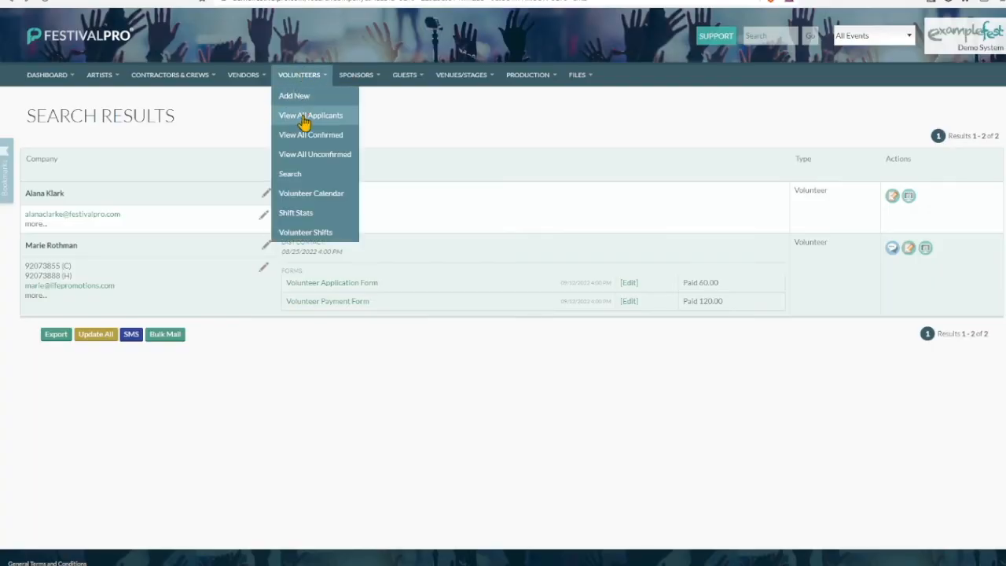
pyautogui.moveTo(296, 140)
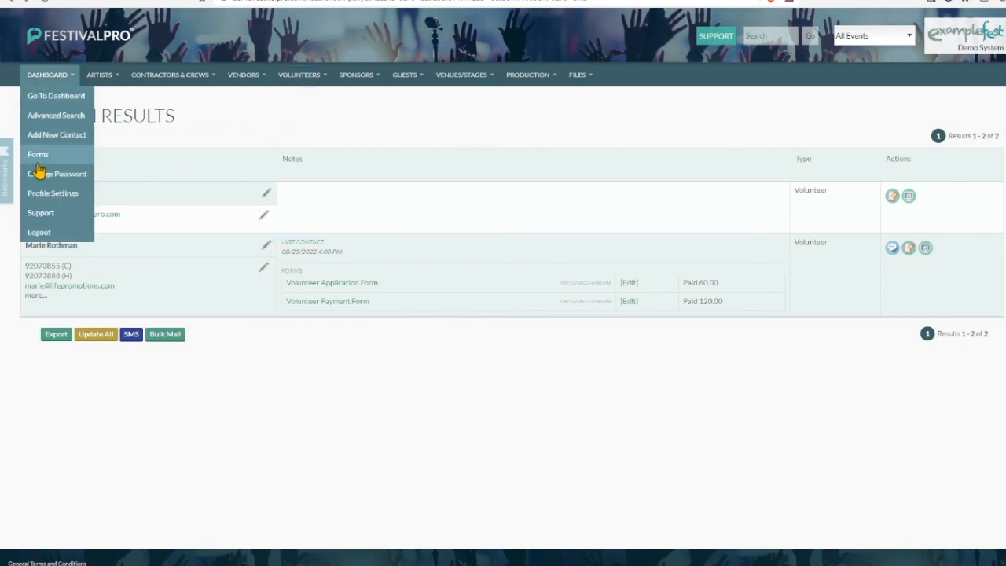
pyautogui.click(37, 154)
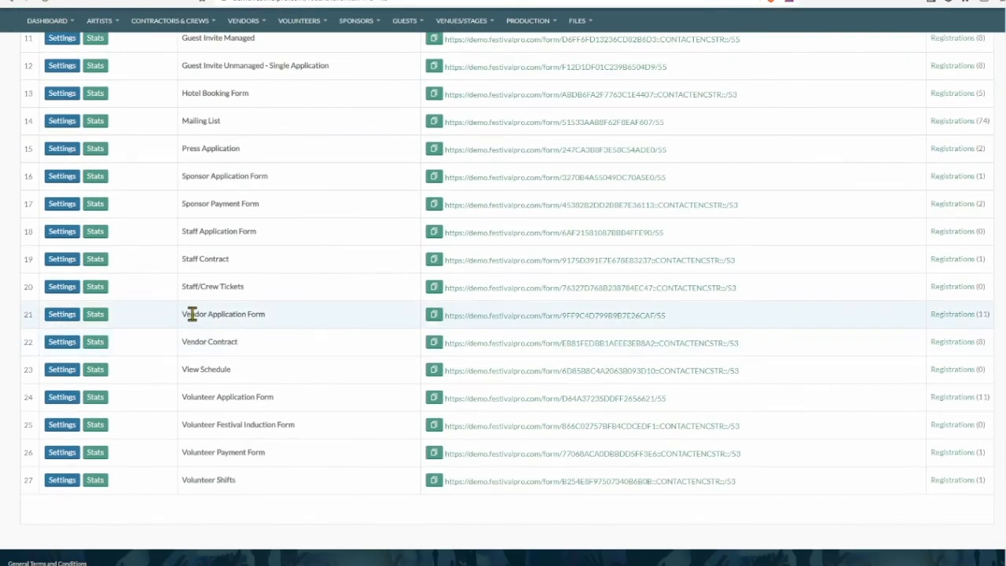
pyautogui.doubleClick(227, 396)
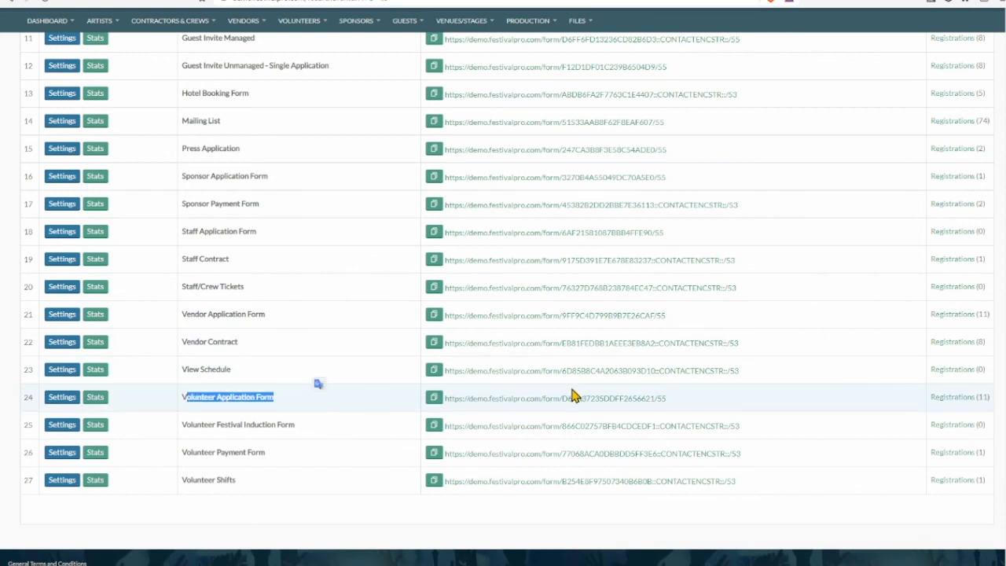
pyautogui.click(226, 398)
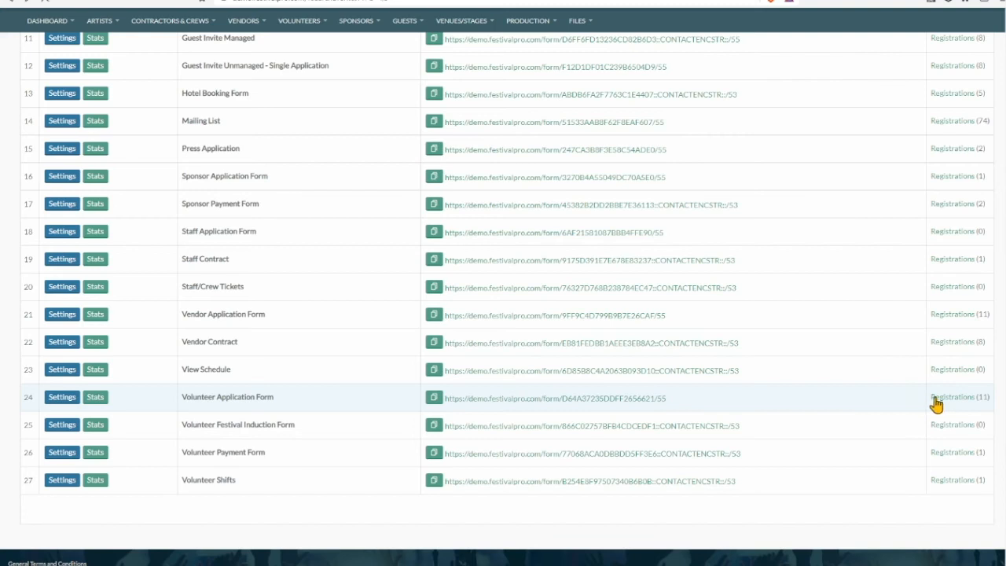
pyautogui.click(957, 398)
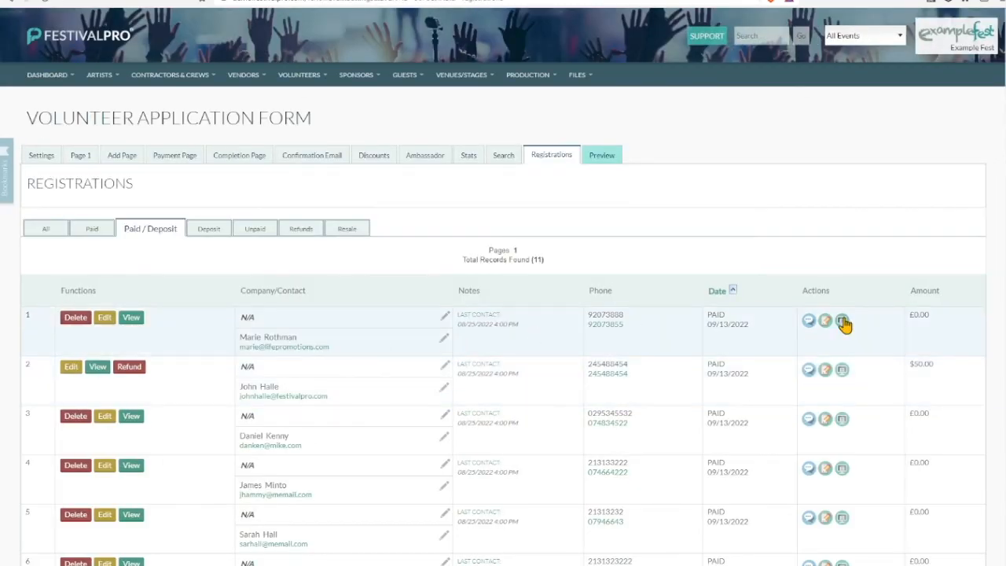
pyautogui.click(843, 321)
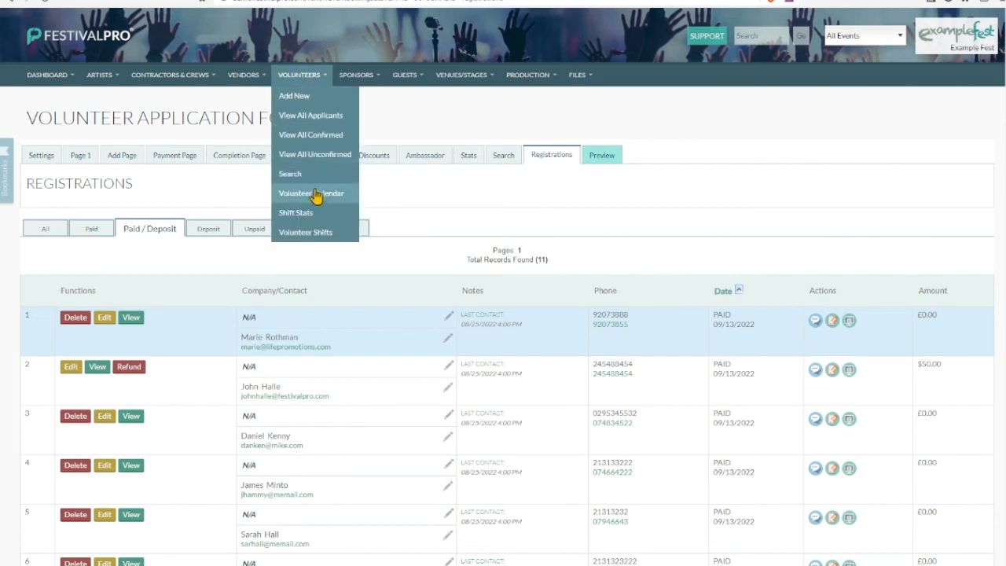
pyautogui.moveTo(317, 233)
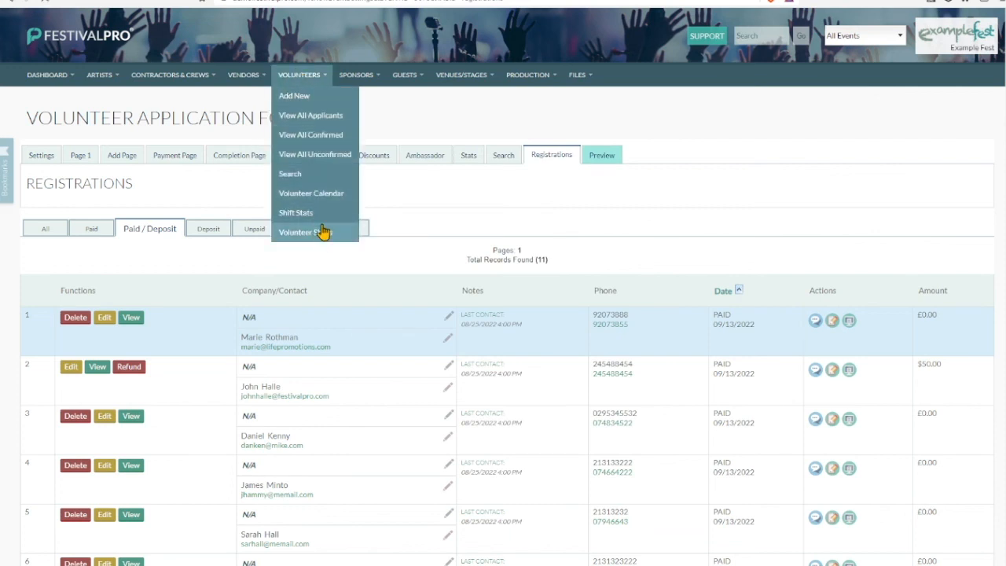
# Pass through Volunteer Shifts, Calendar and Shift Stats, then list all 36 applicants via View All Applicants
pyautogui.click(305, 233)
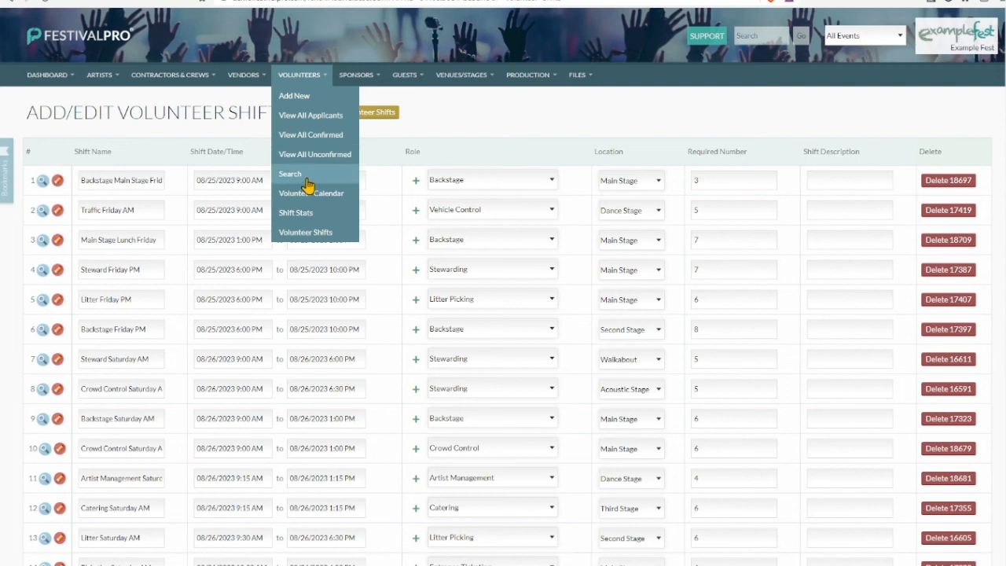
pyautogui.click(311, 191)
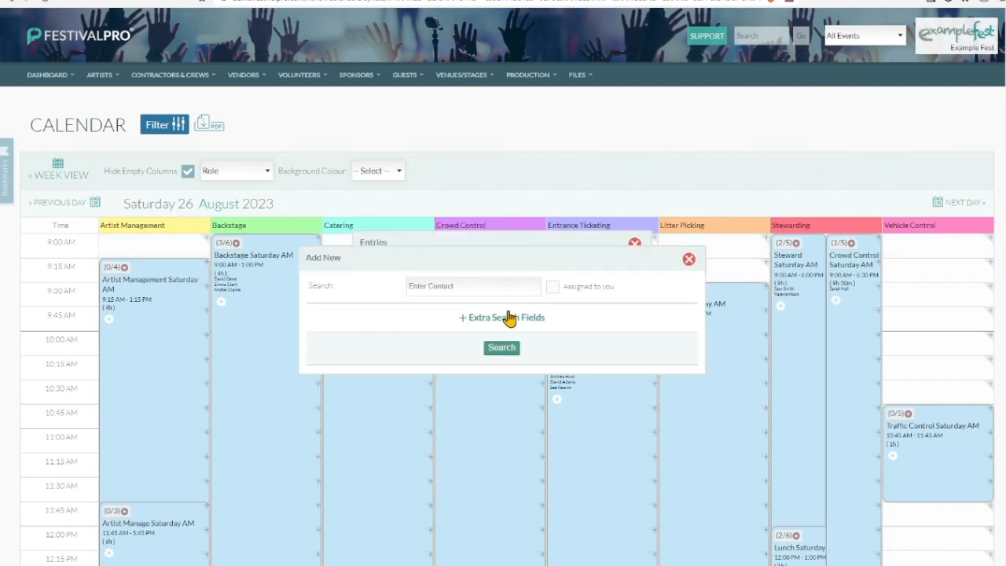
pyautogui.click(502, 318)
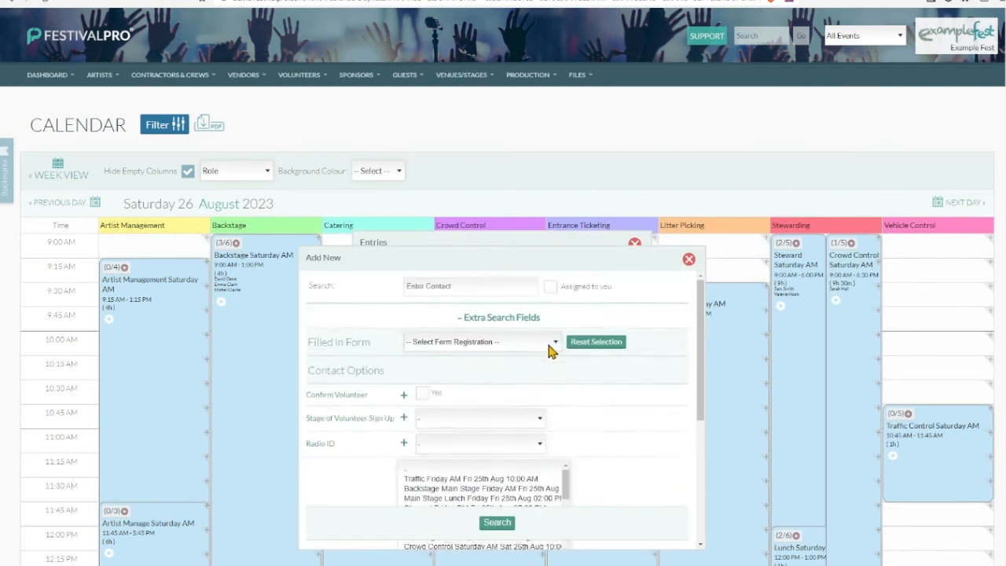
pyautogui.click(689, 258)
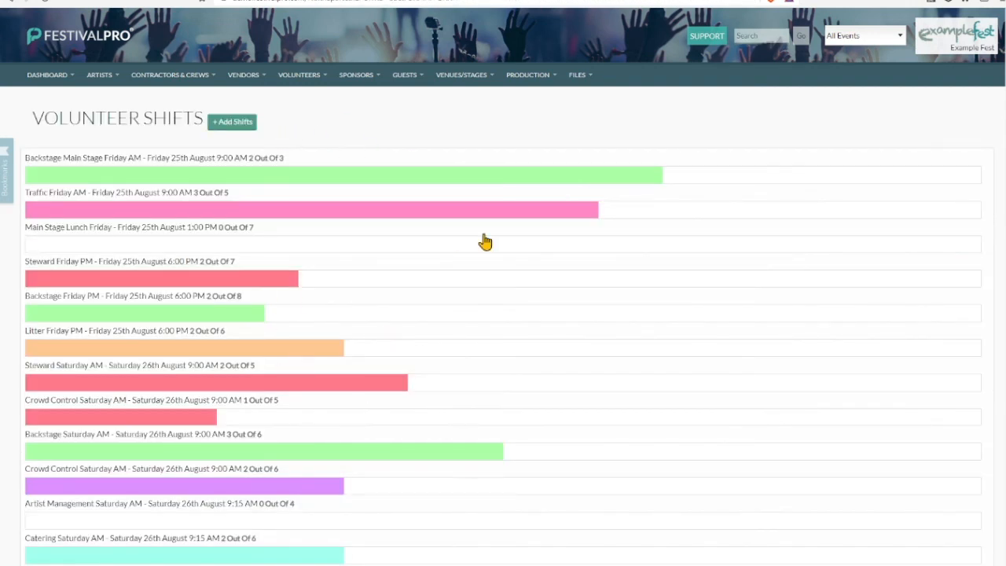
pyautogui.click(298, 75)
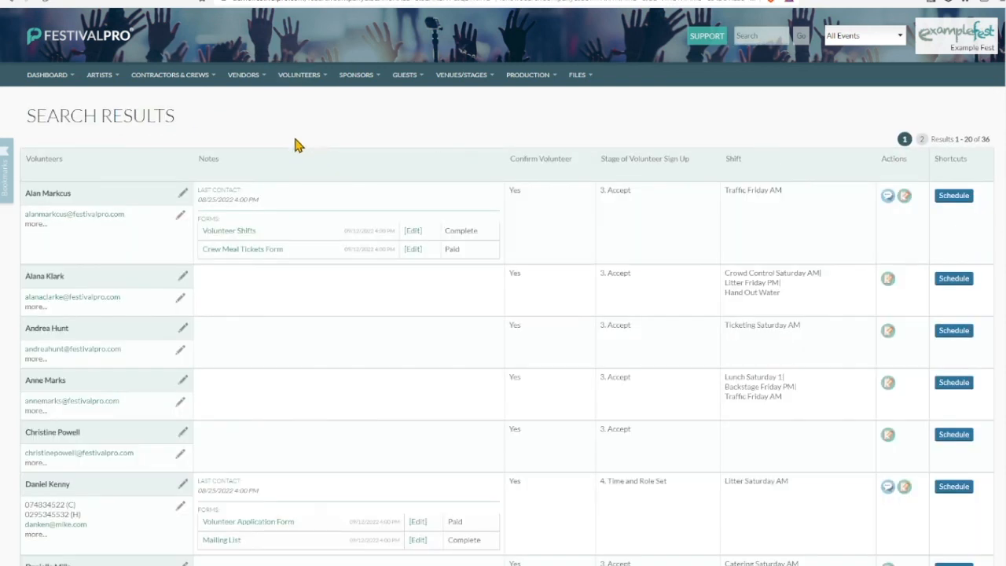
pyautogui.click(299, 75)
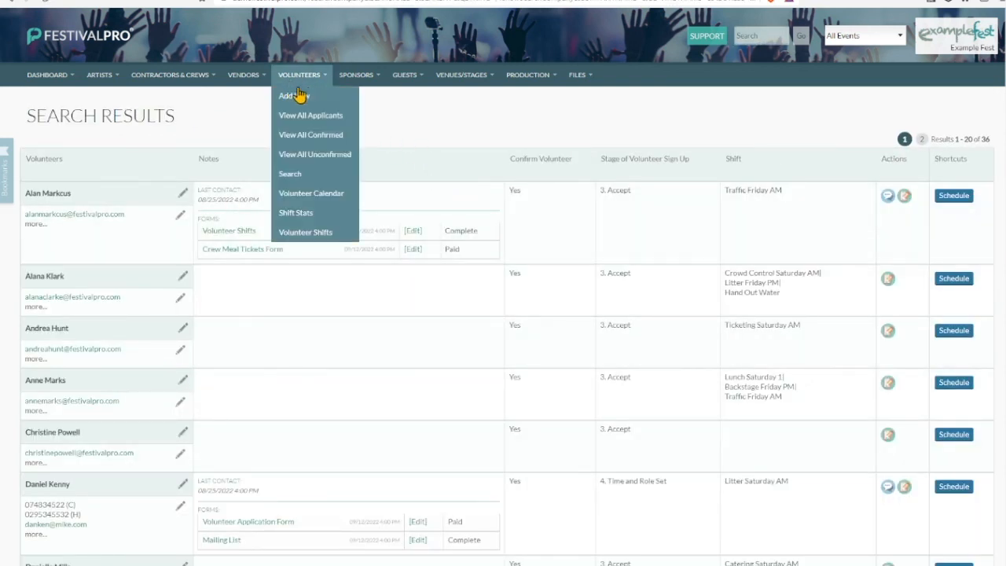